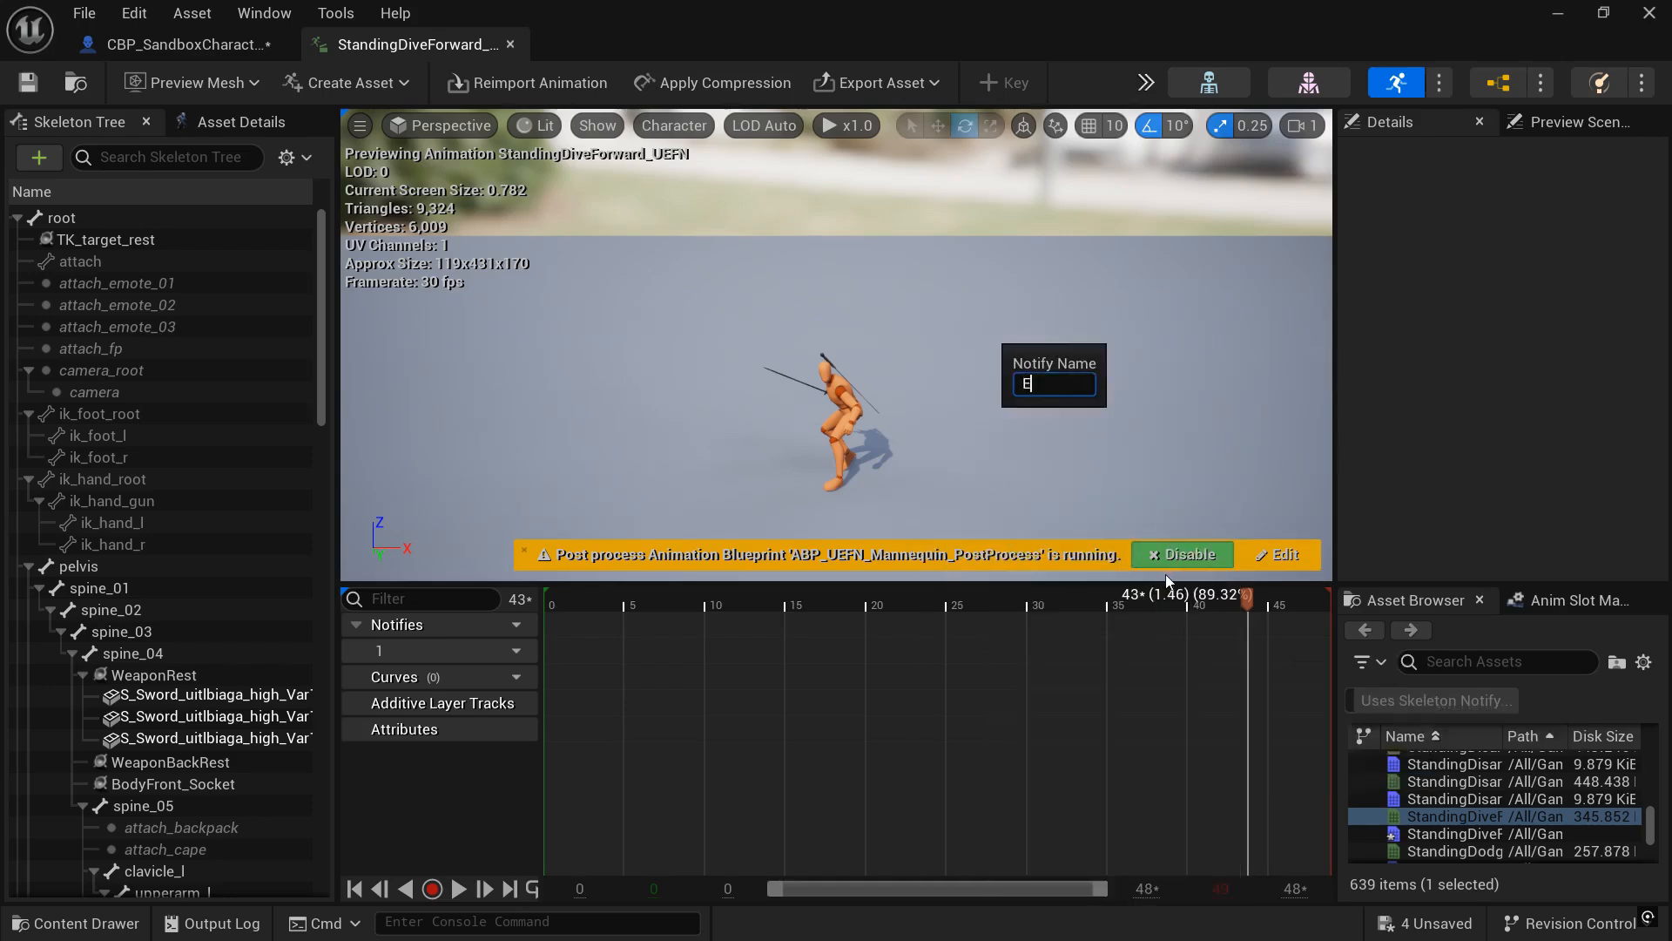
Name the notify EndDodge and enable root motion on the StandingDiveForward animation via Asset Details
text(ndDodge)
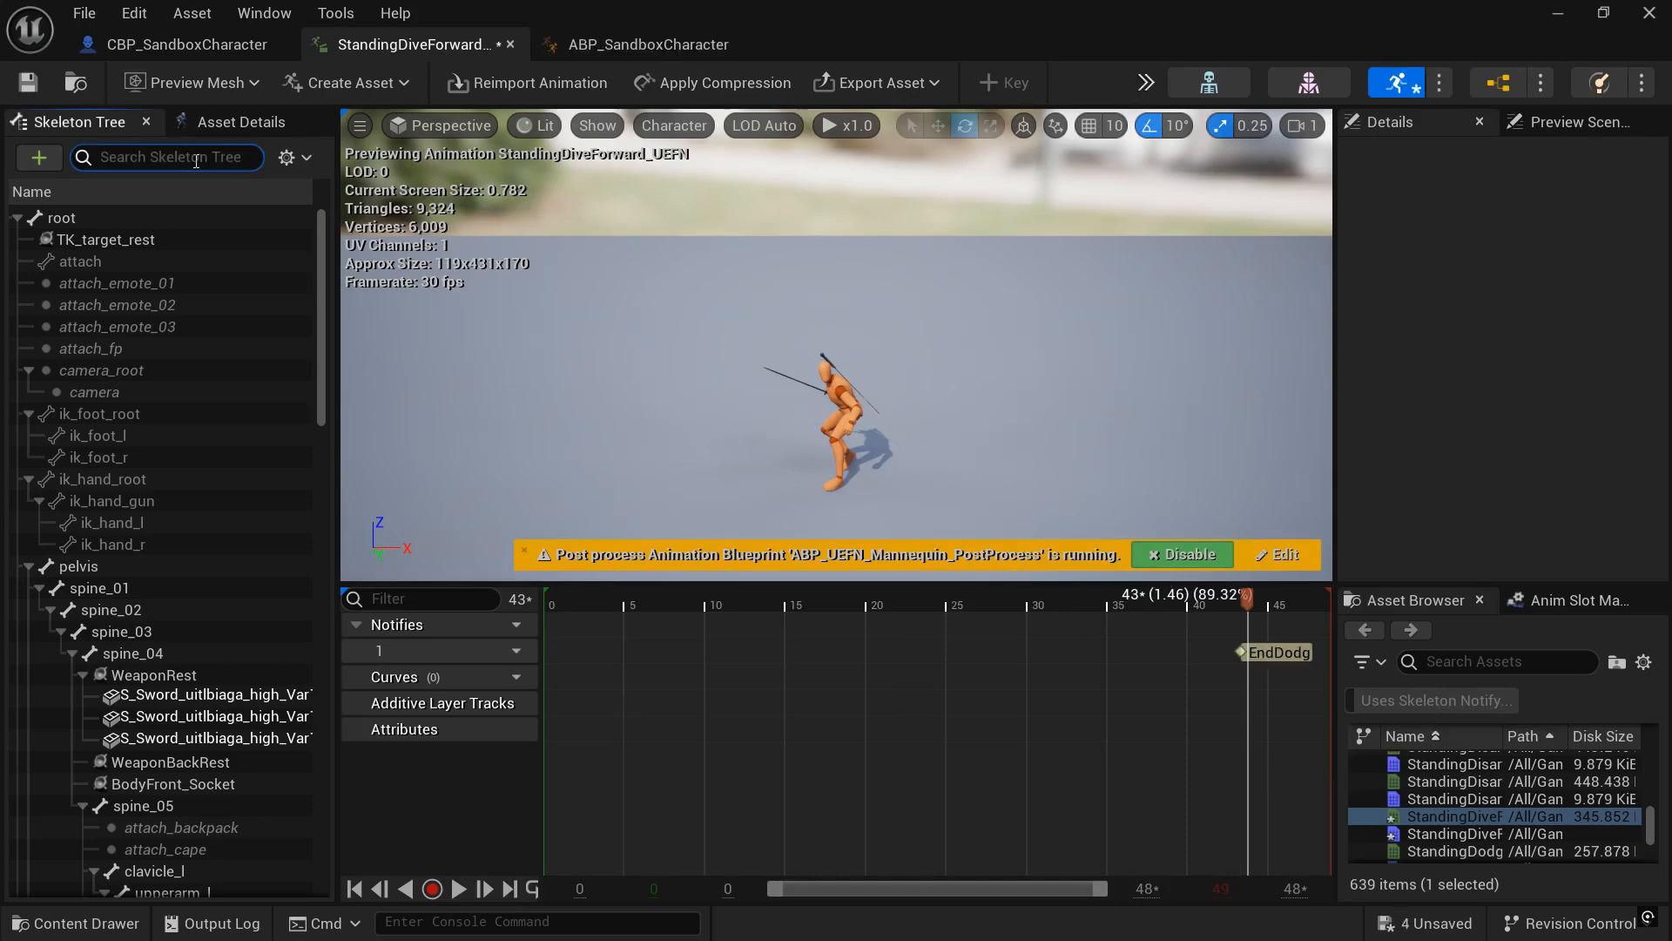
click(240, 122)
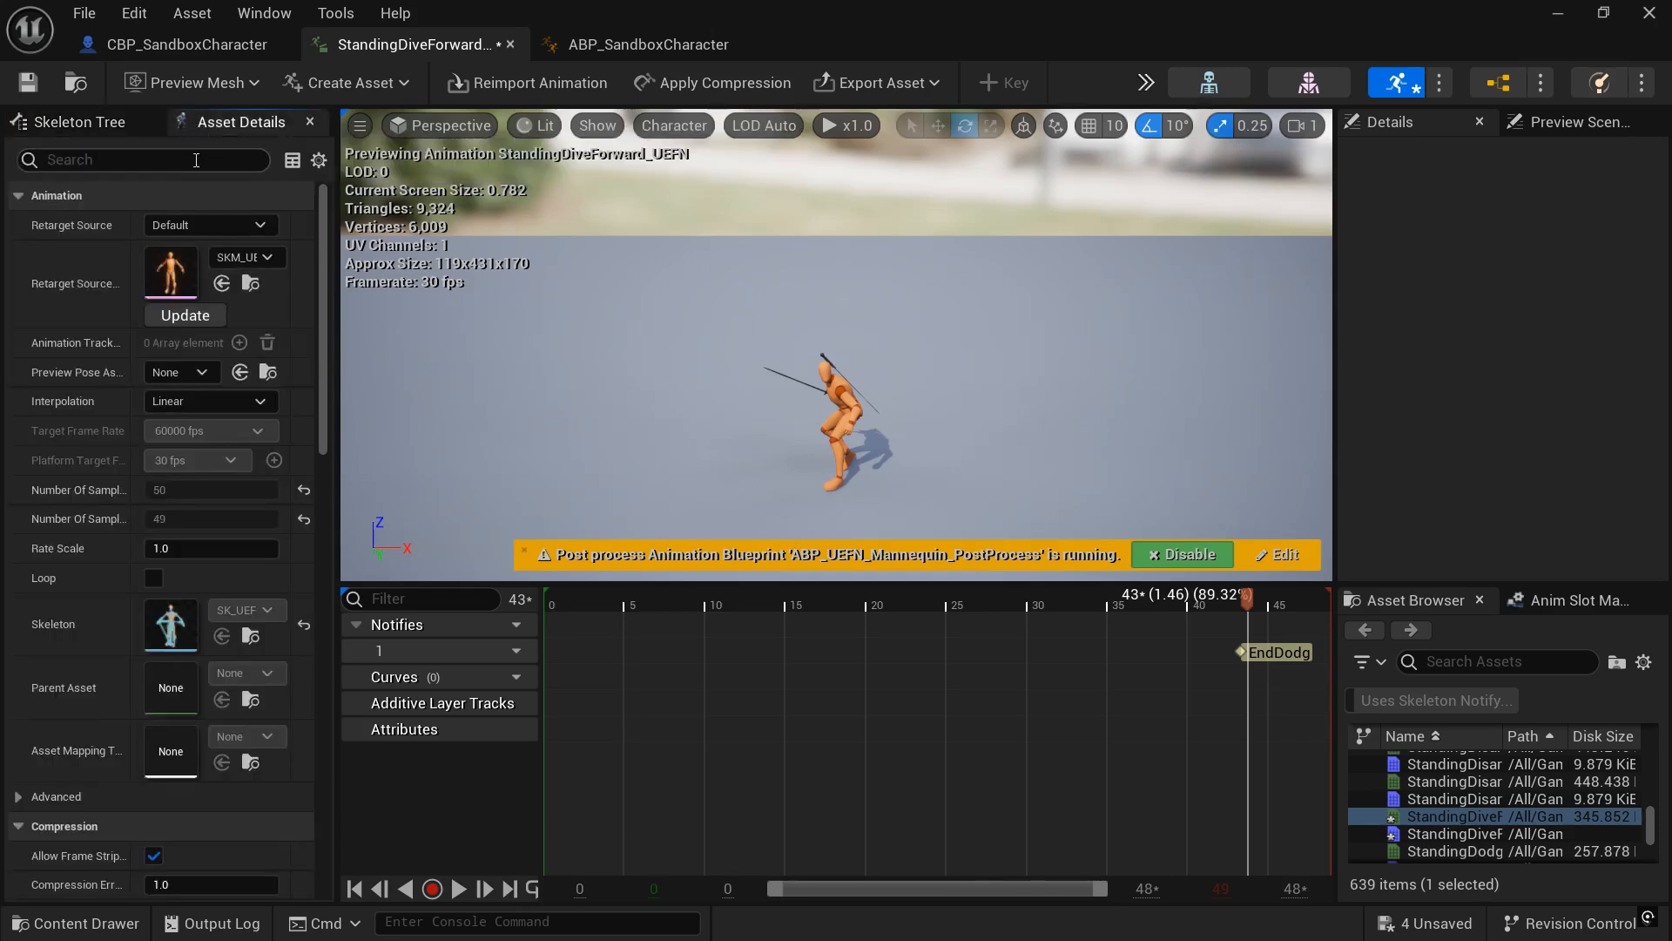
text(root)
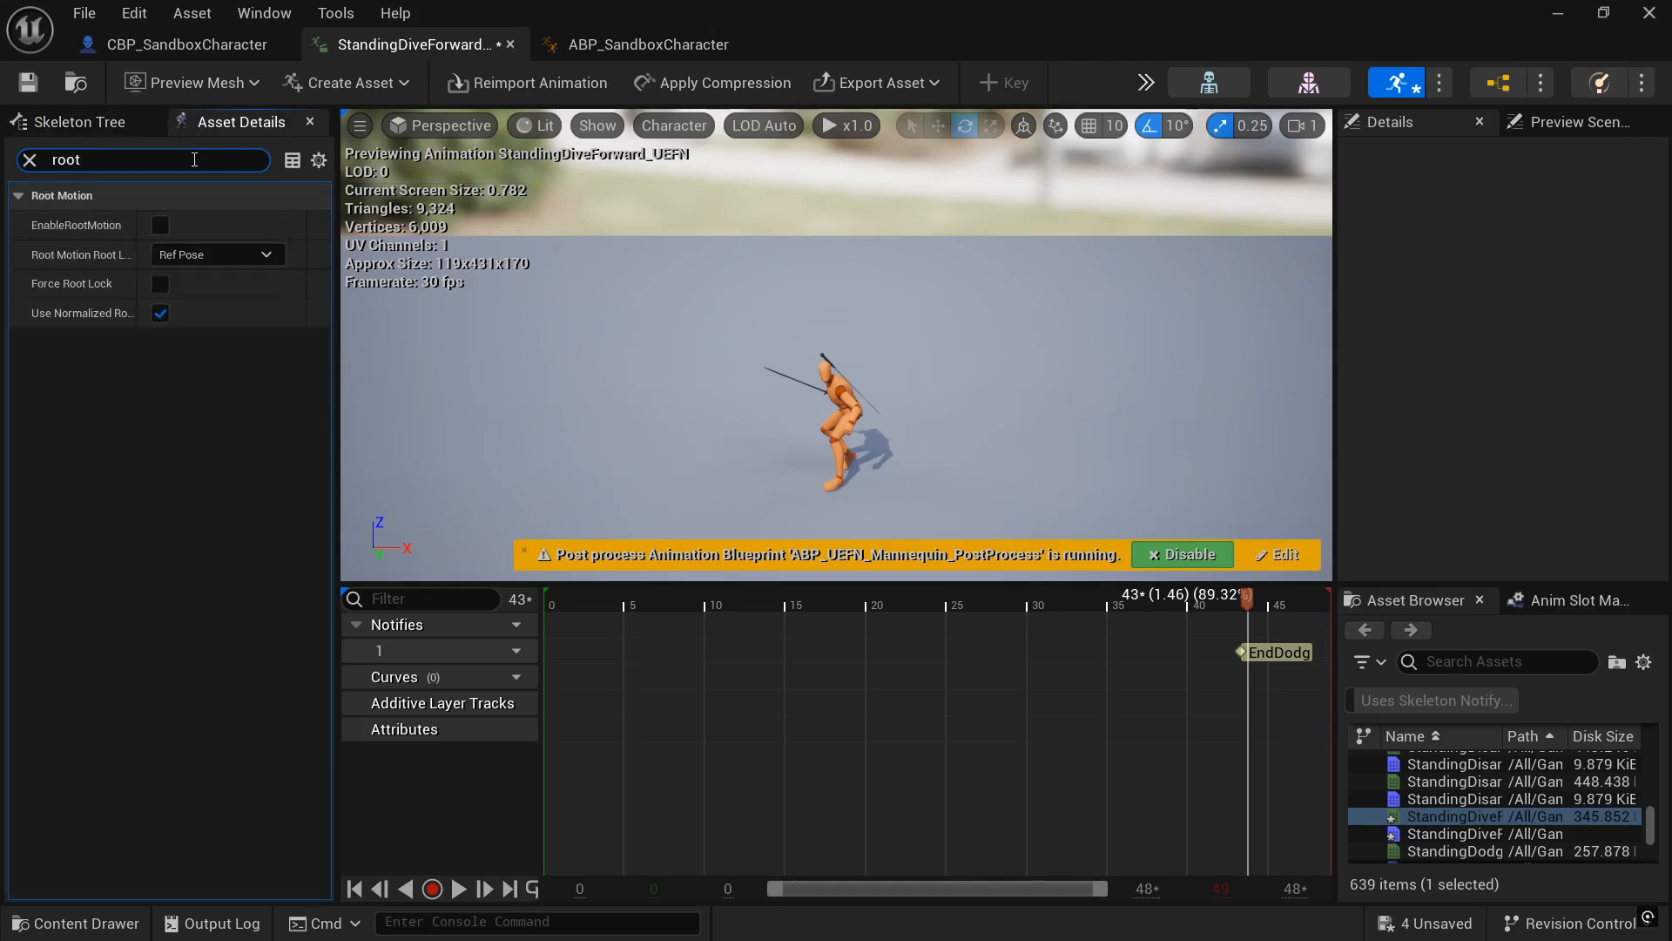
mouse_move(159, 225)
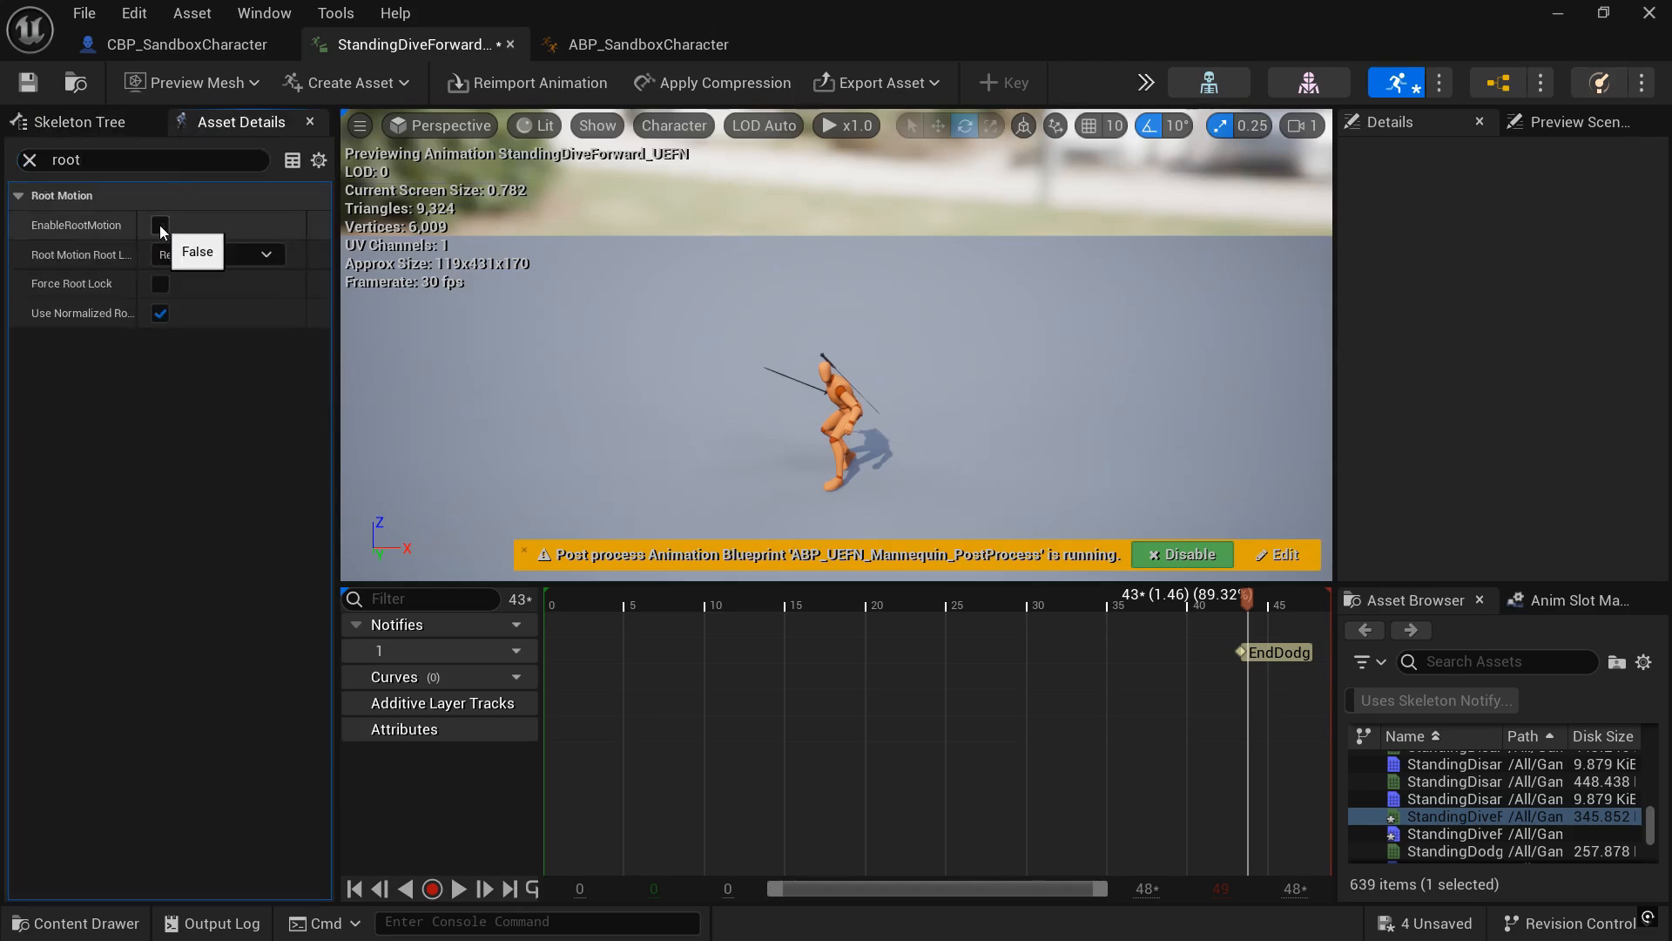
click(160, 224)
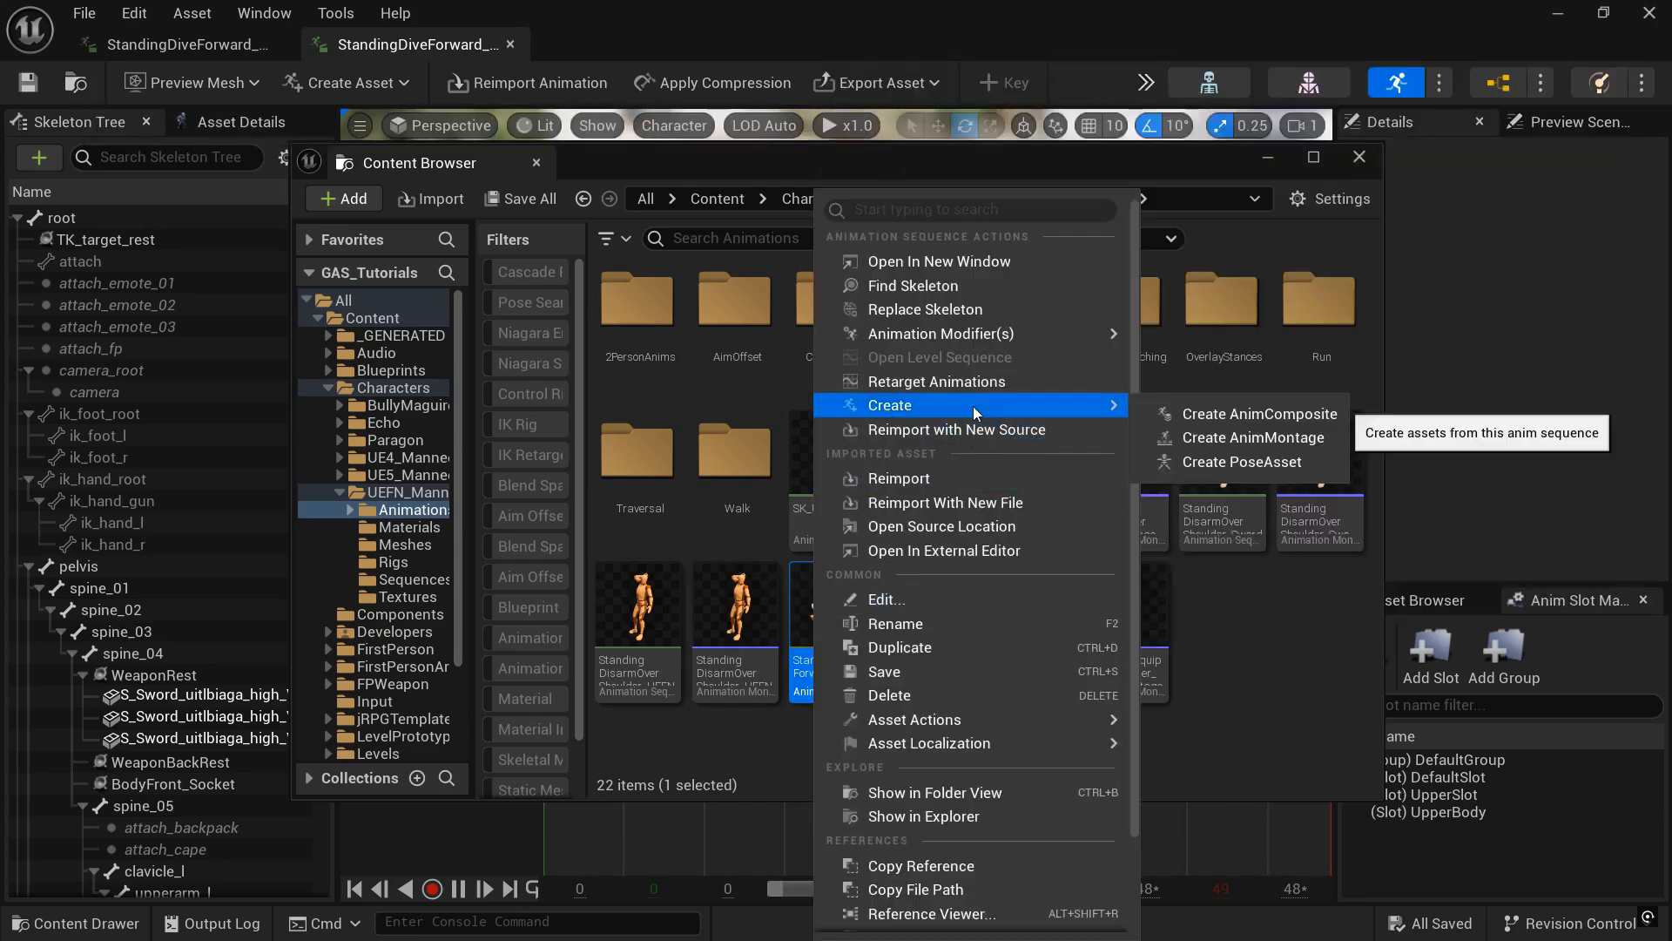
mouse_move(1251, 437)
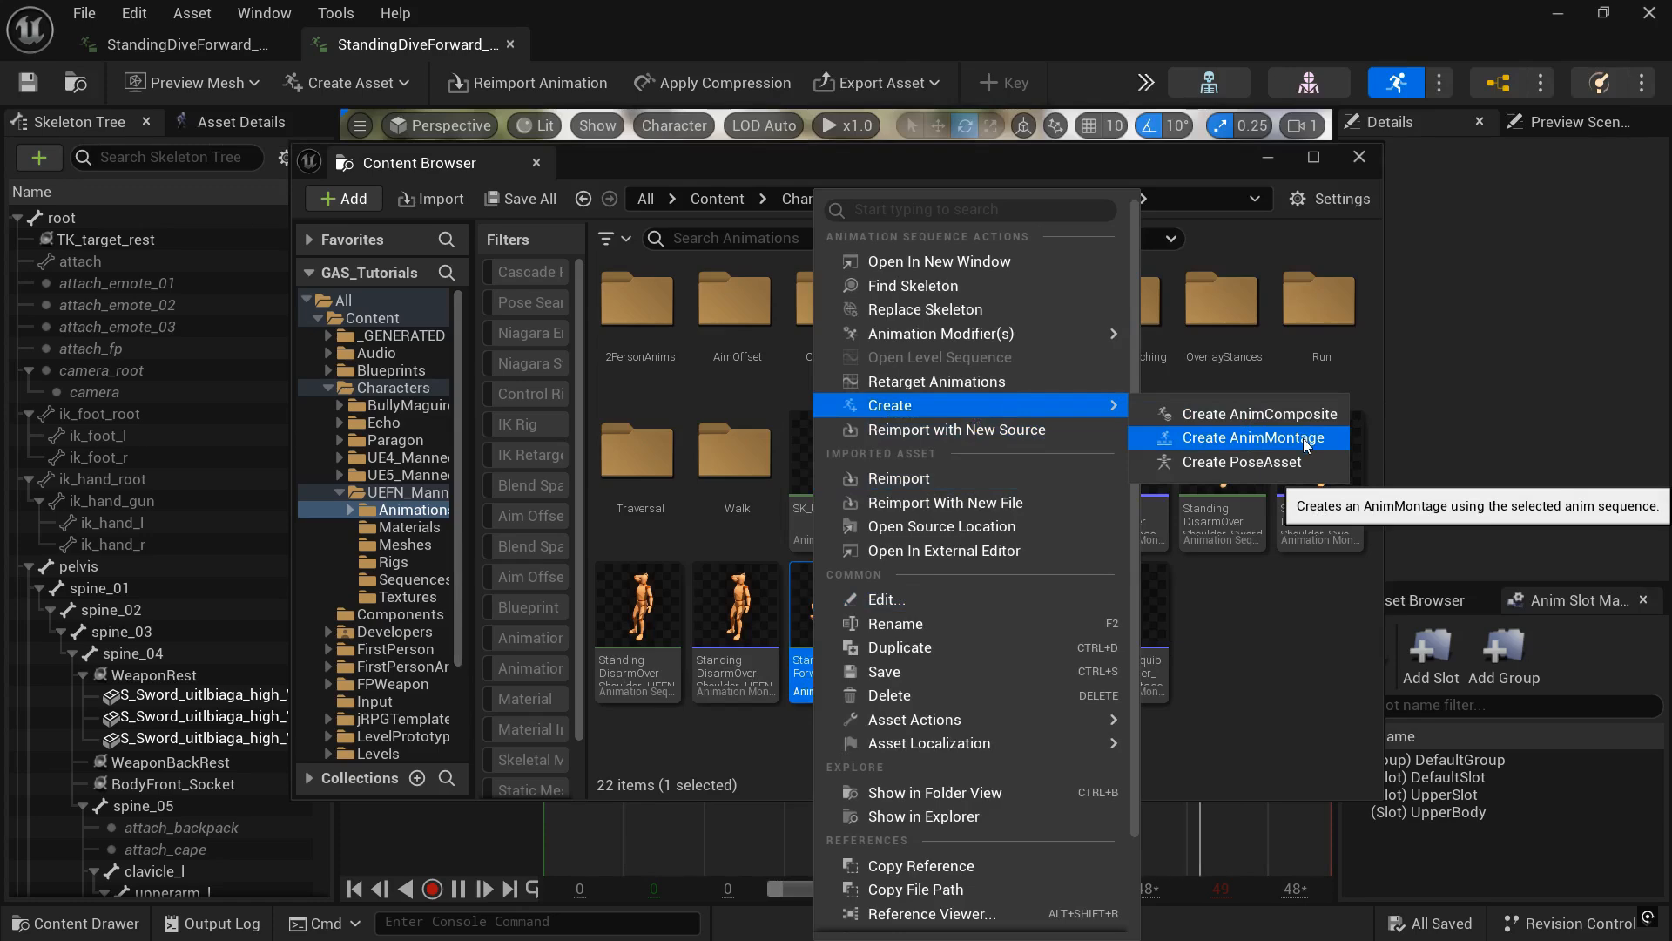
Create StandingDiveForward_UEFN_Montage from the dive animation and open it
click(1246, 438)
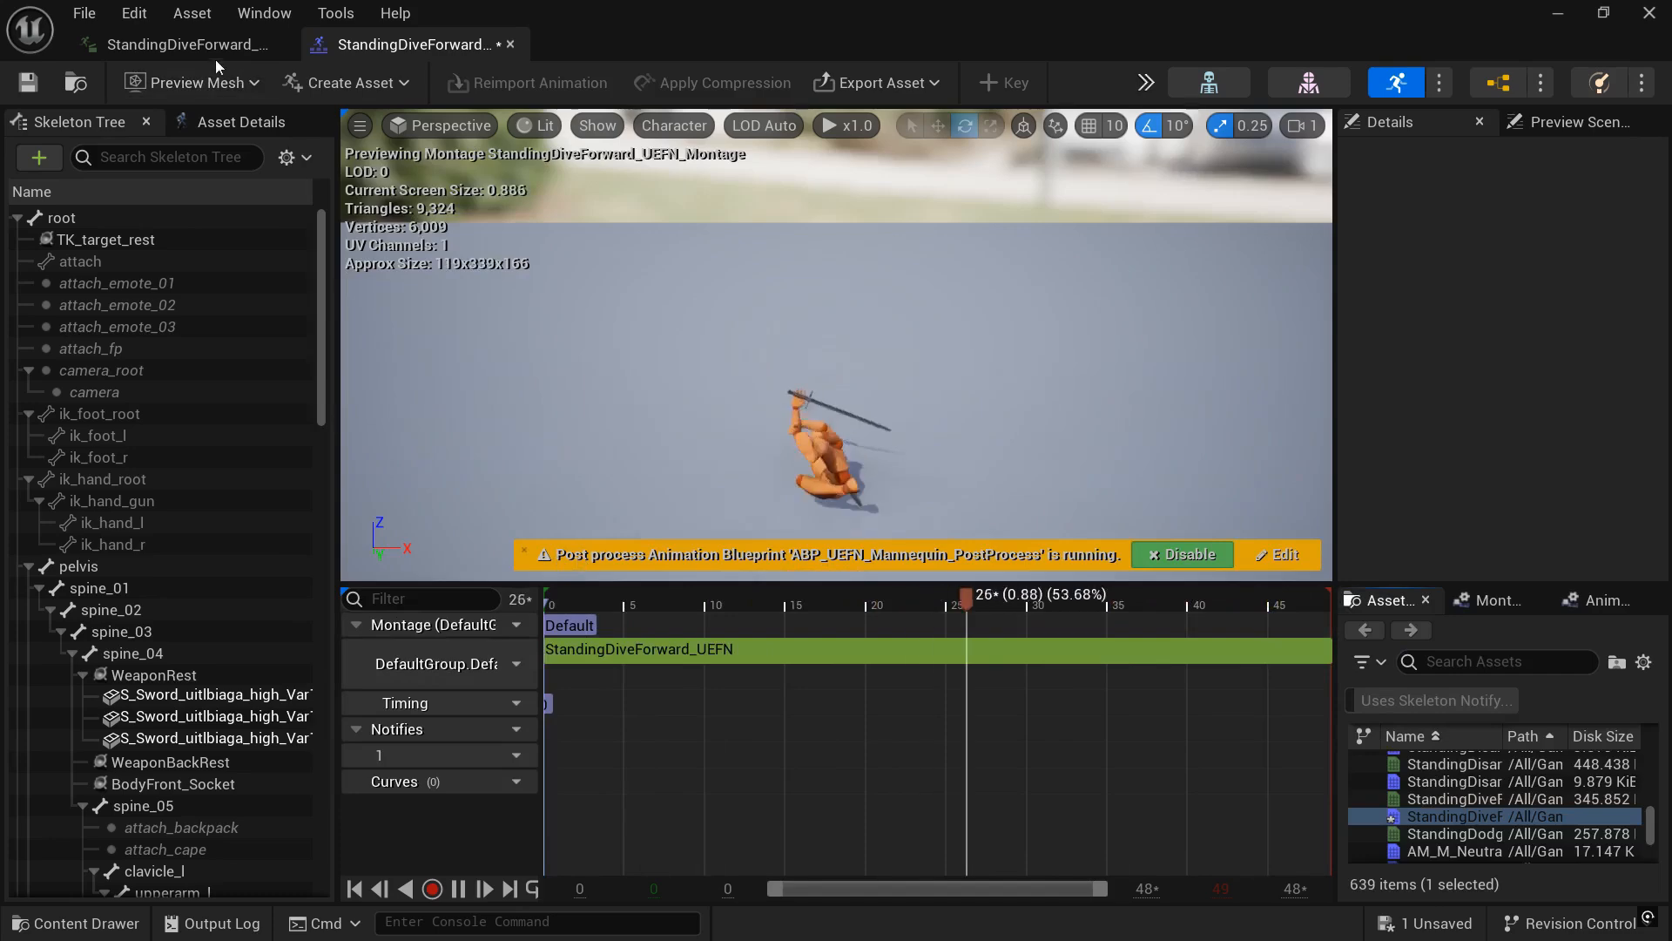
Duplicate IA_Jump as IA_Dodge in the Input folder, then open IMC_GDCMotionMatching
click(75, 923)
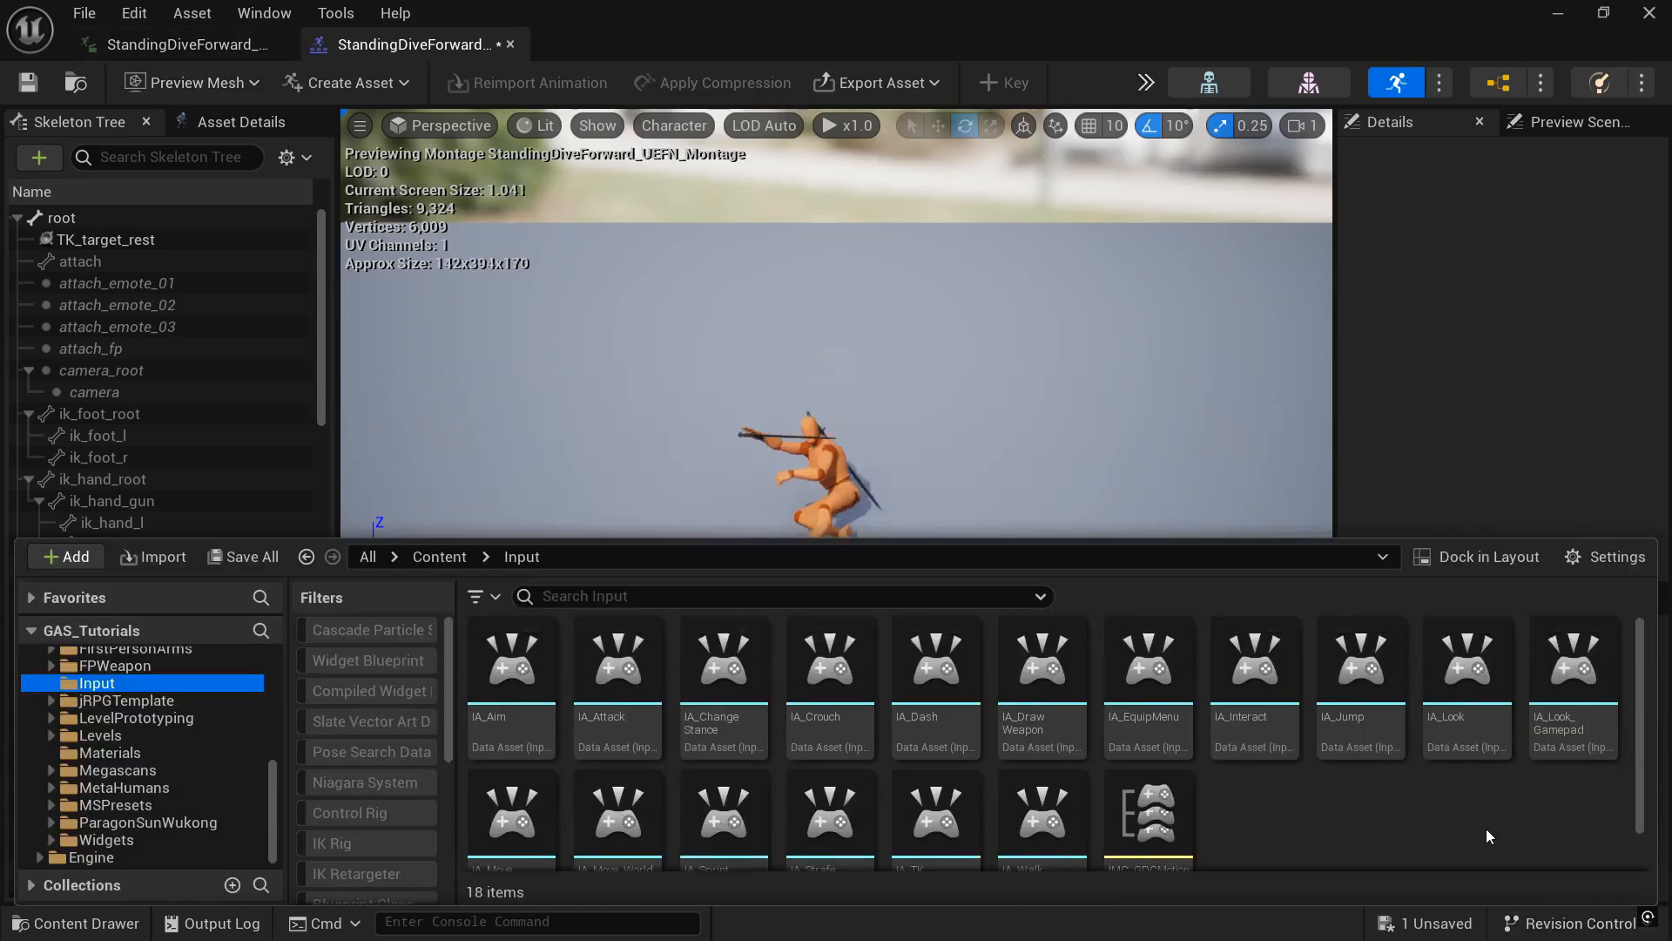
right_click(1361, 662)
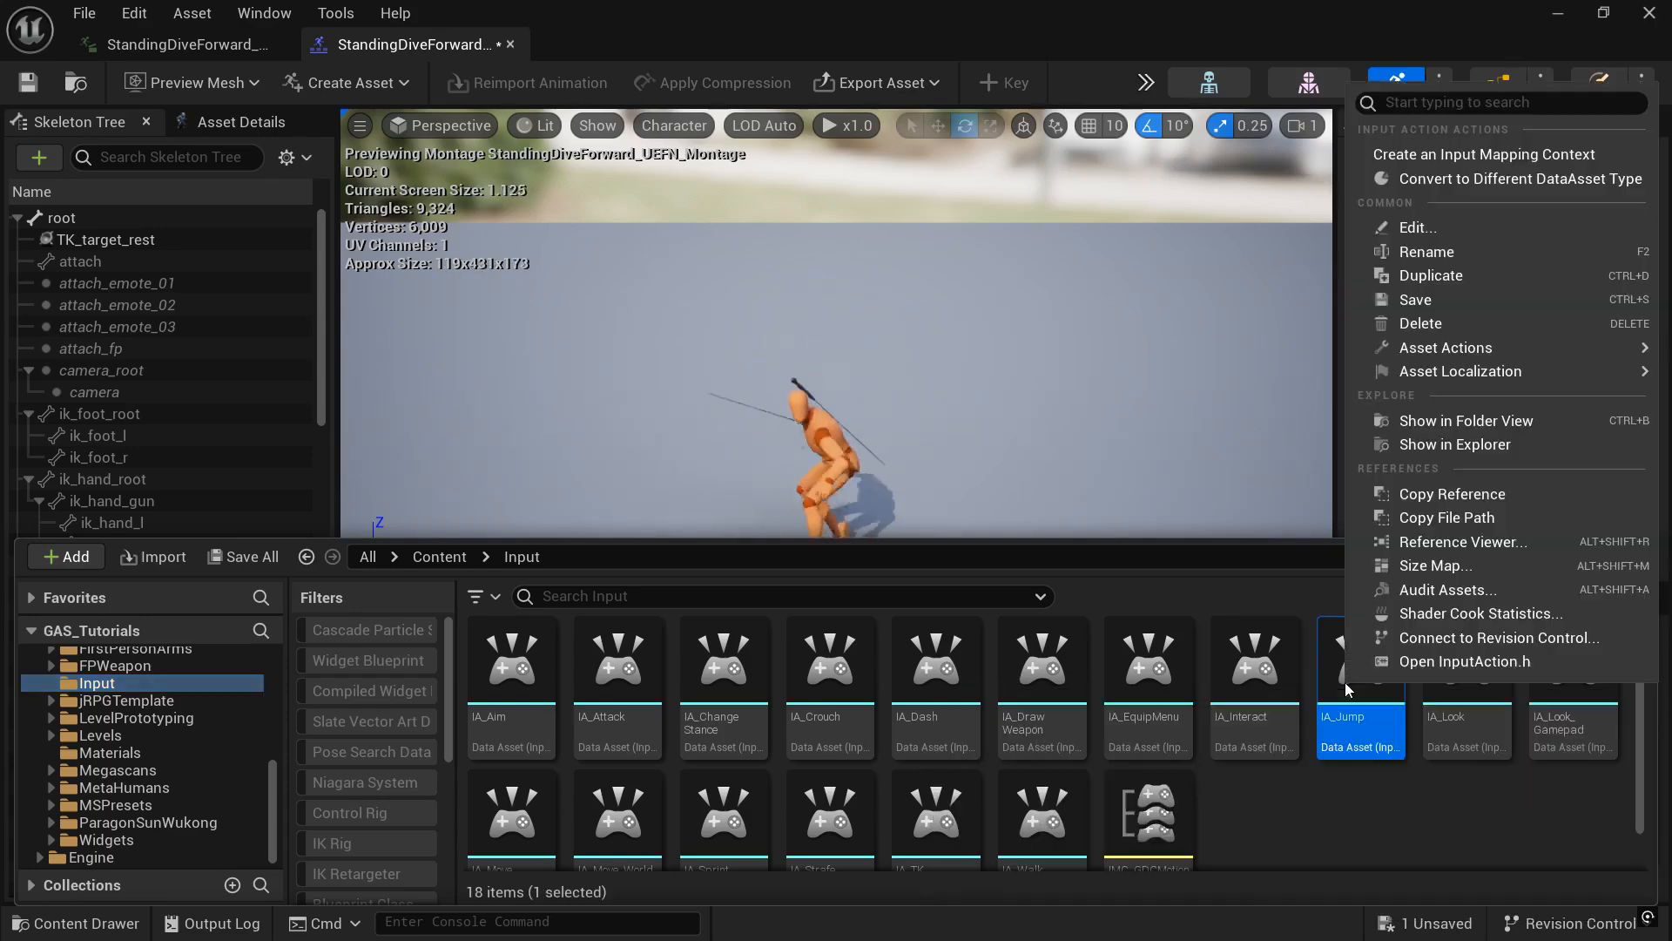
click(1432, 273)
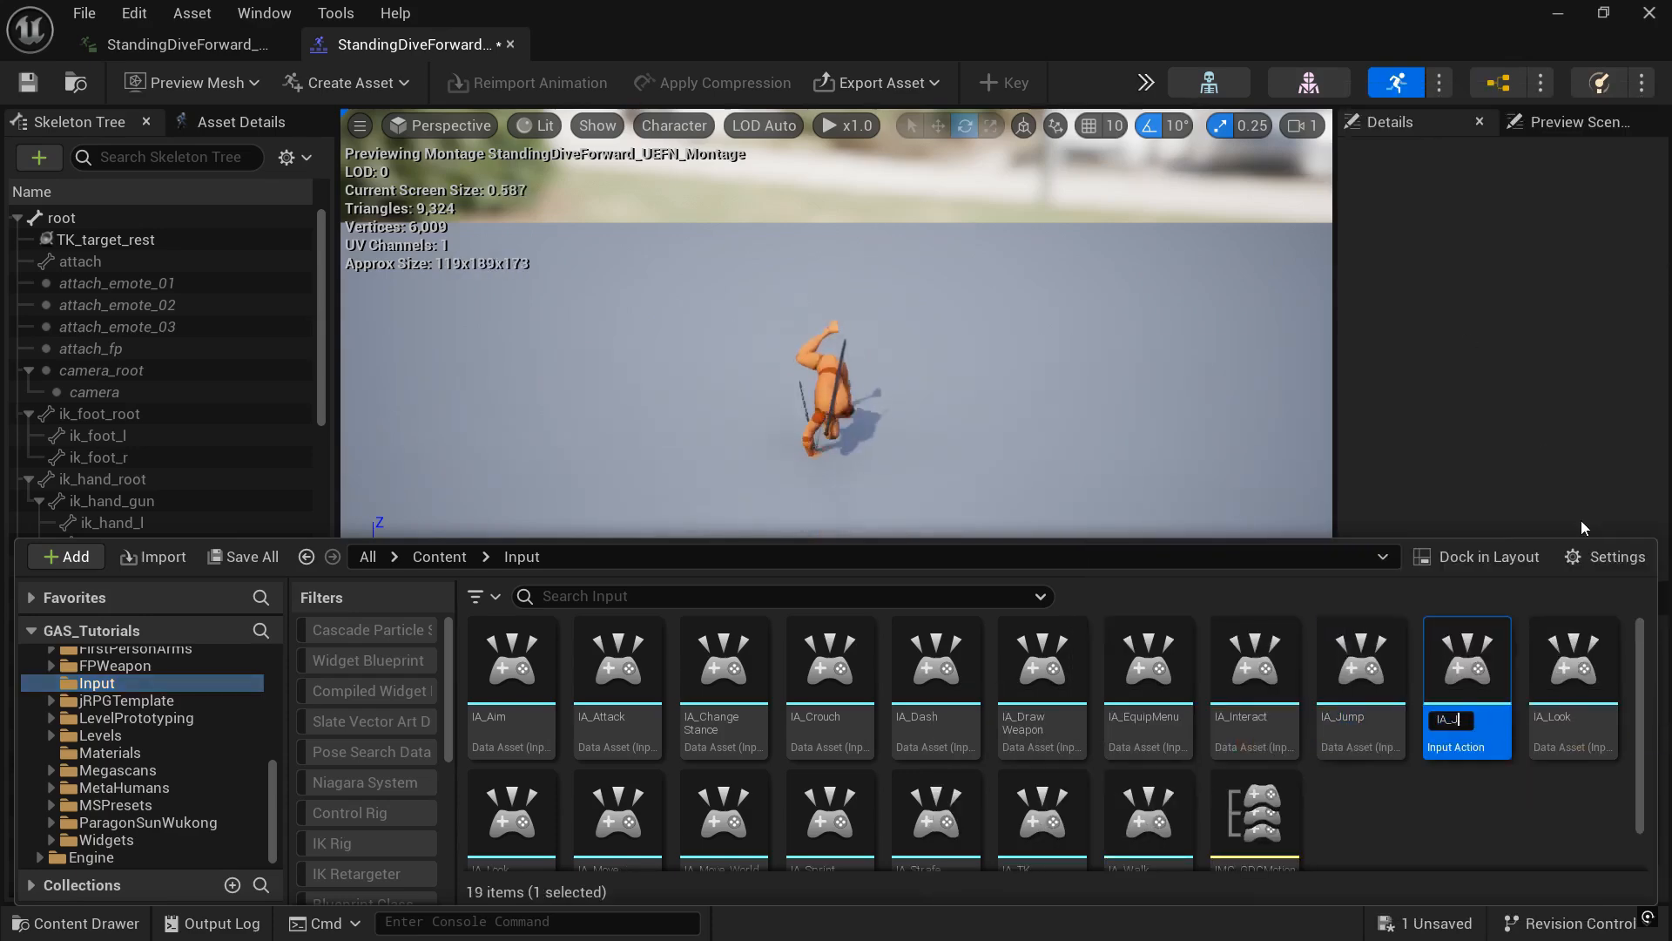
click(1040, 658)
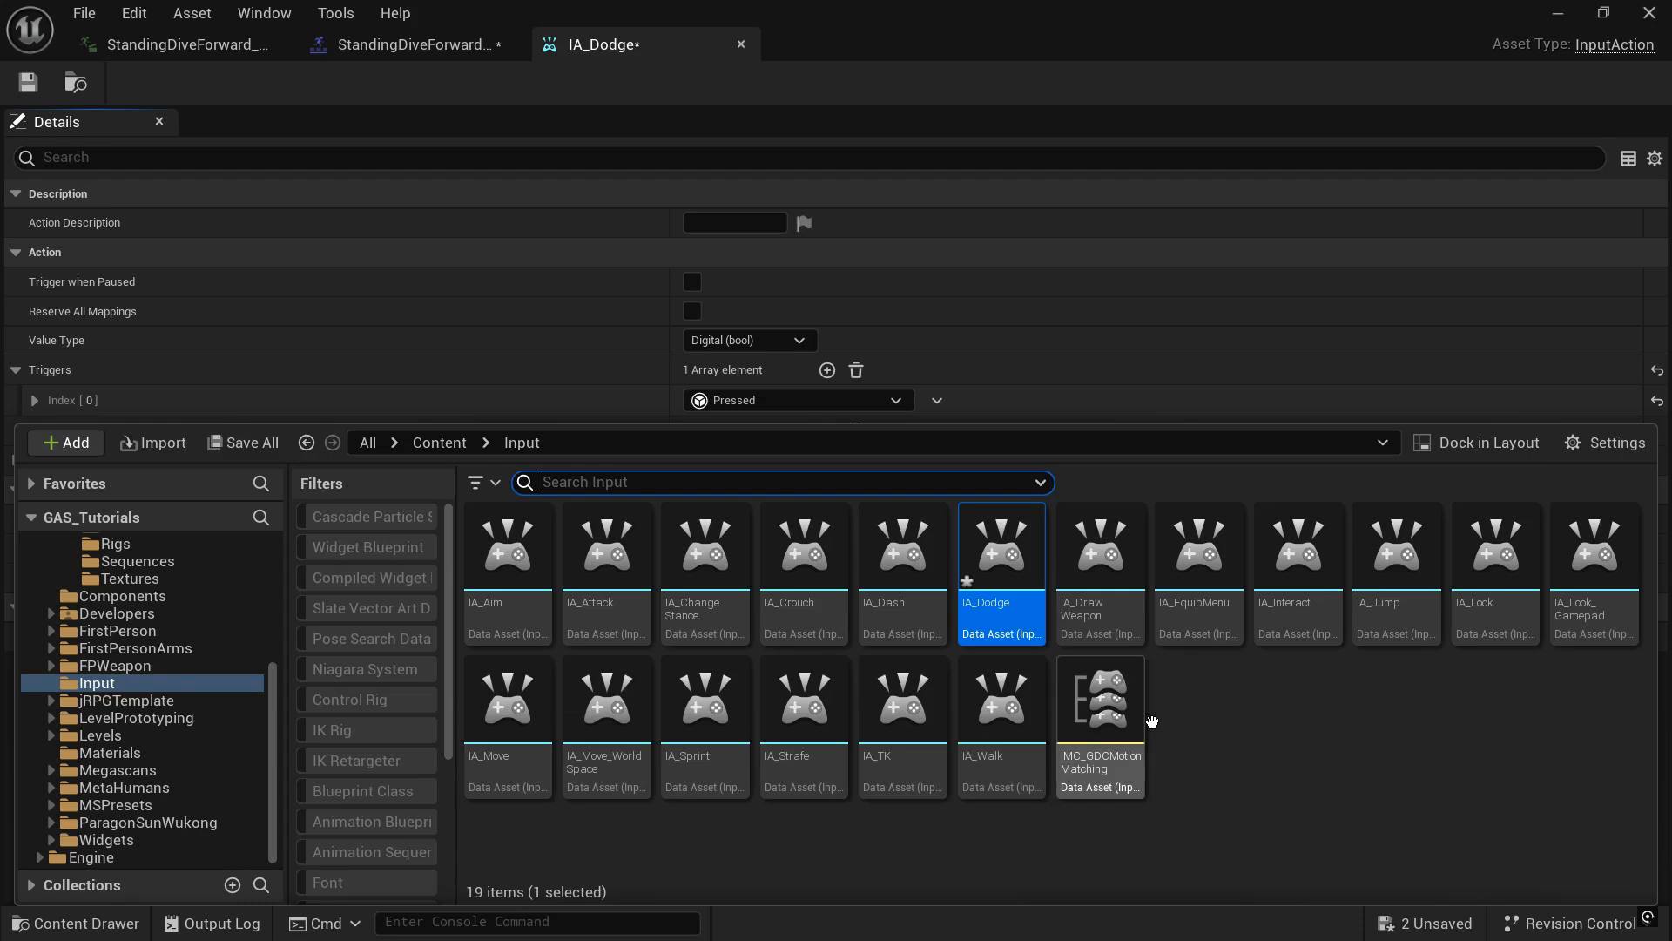
double_click(1099, 700)
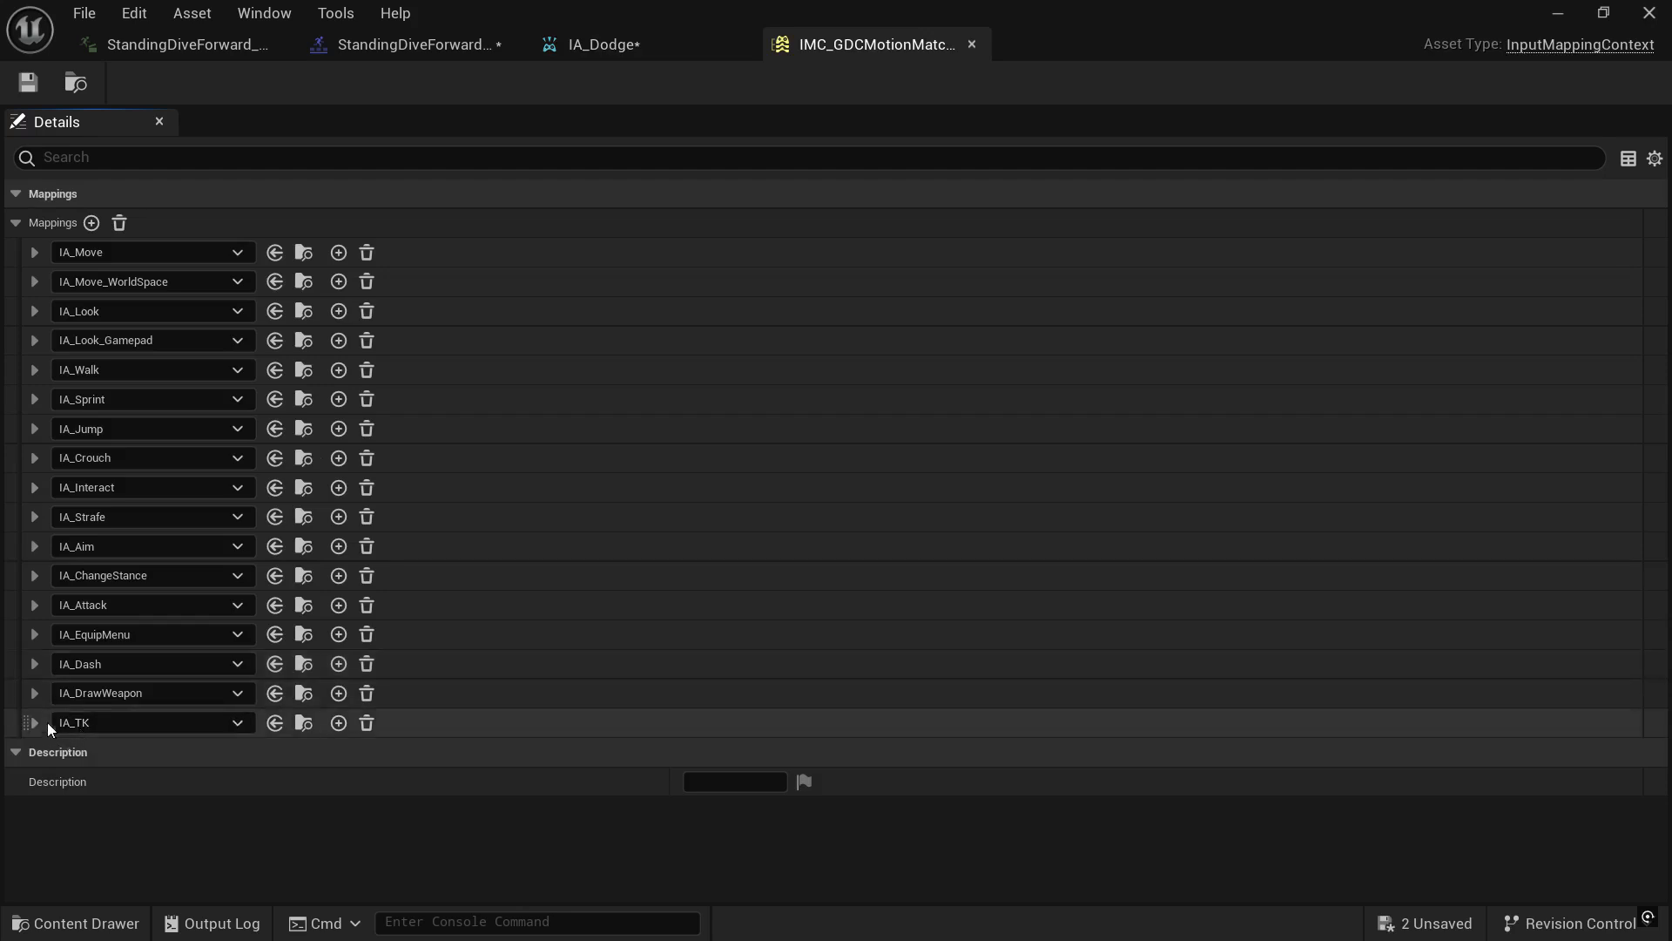
Add an IA_Dodge mapping bound to E and Gamepad Face Button Left
click(91, 223)
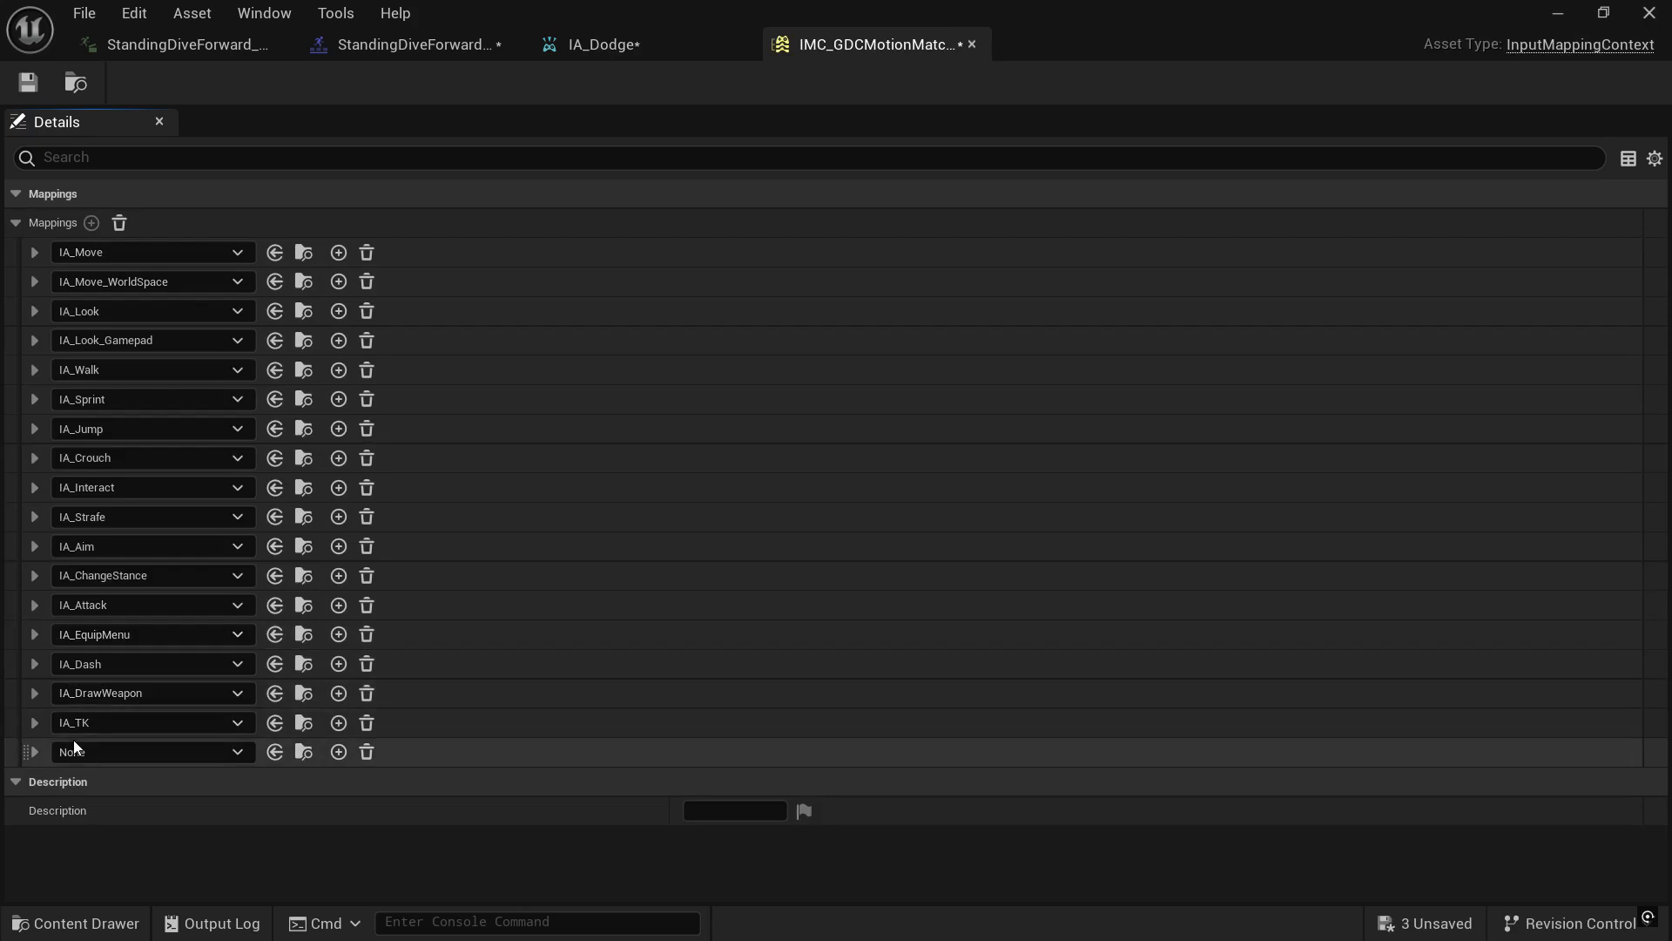
click(238, 751)
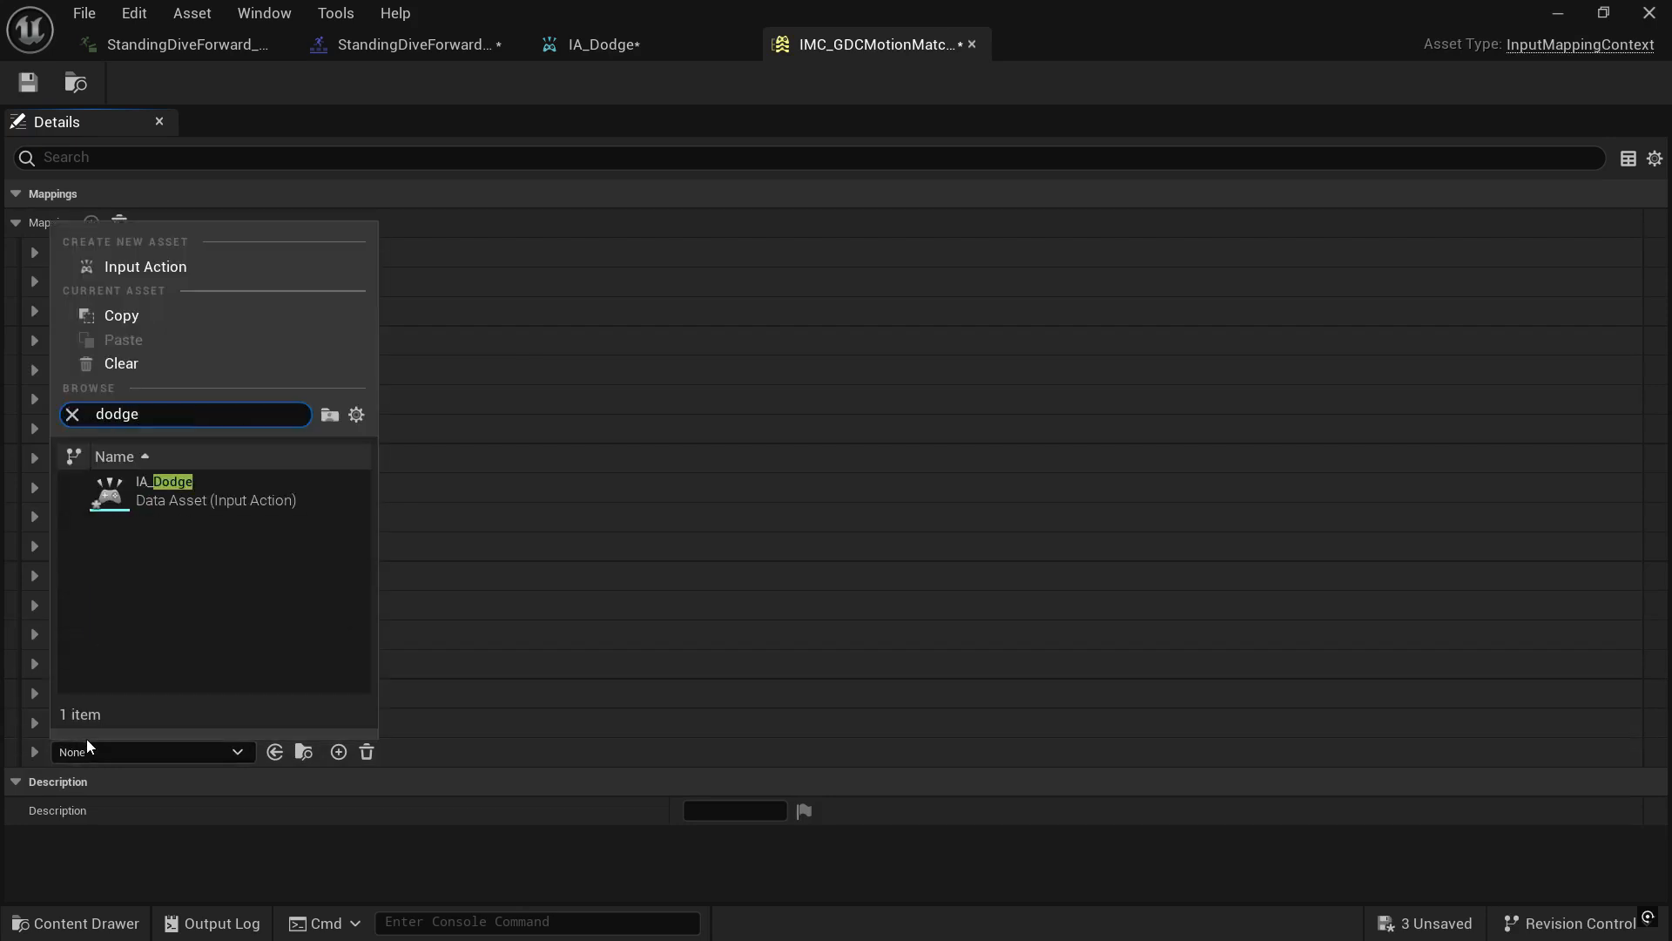
click(171, 491)
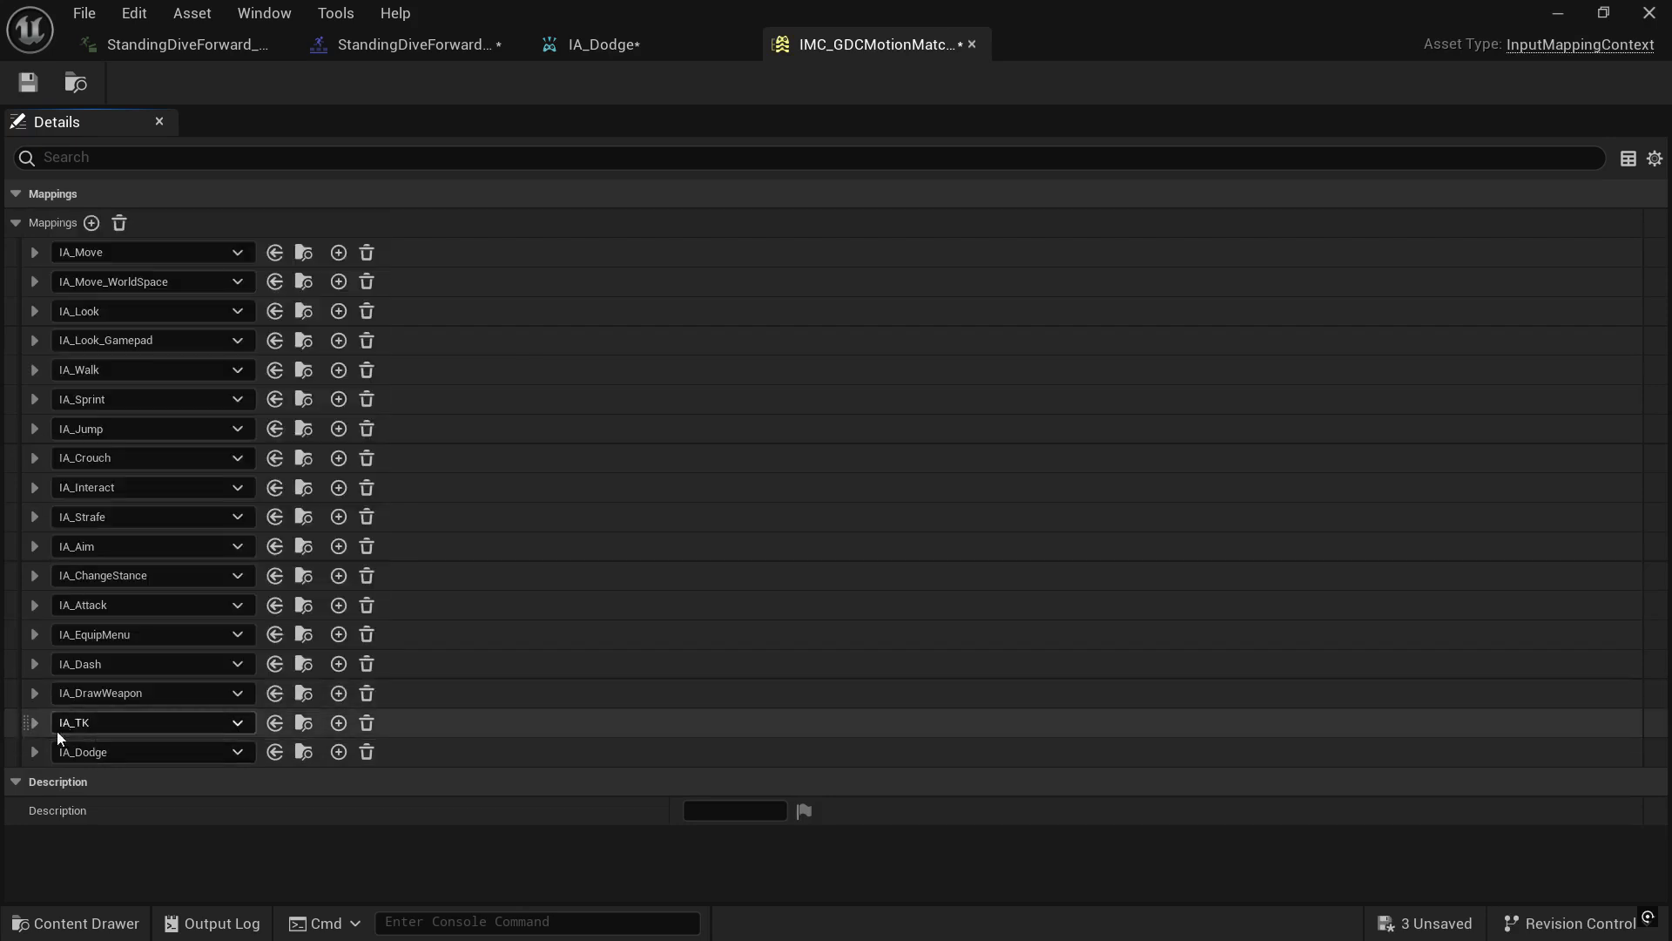
click(33, 752)
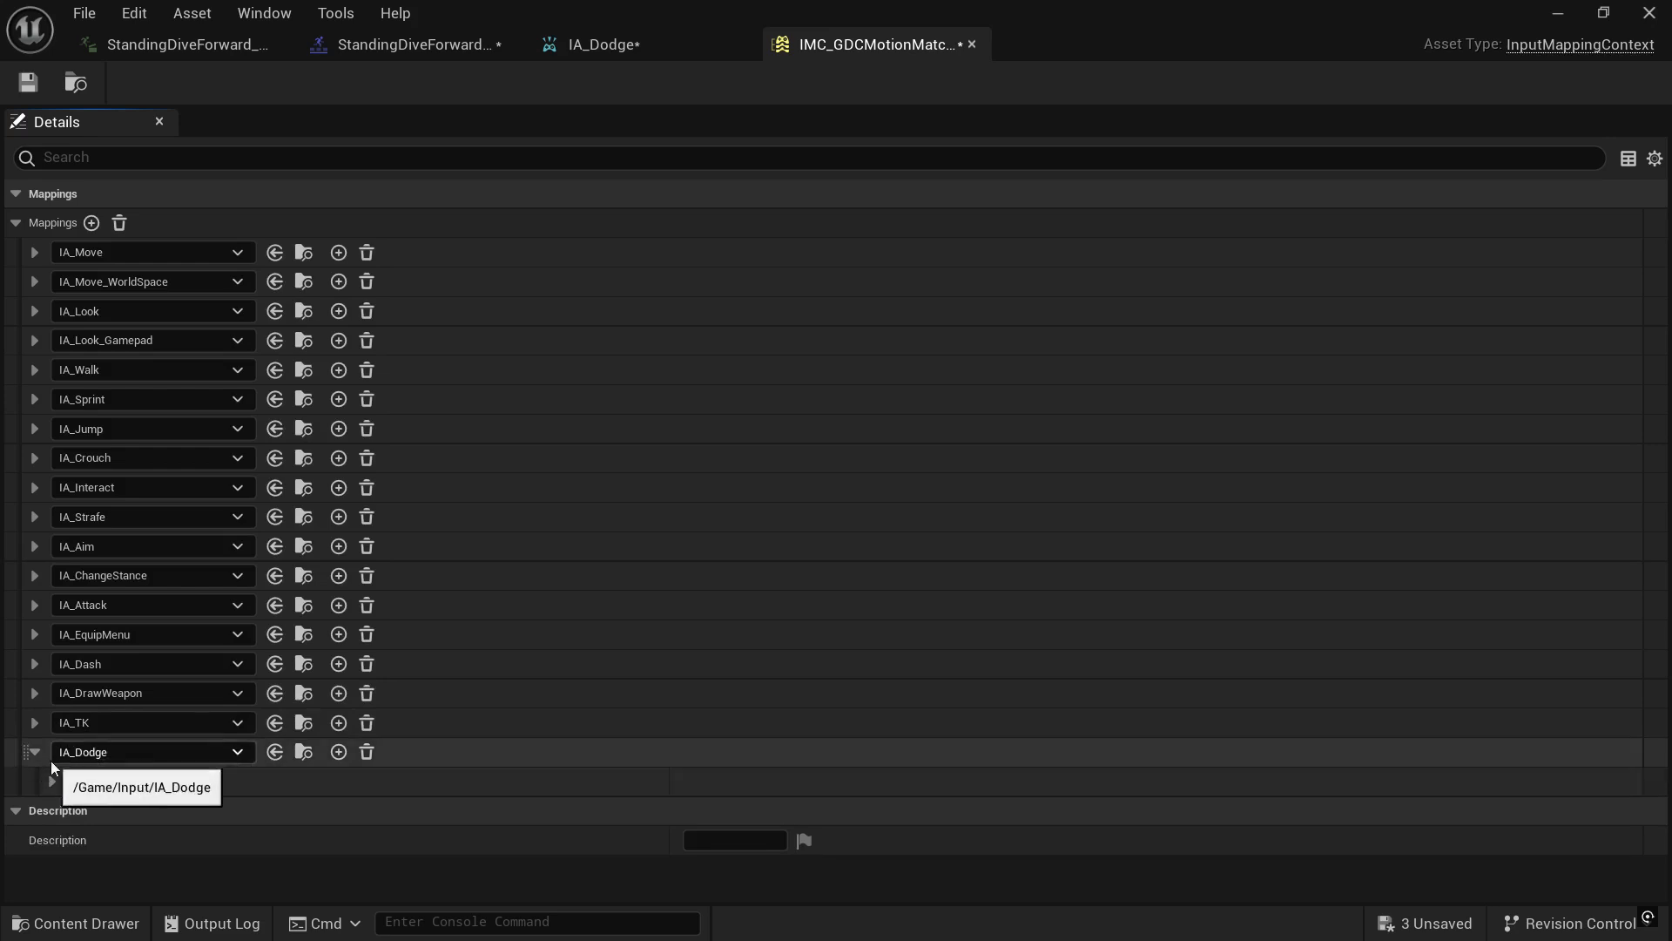
click(33, 753)
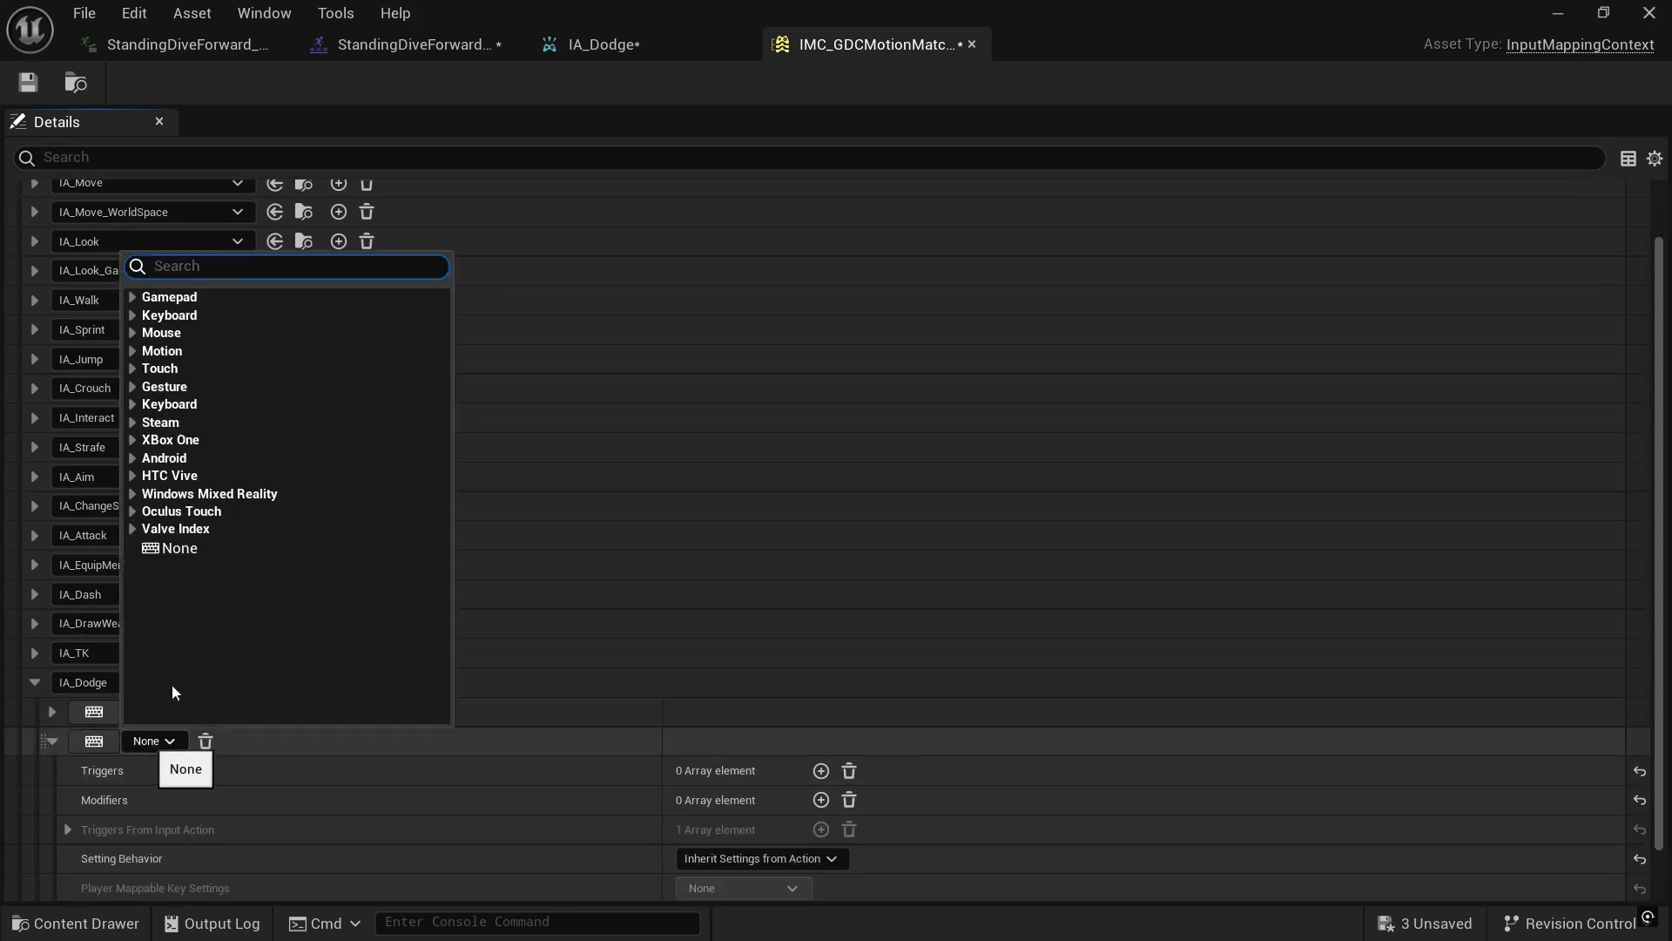
click(167, 296)
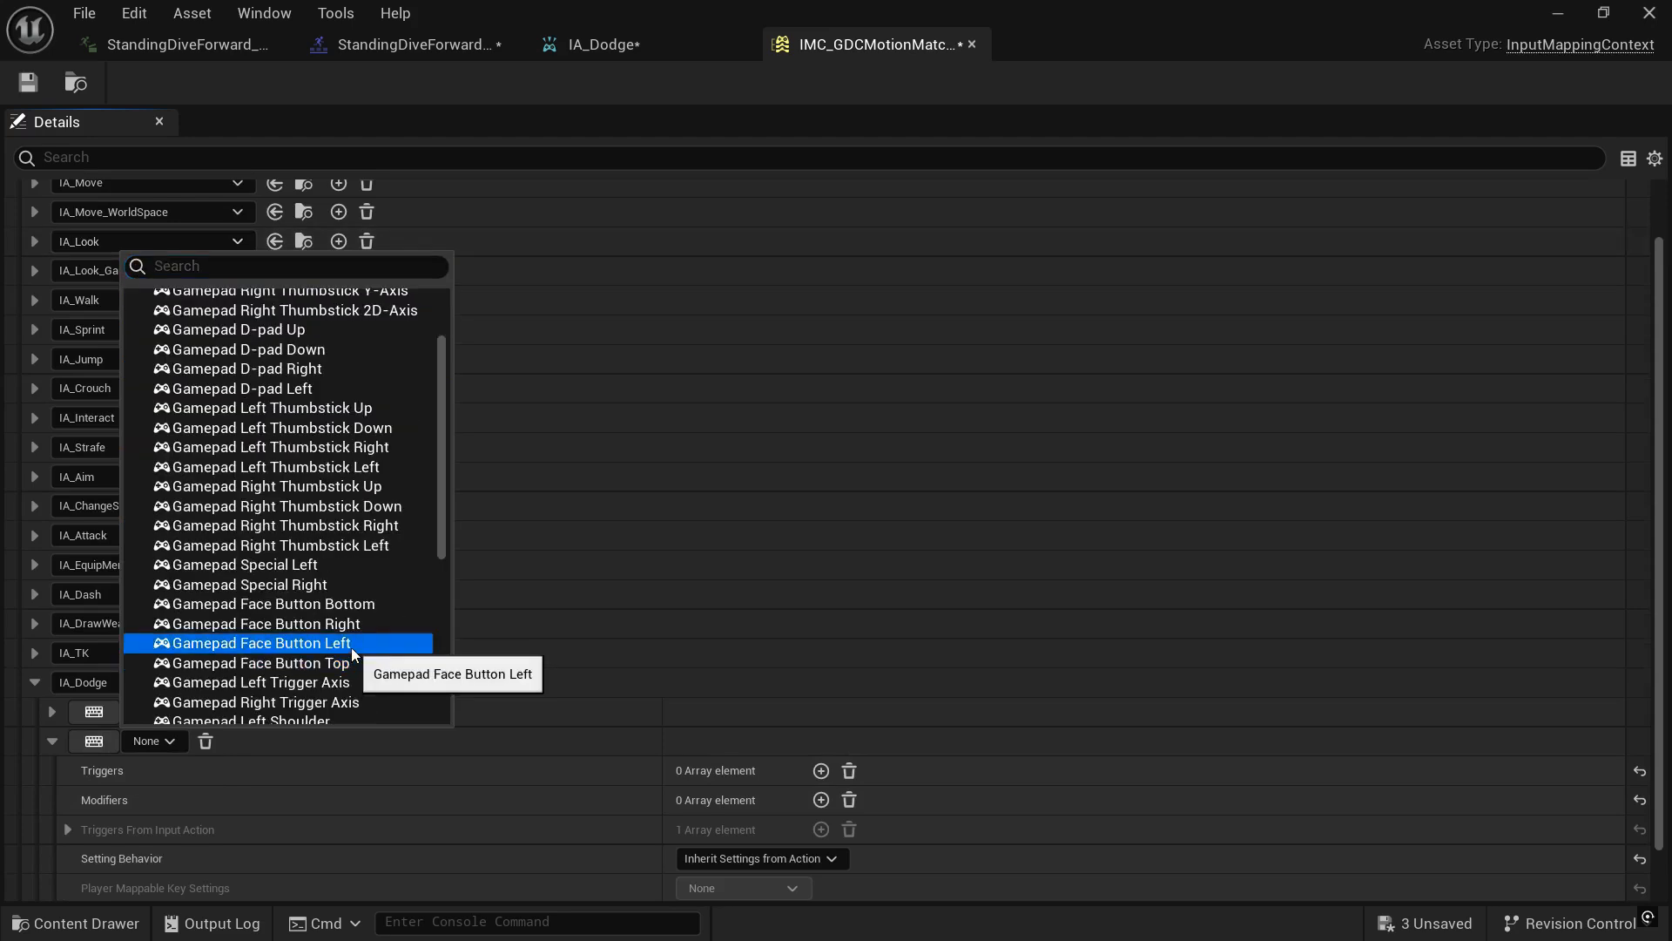
click(256, 643)
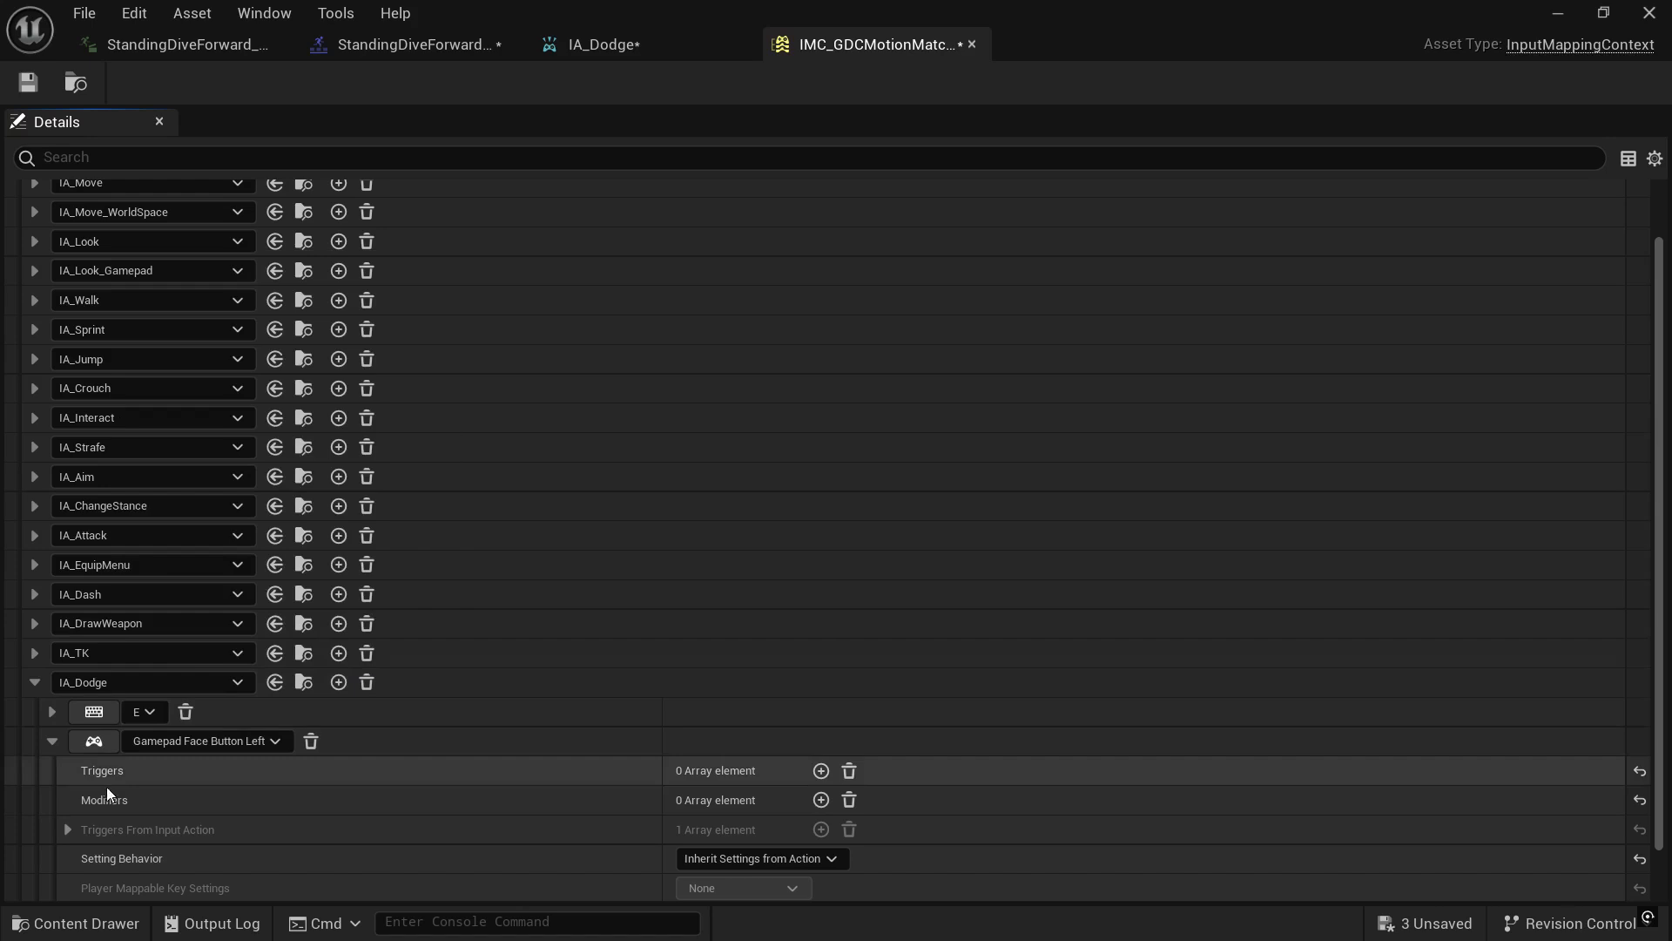
mouse_move(103, 800)
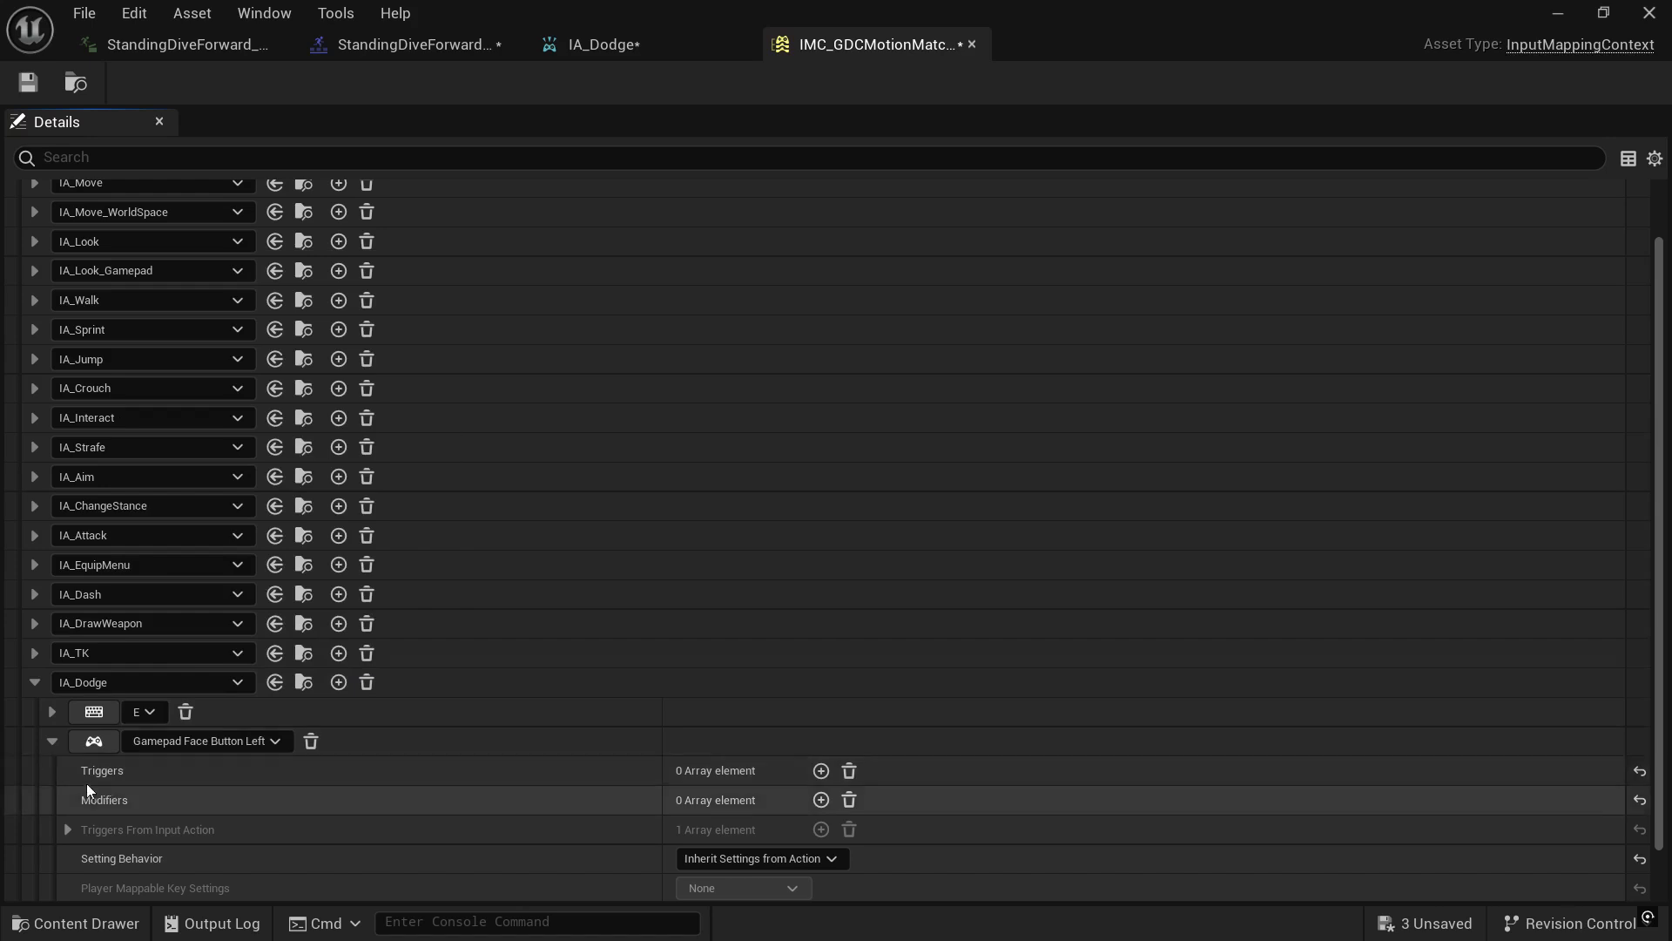
Place an EnhancedInputAction IA_Dodge event in CBP_SandboxCharacter's event graph
click(77, 923)
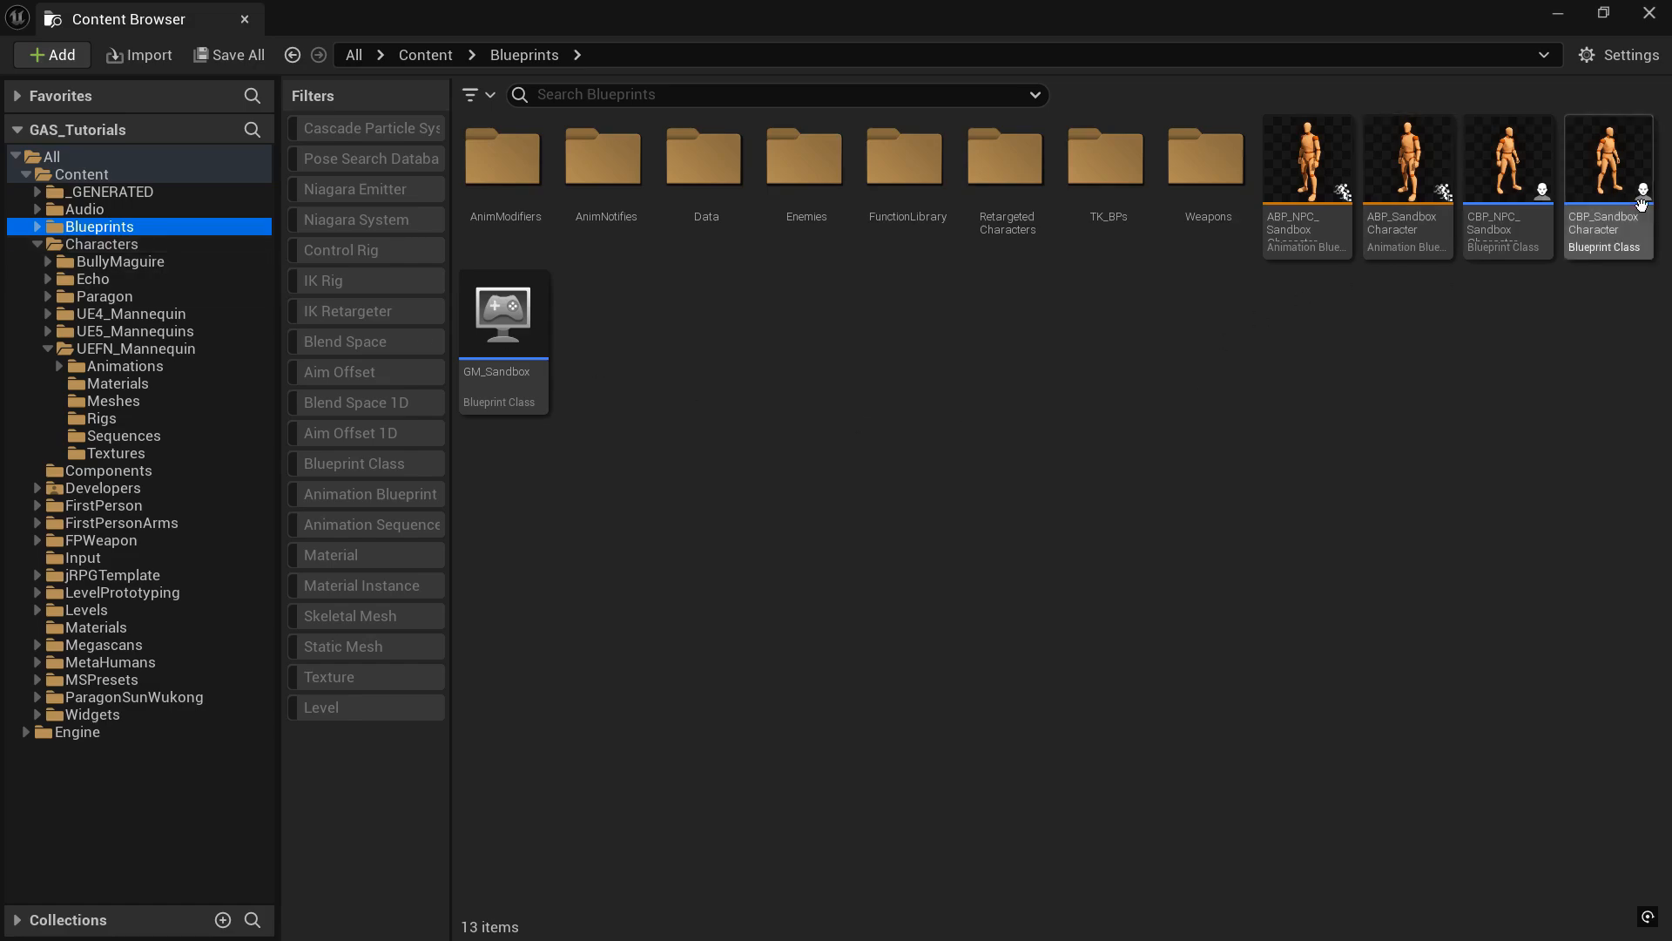
double_click(1606, 160)
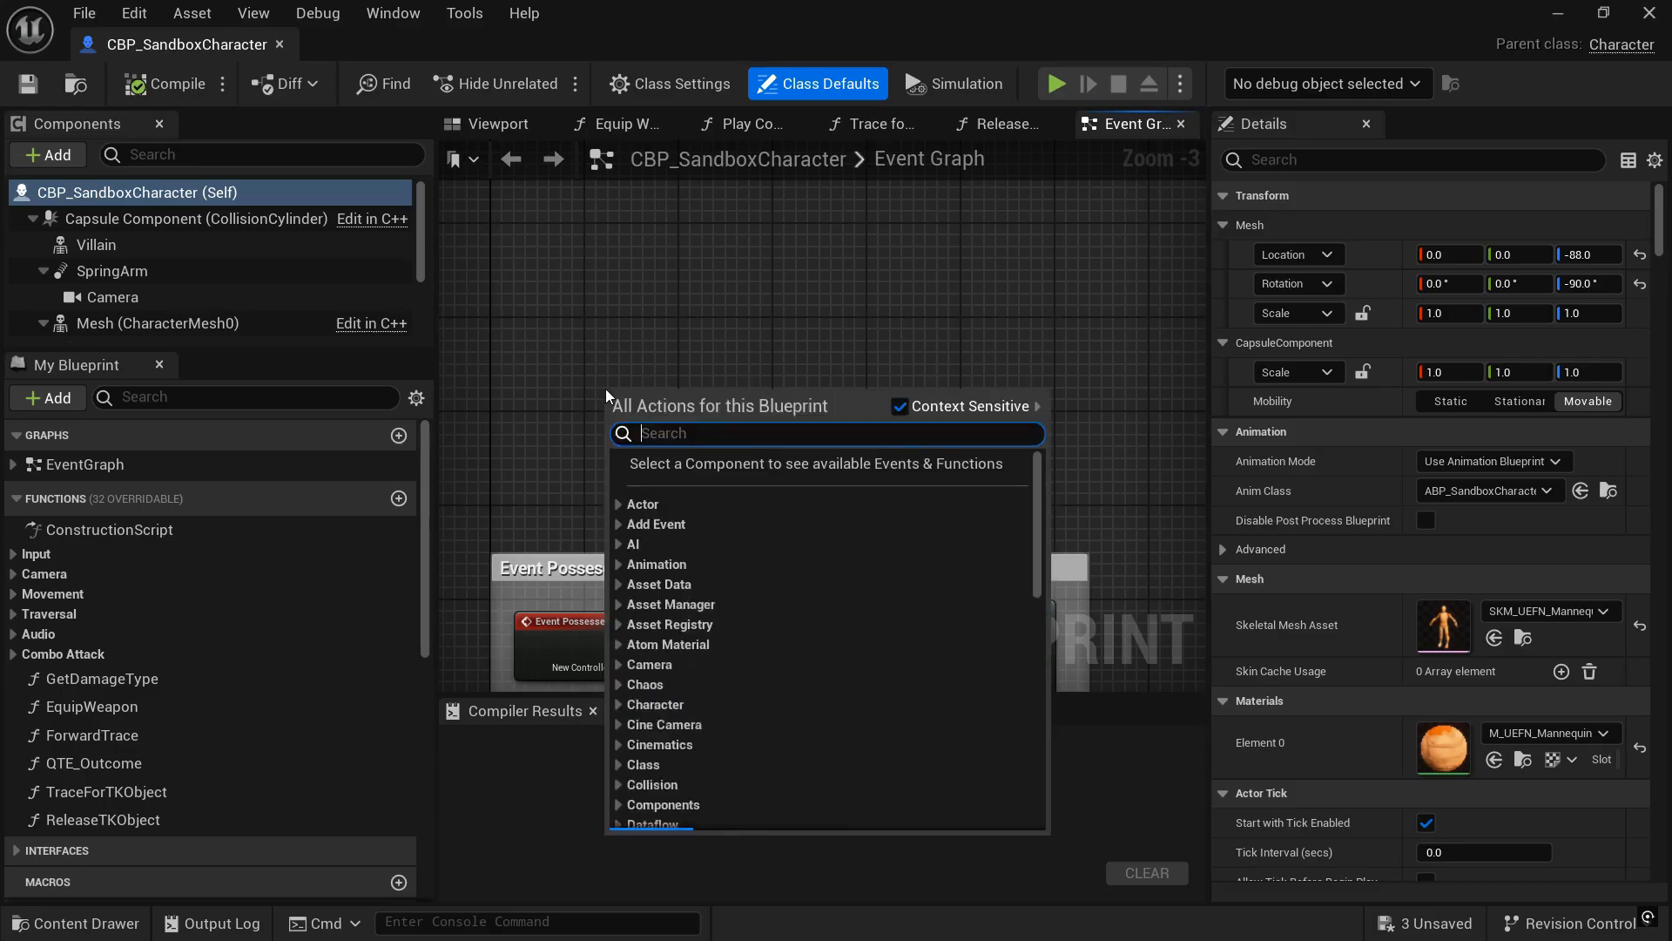
text(ia dodge)
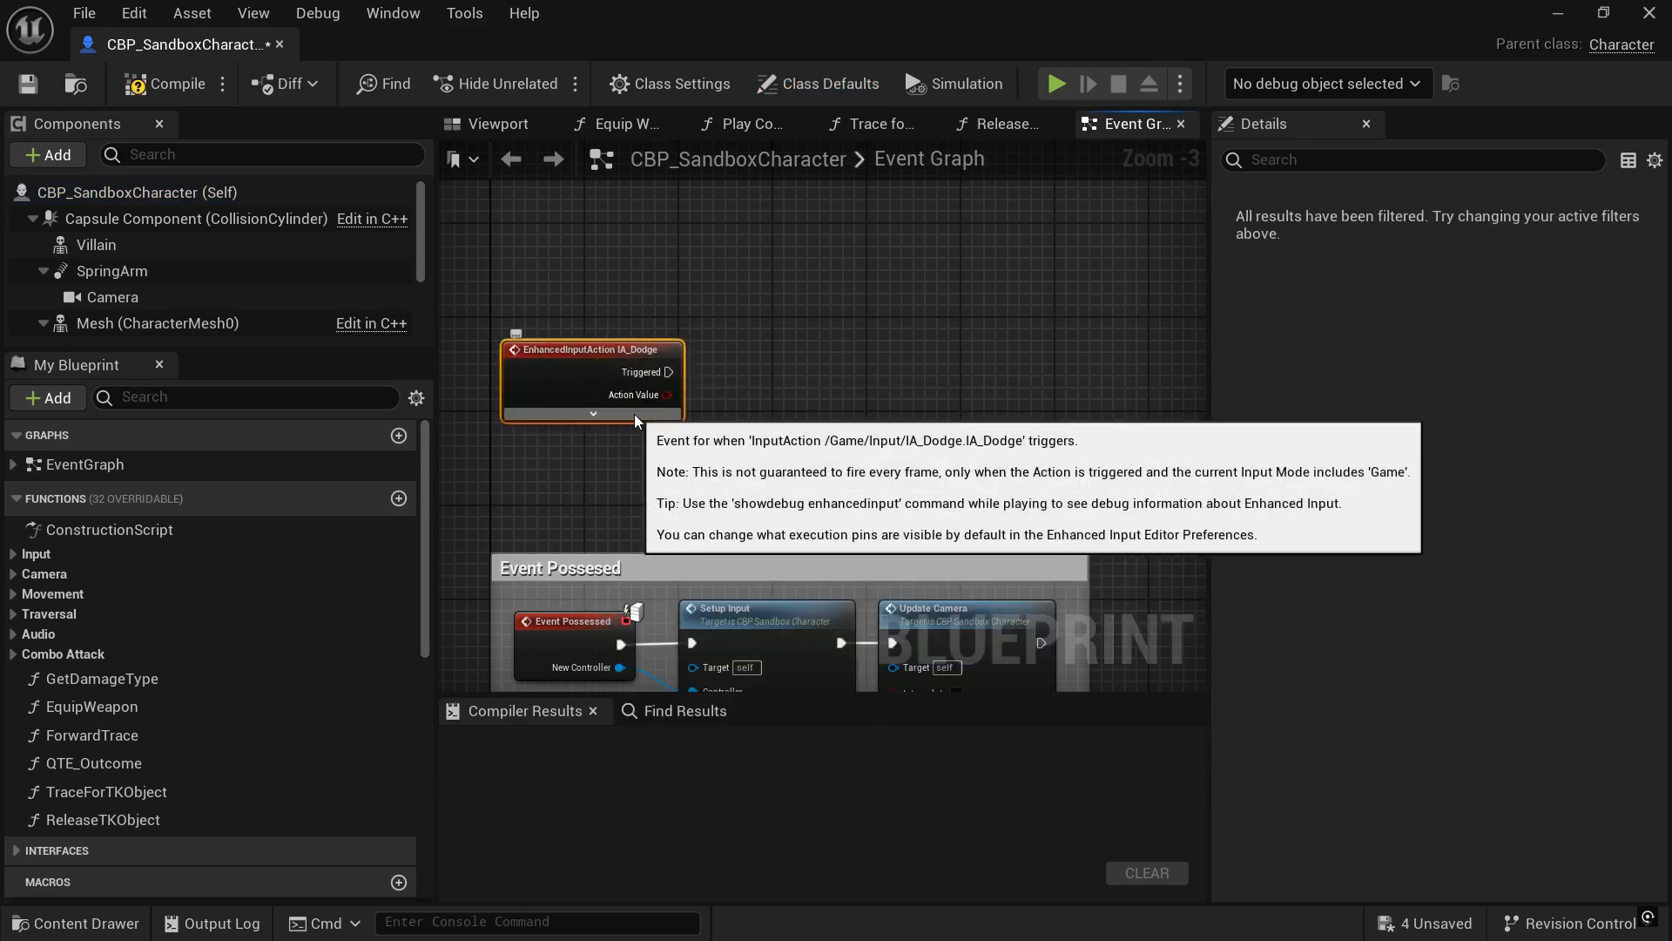
mouse_move(669, 372)
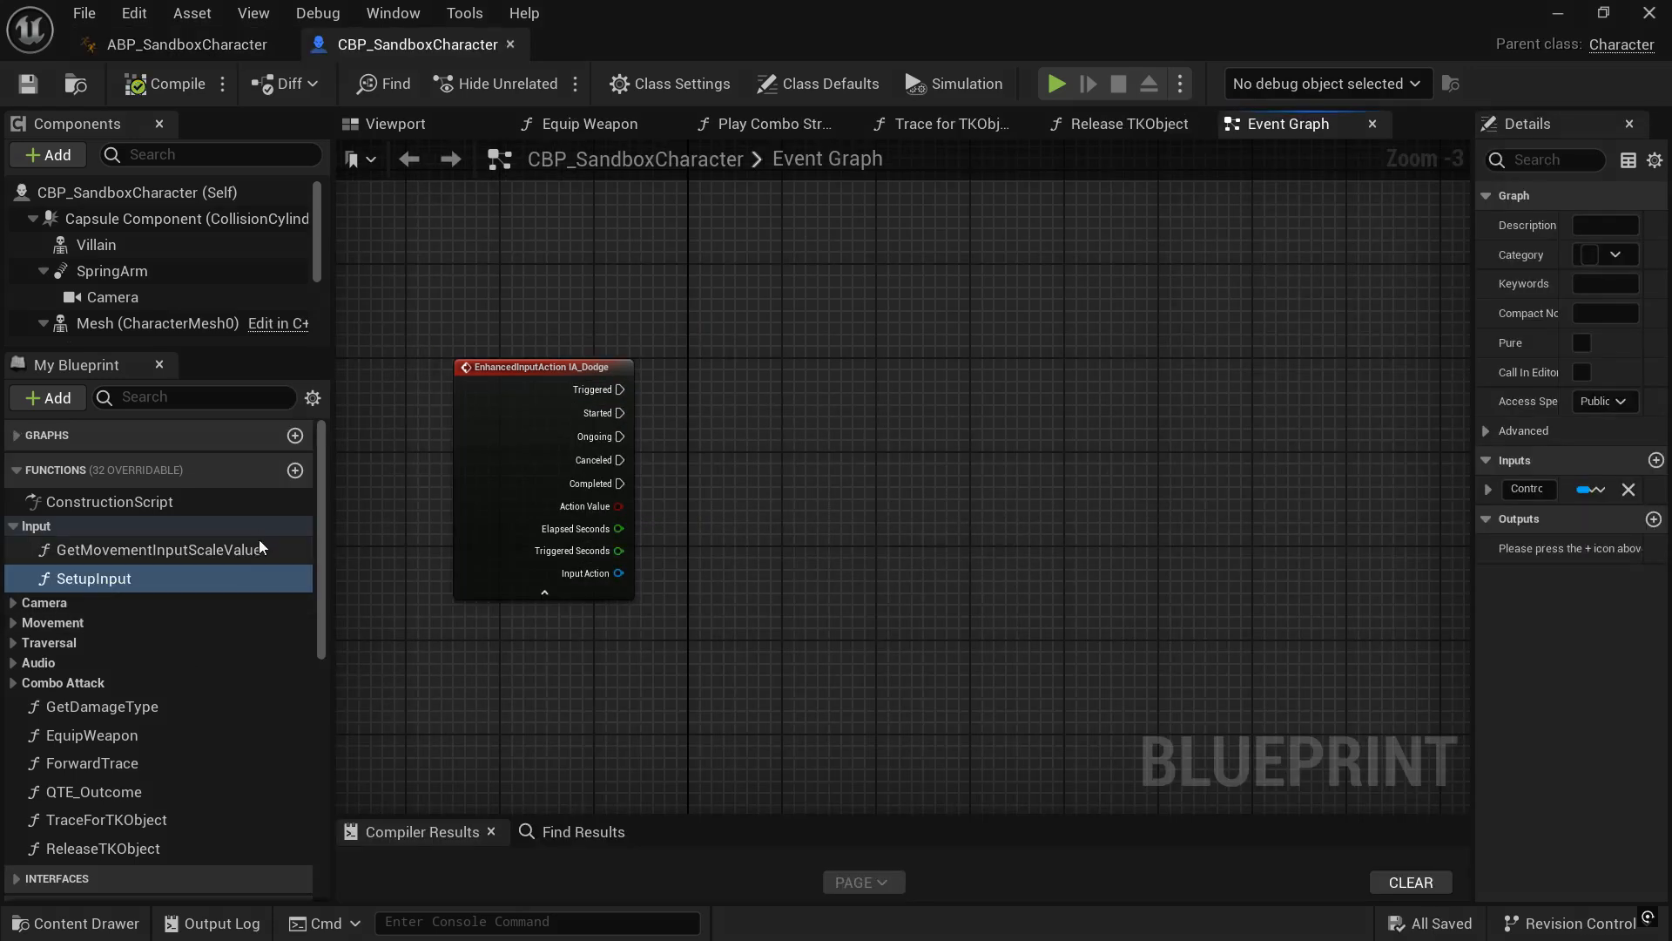
mouse_move(288, 603)
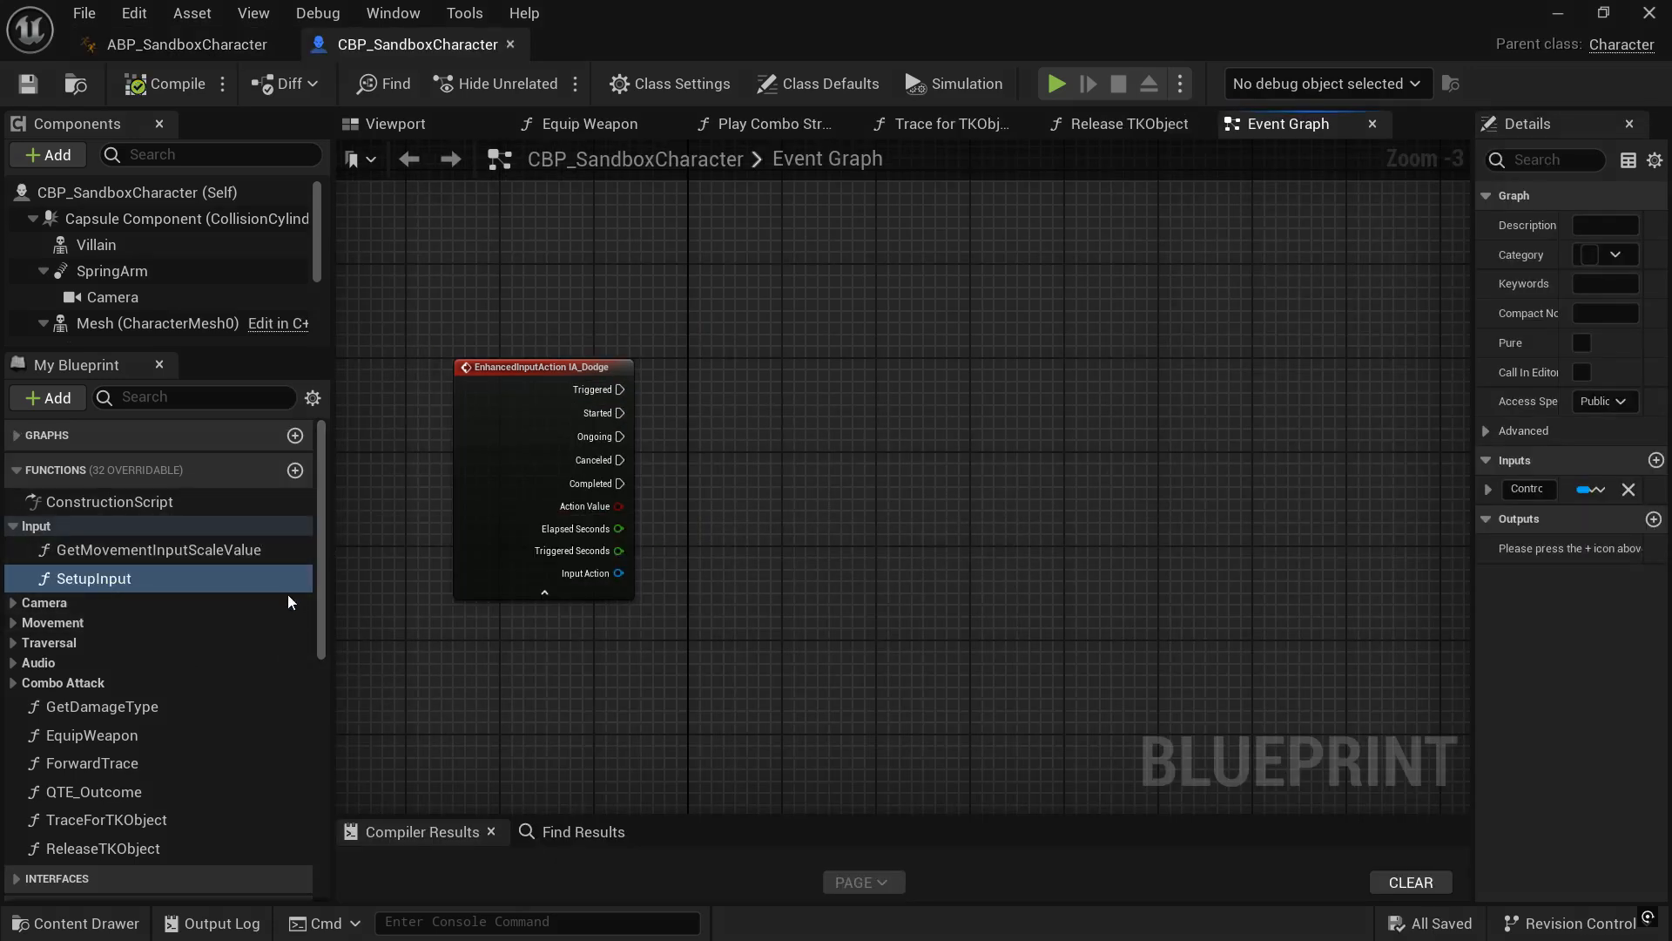
Create a Dodging? boolean and gate IA_Dodge Started with a Branch on NOT Dodging?
scroll(down, 3)
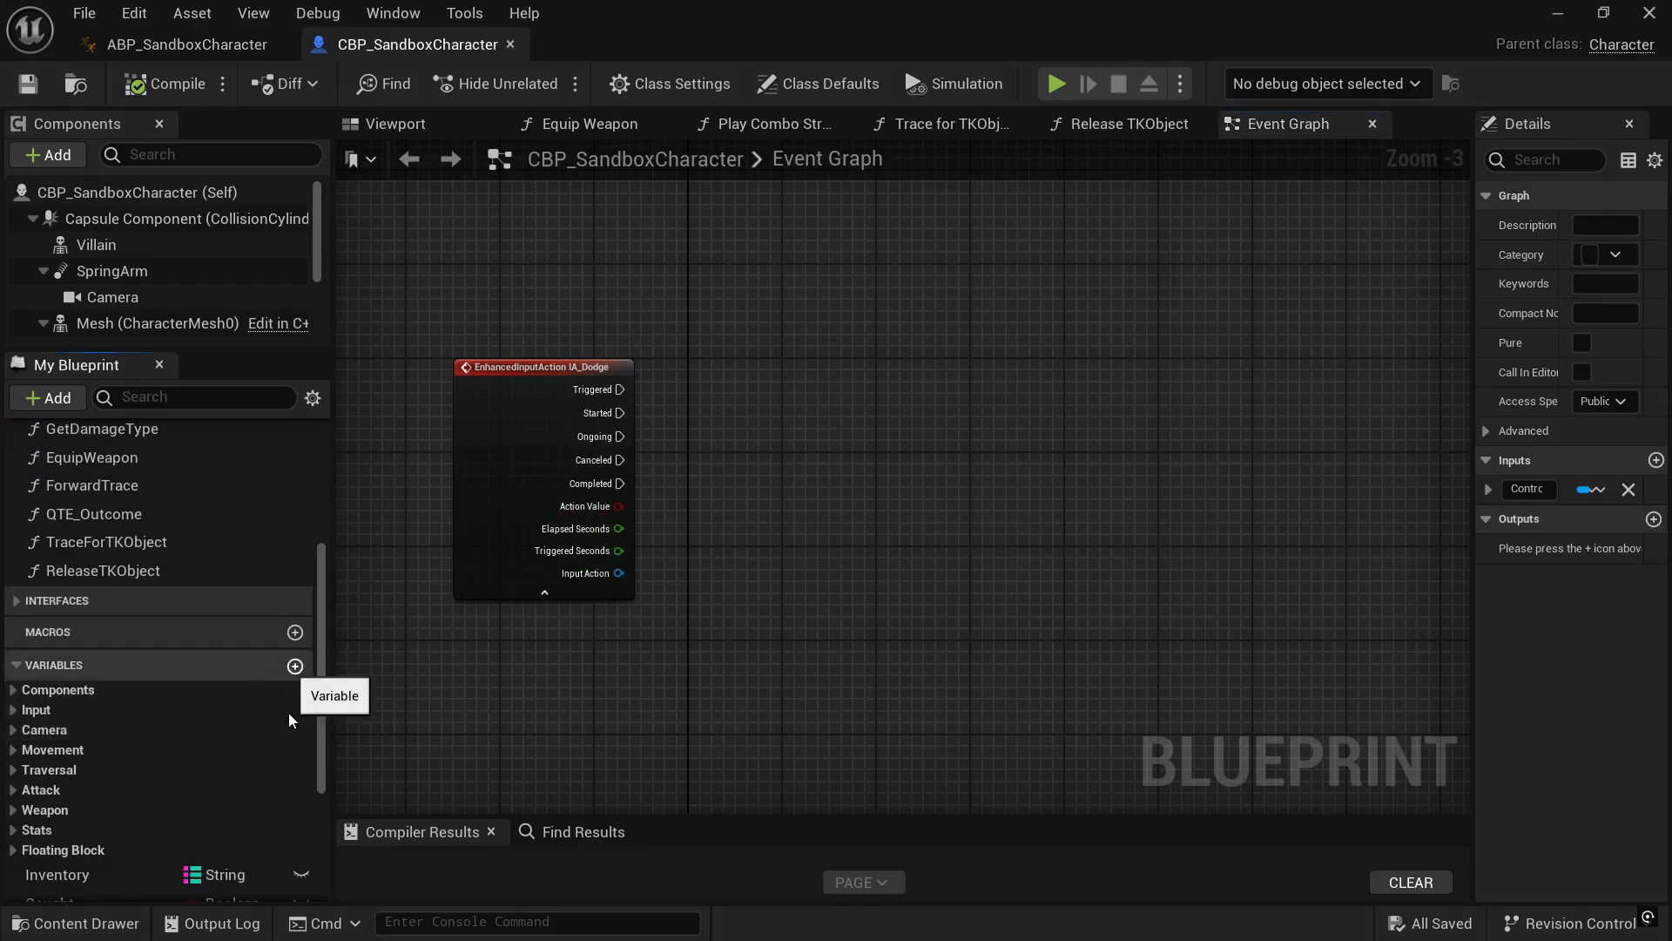
click(296, 665)
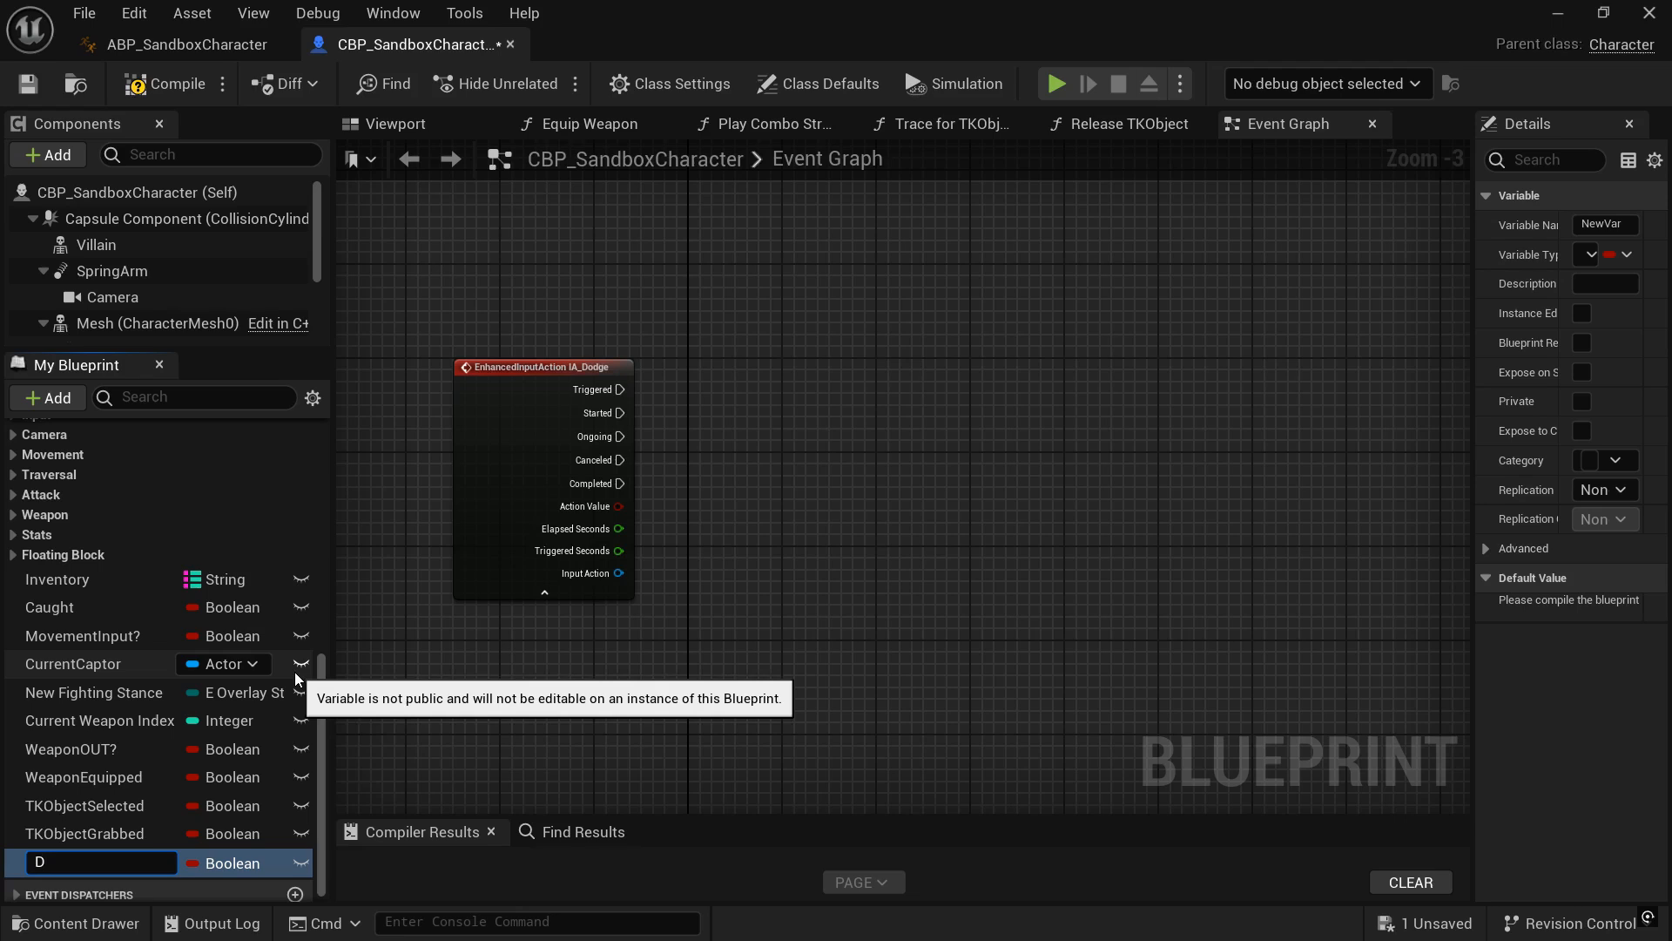
text(odging?)
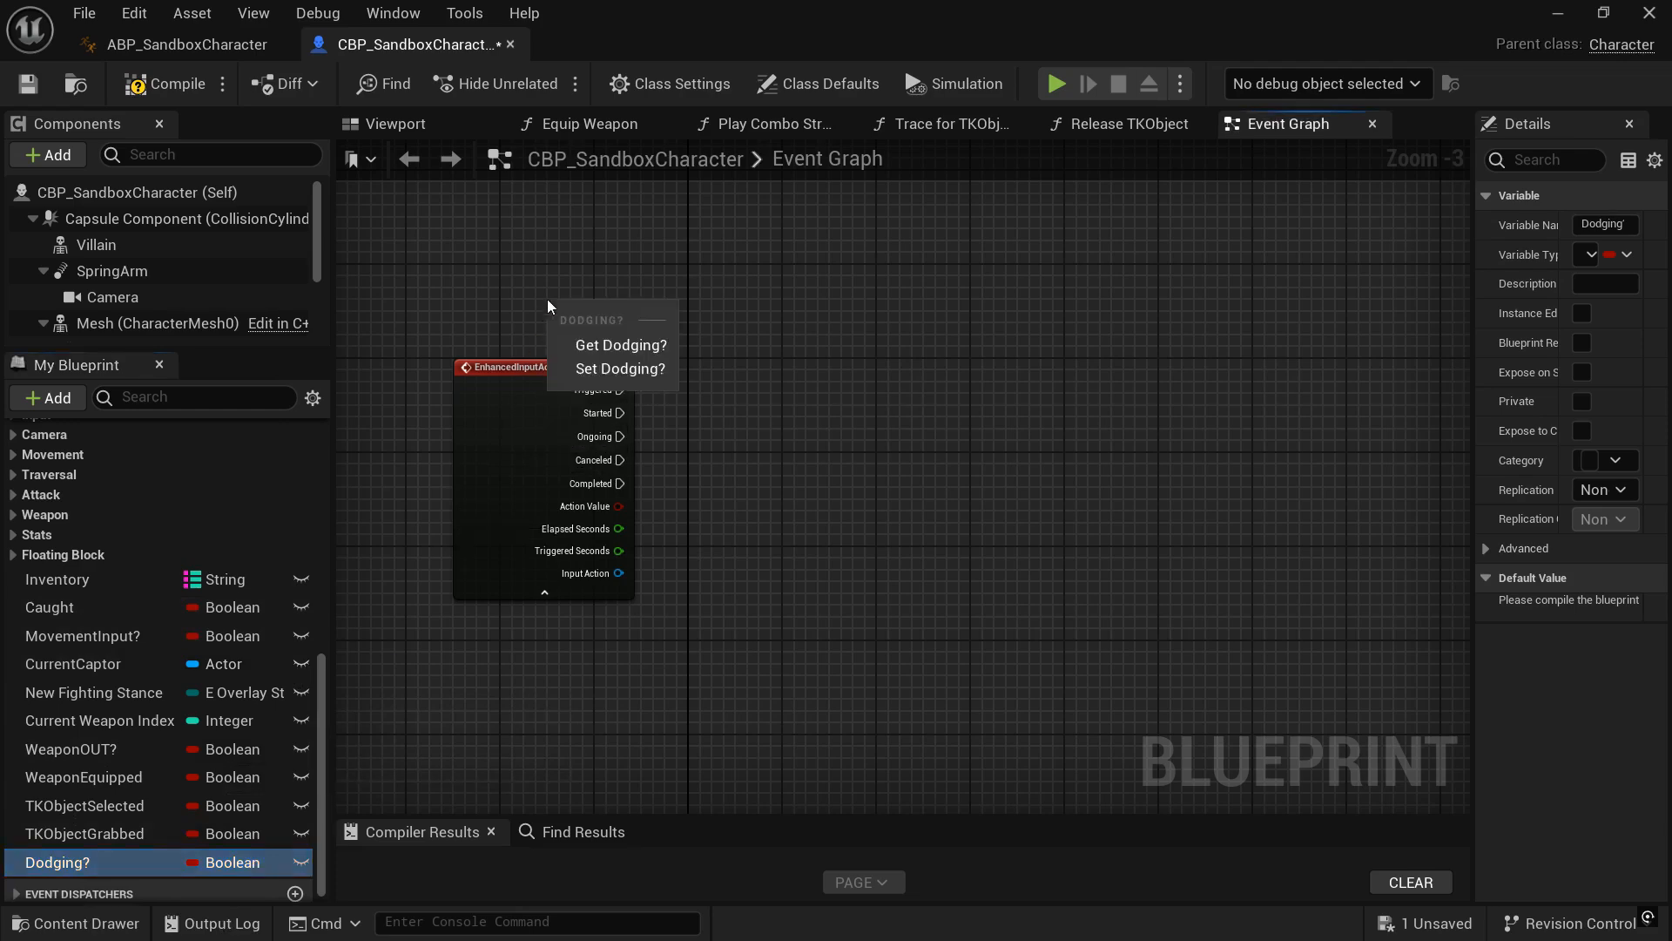
click(620, 345)
text(not bool)
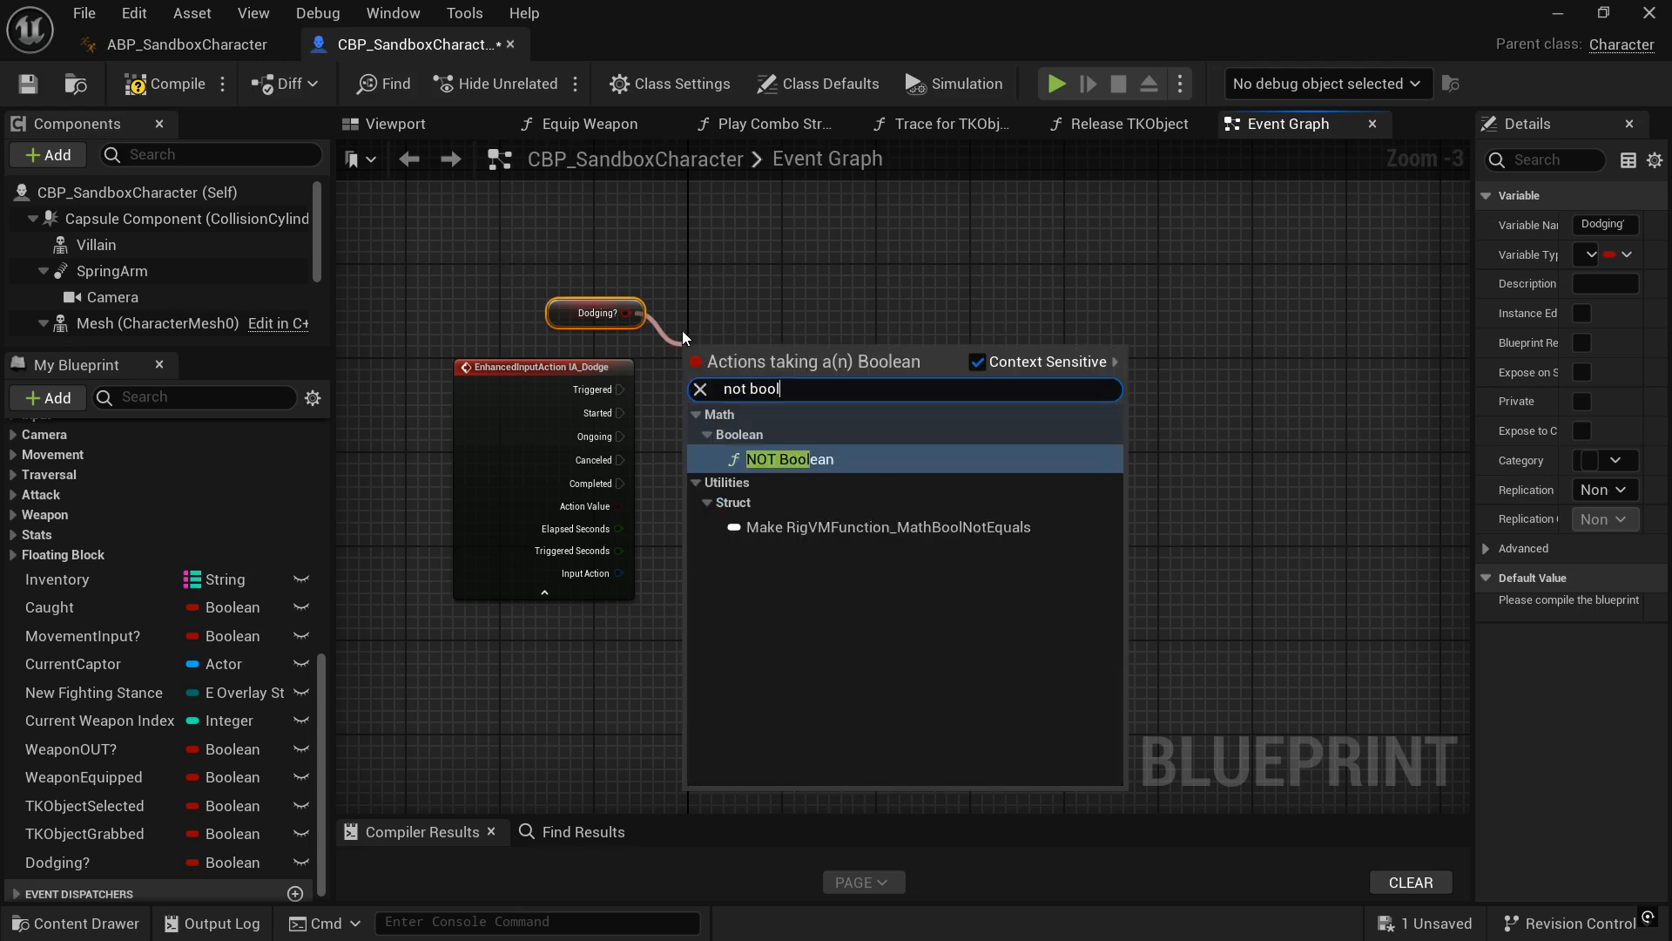
click(789, 459)
text(b)
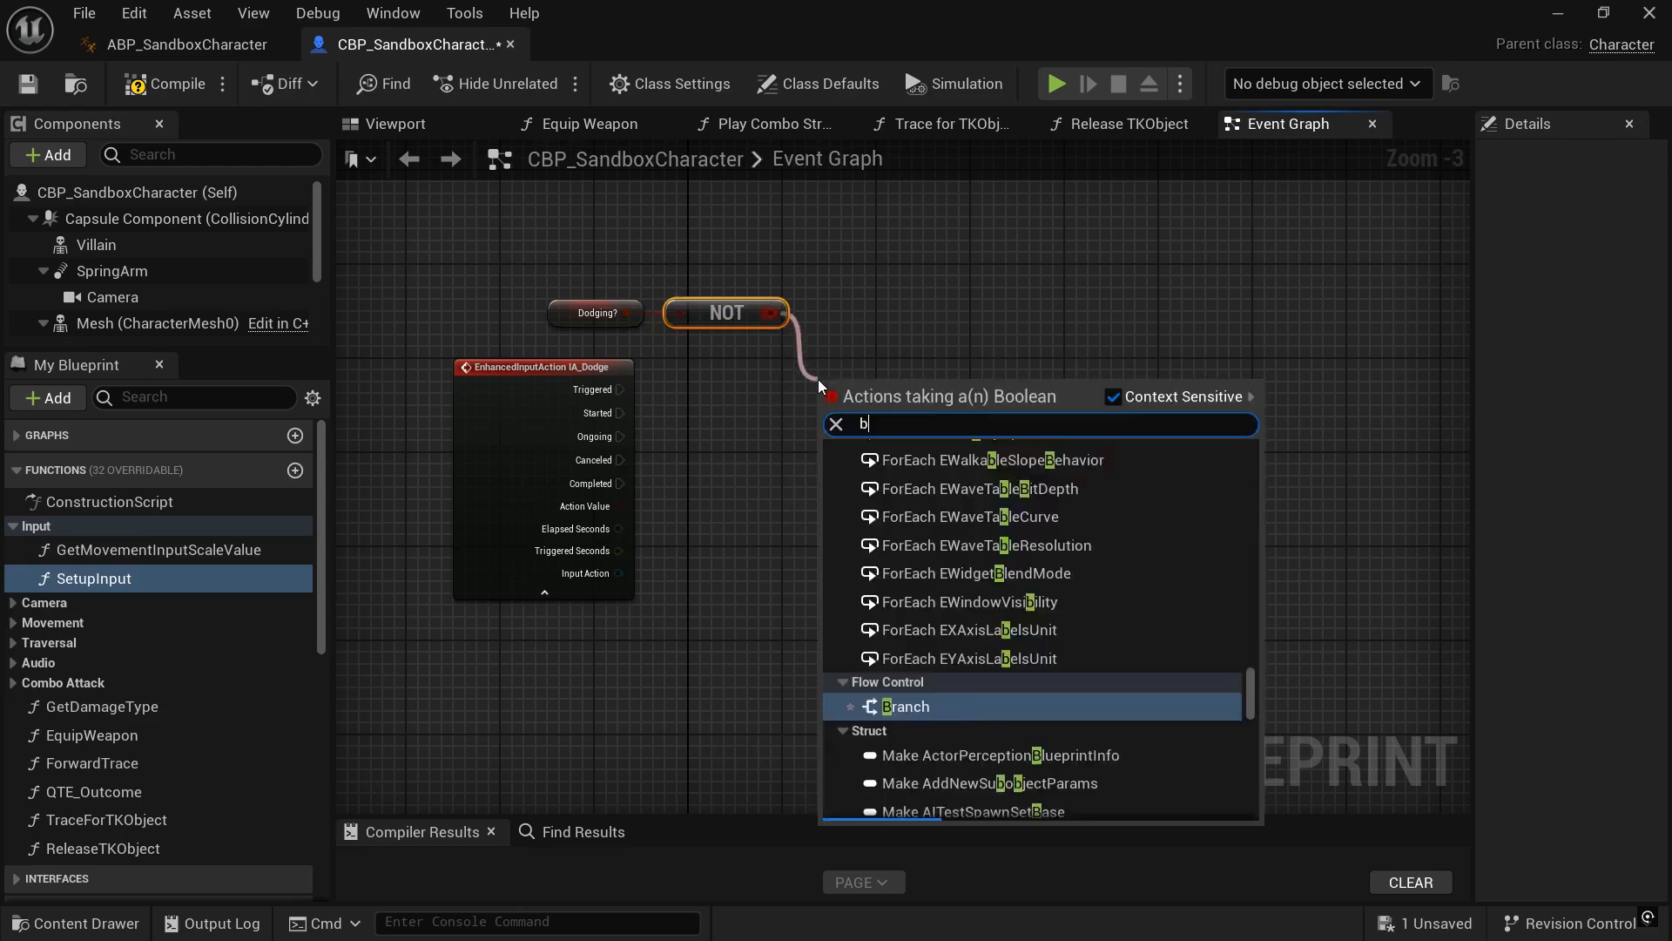
click(904, 706)
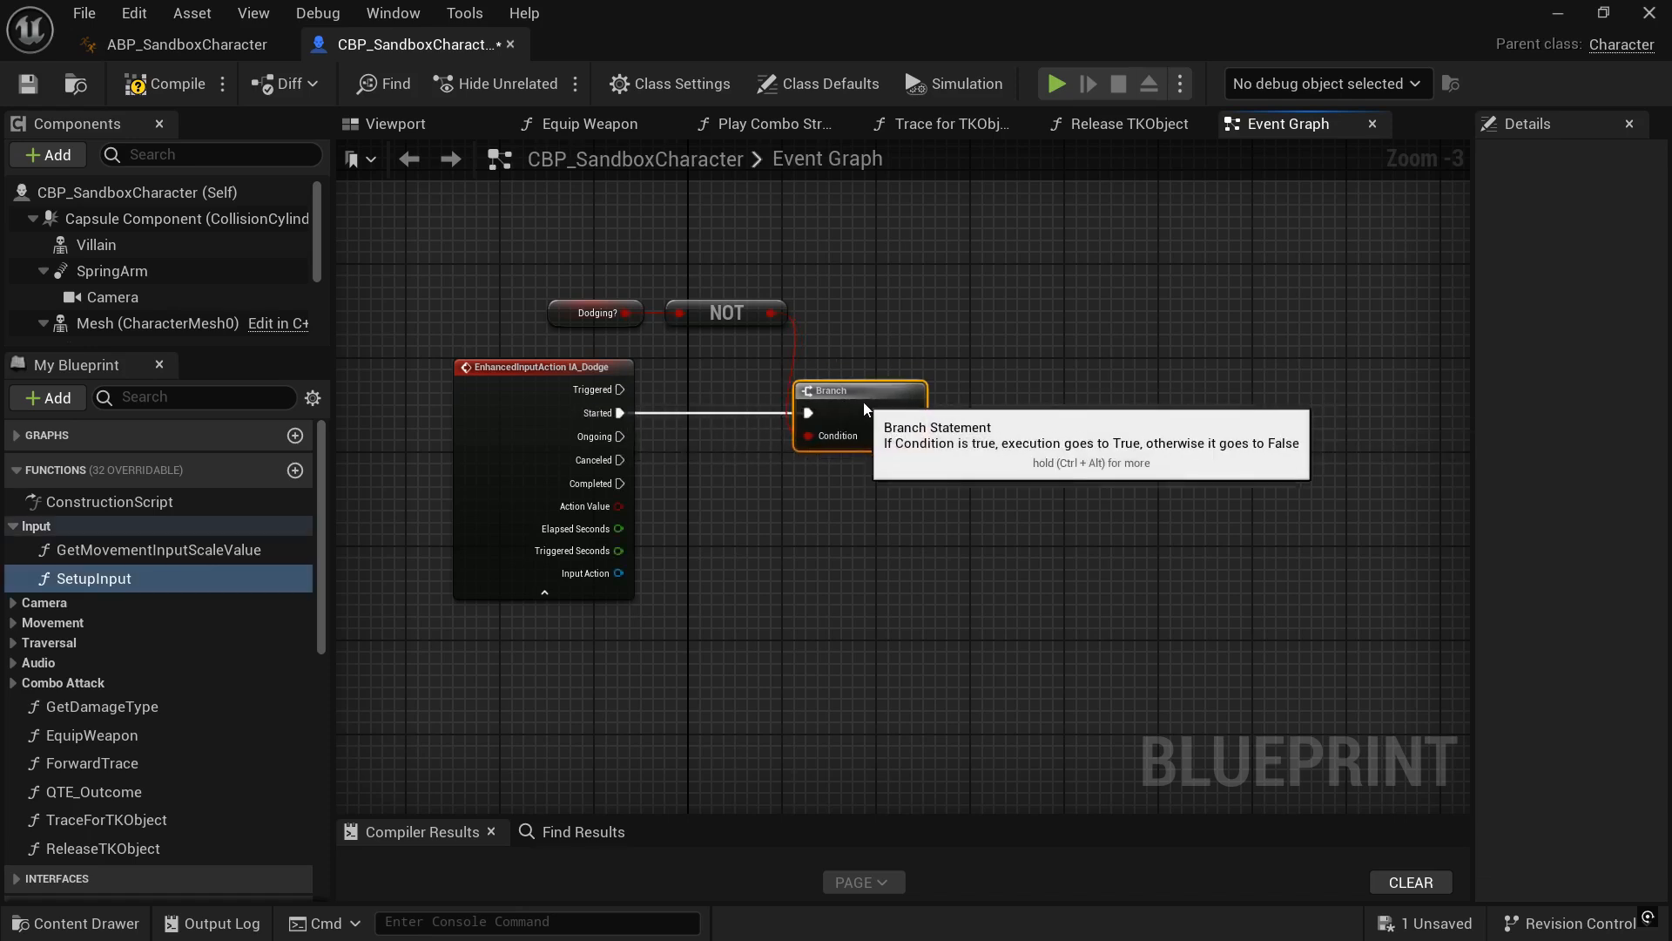
mouse_move(879, 582)
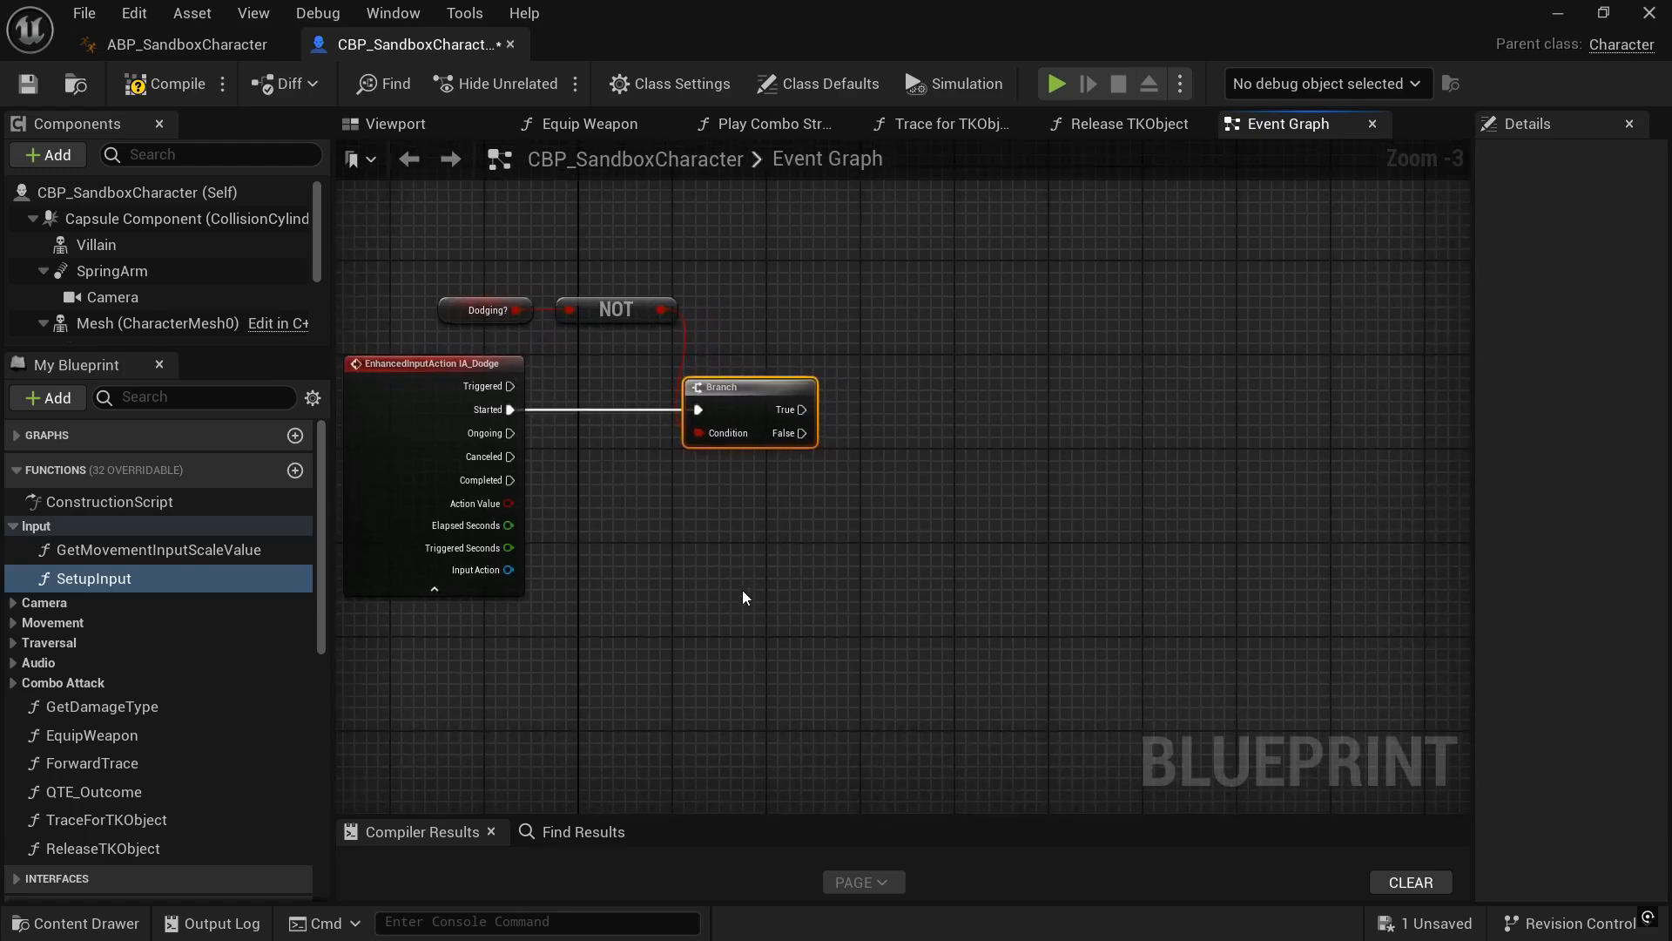
mouse_move(749, 573)
text(set wants to)
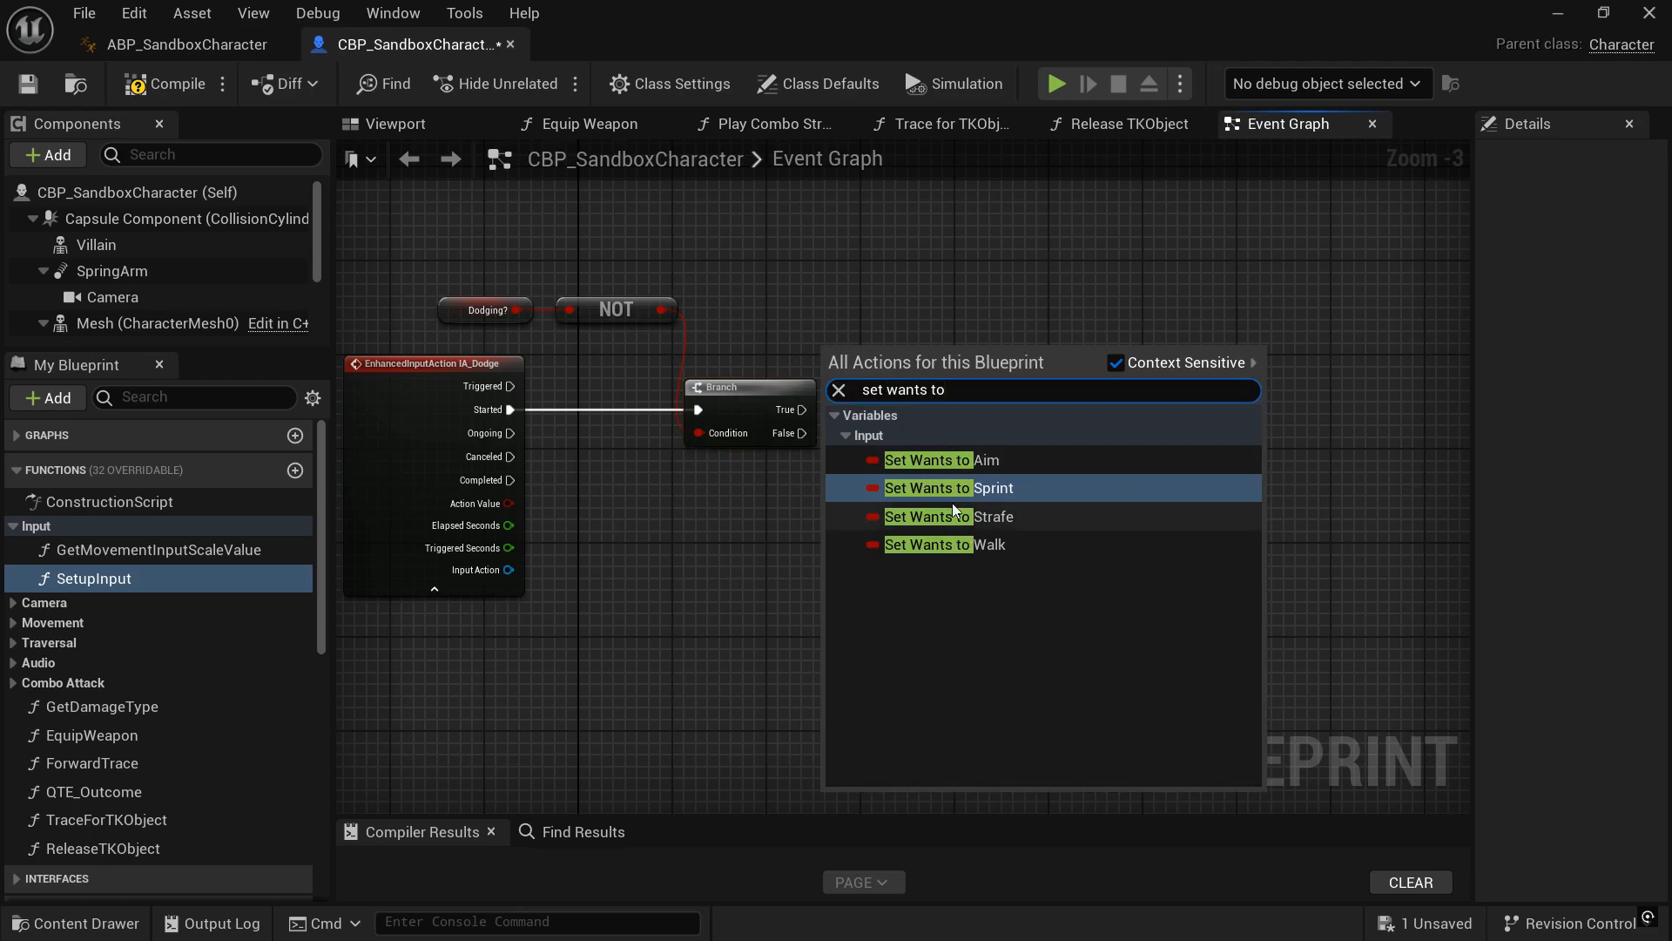
From Branch True, set Wants to Strafe and add a 0.1 s Delay
click(949, 516)
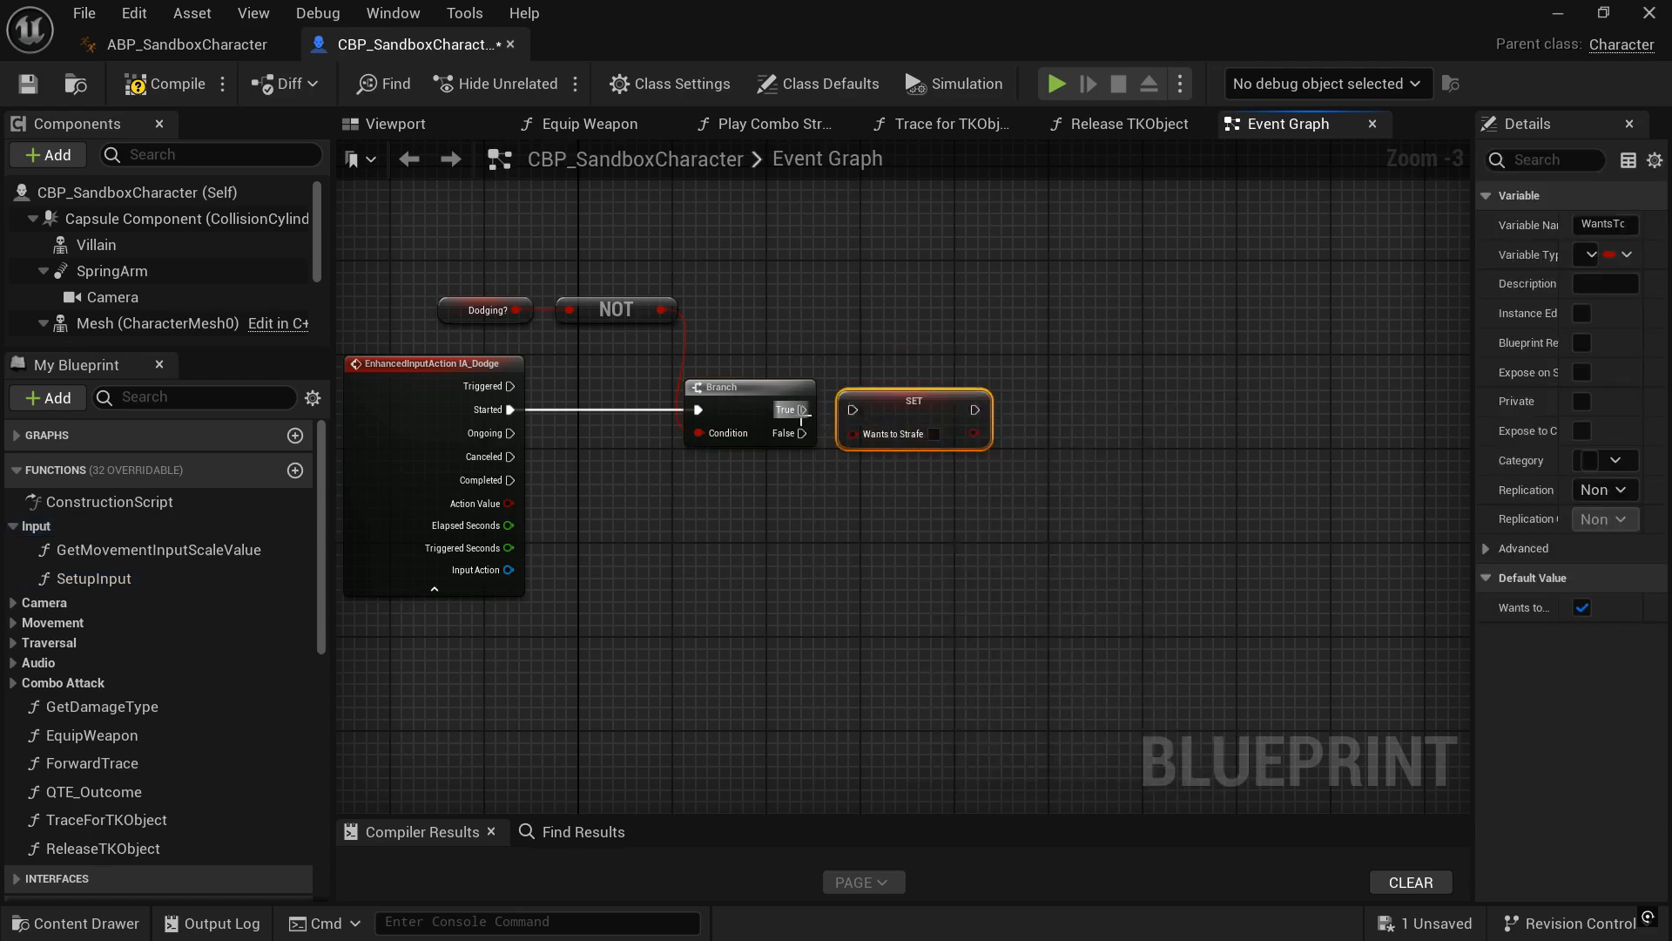
click(94, 579)
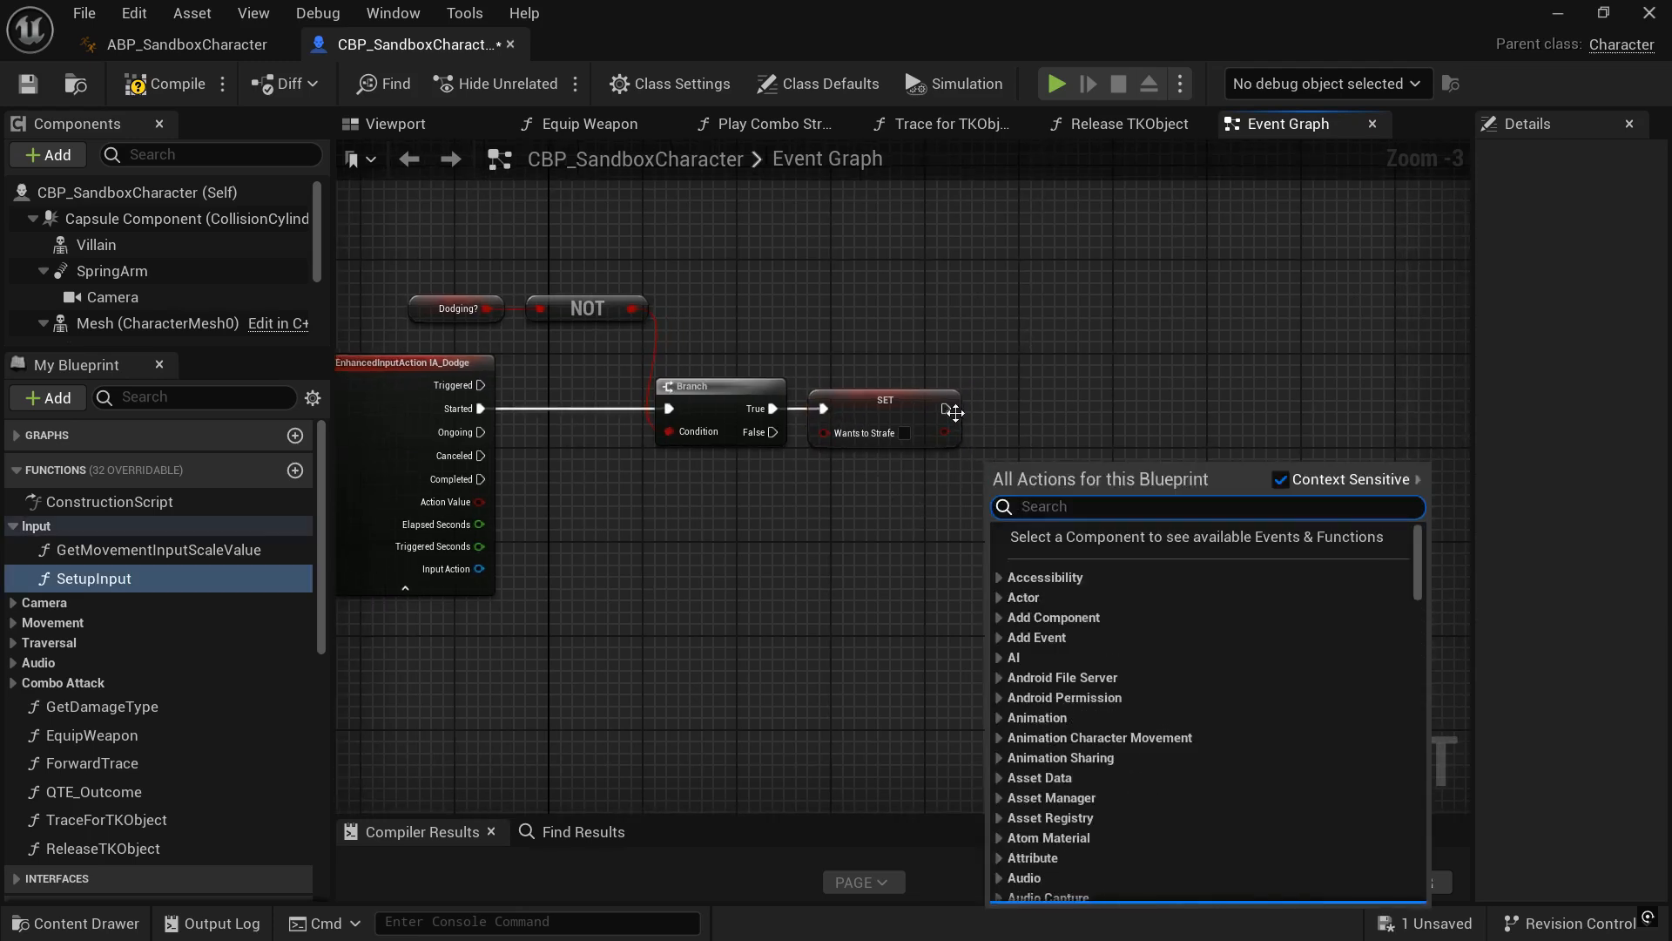
text(delay)
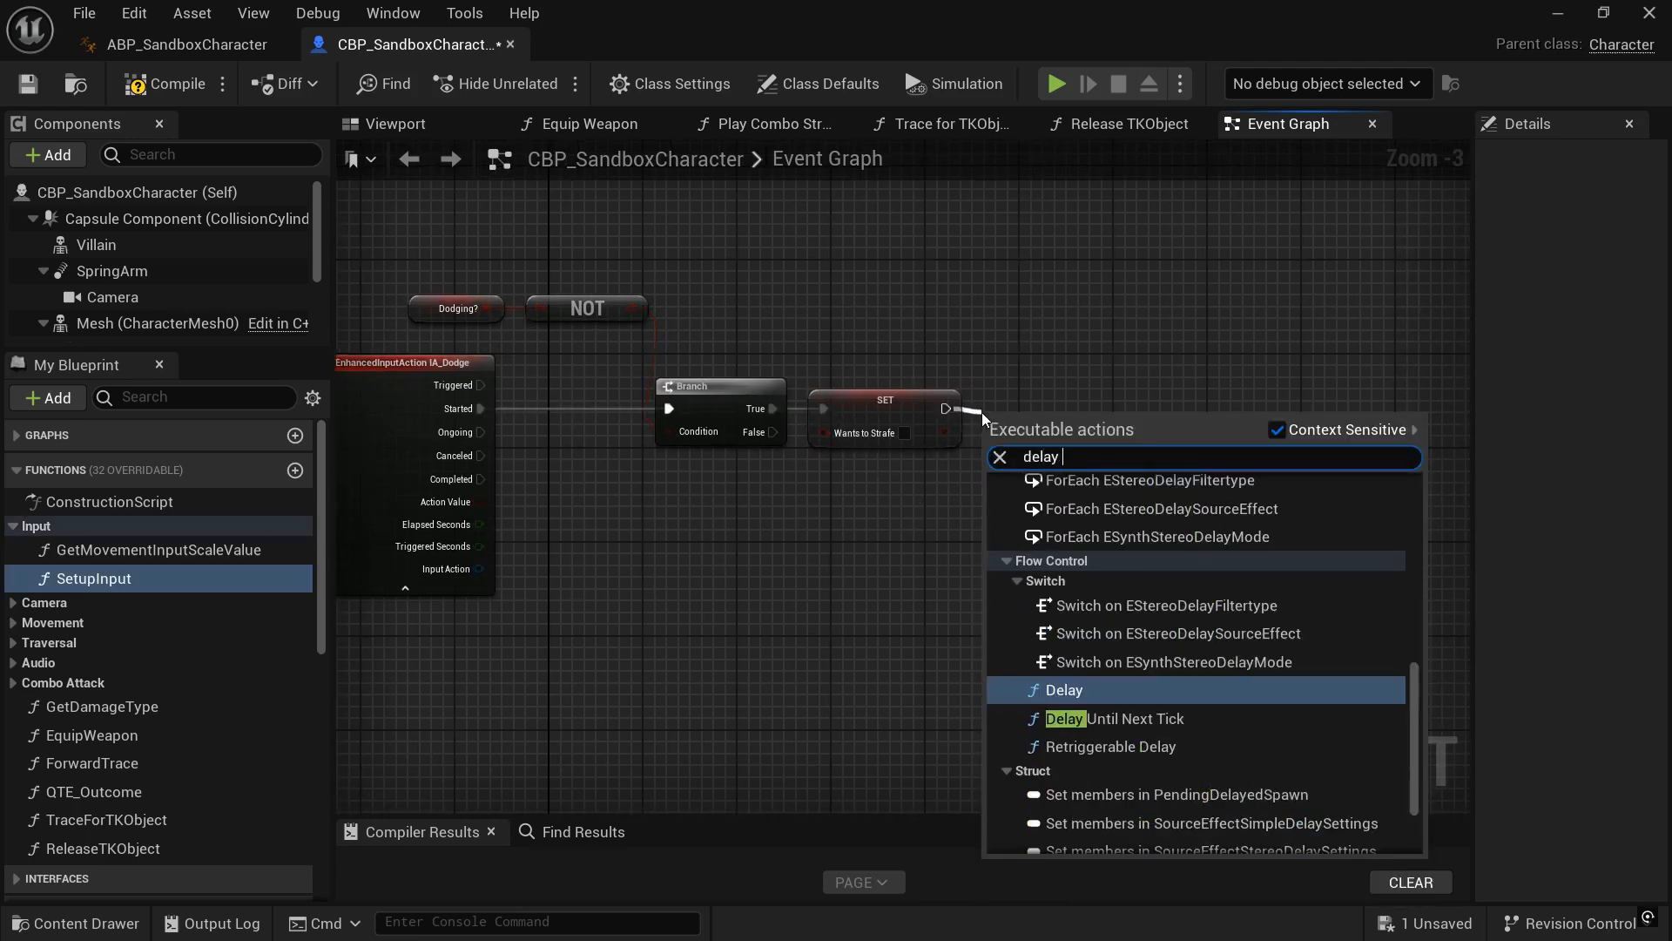
click(1063, 690)
text(play anim mon)
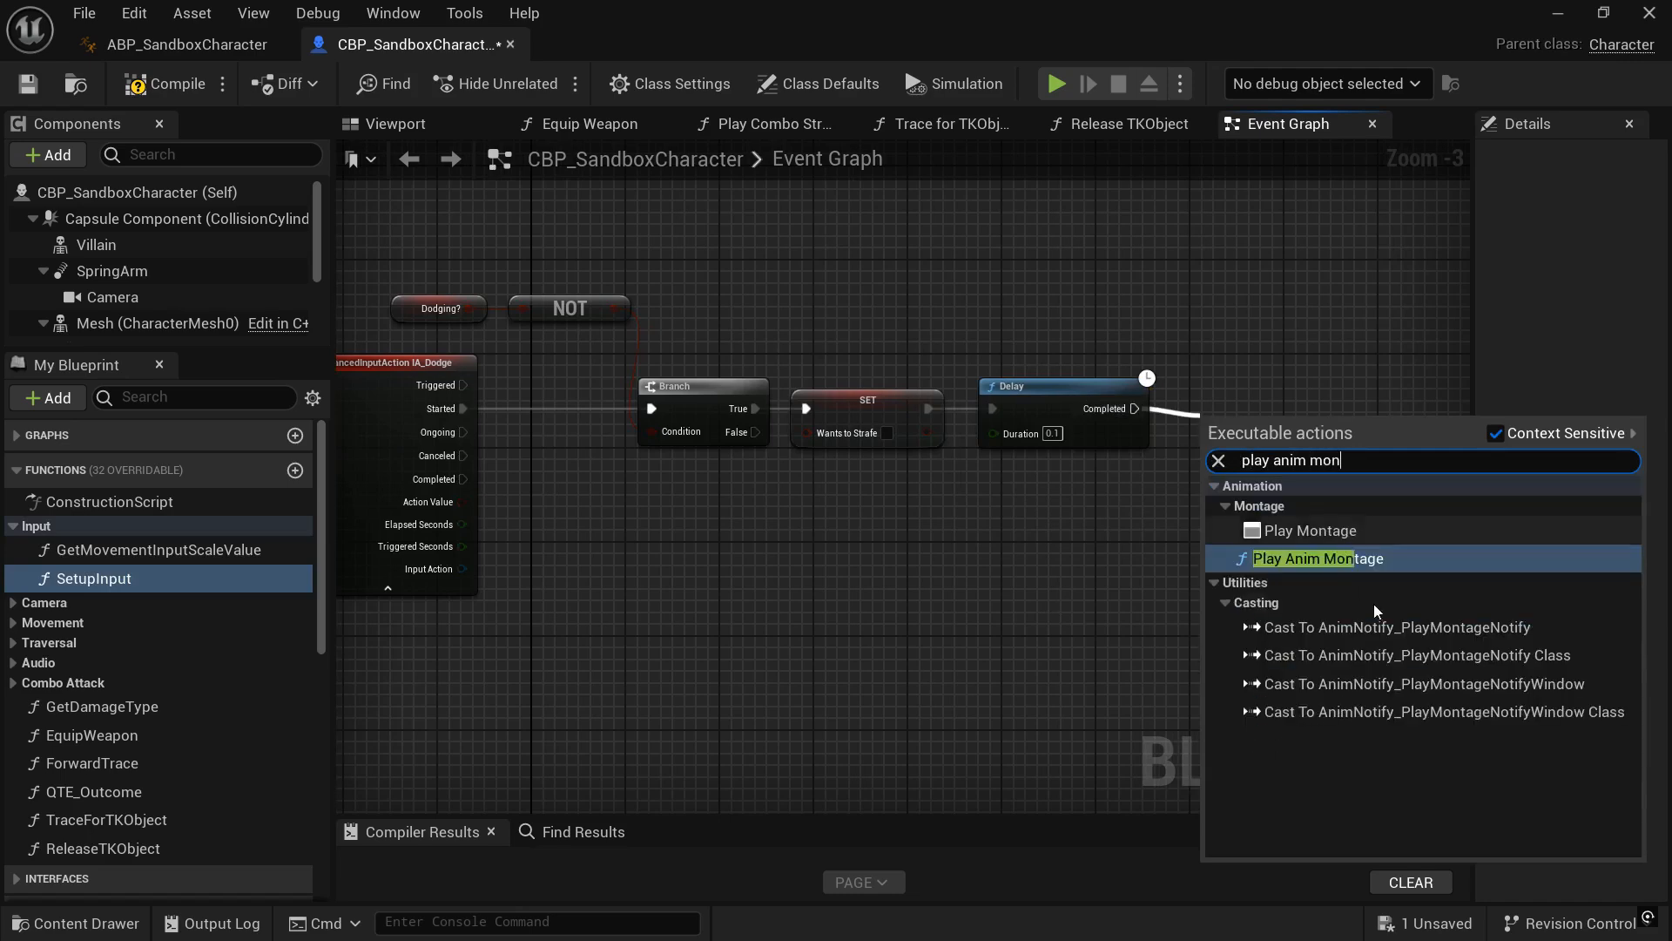
Play StandingDiveForward_UEFN_Montage at rate 1.5 after the delay and review Wants to Strafe's settings
click(1319, 557)
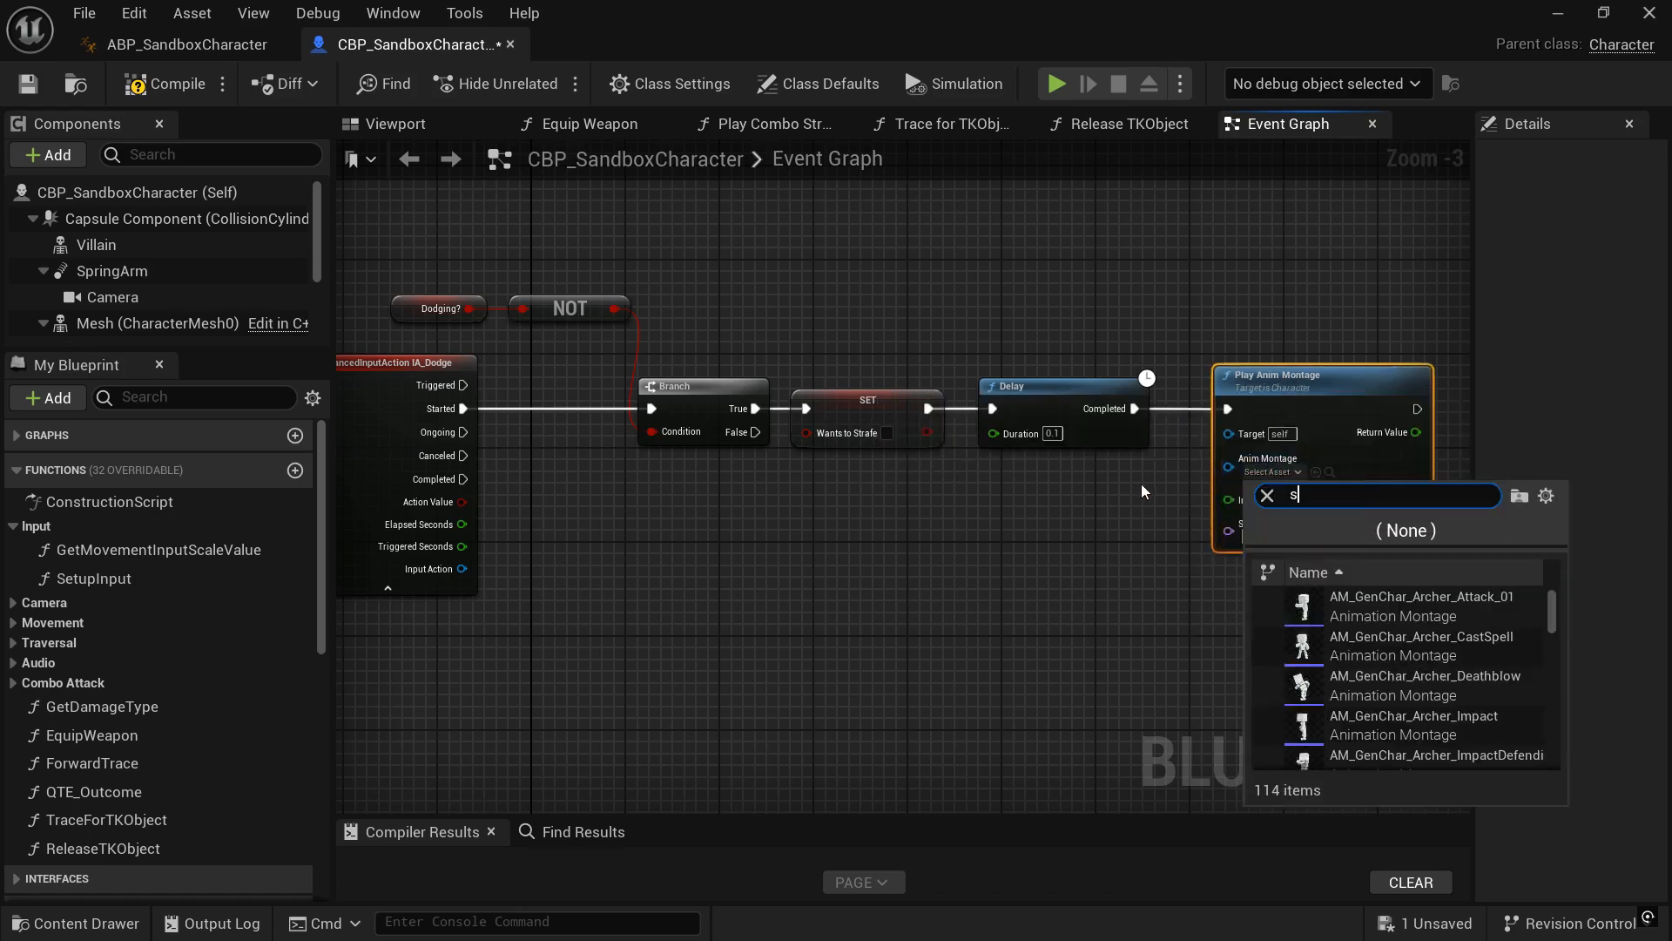
text(standing dive)
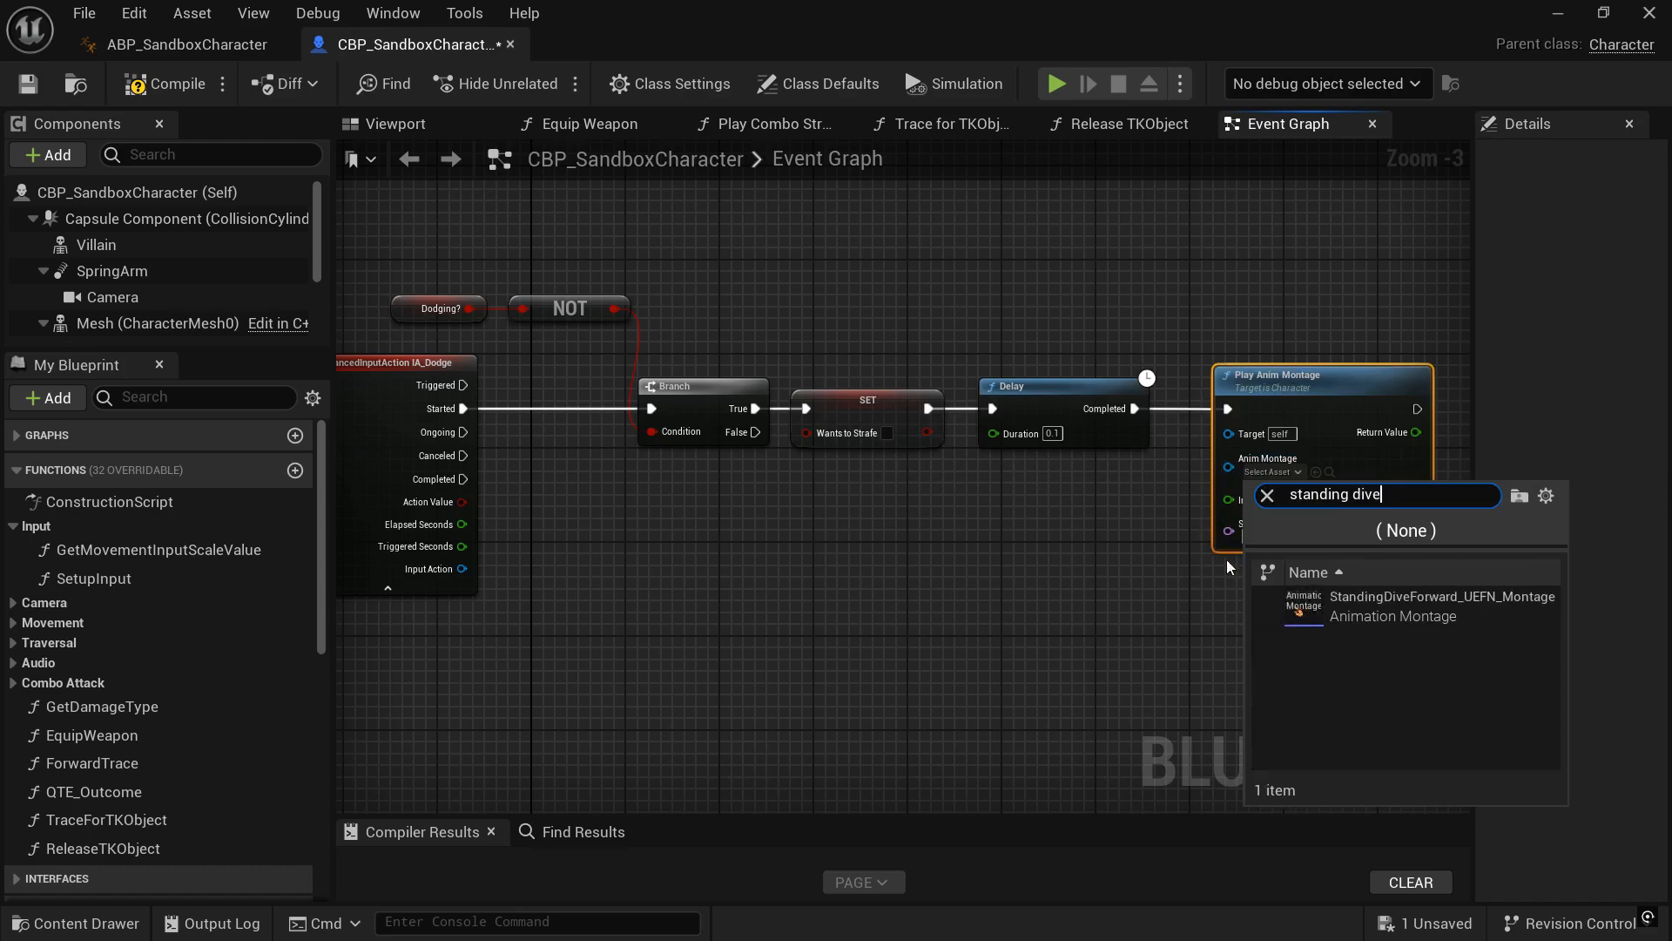
click(1441, 596)
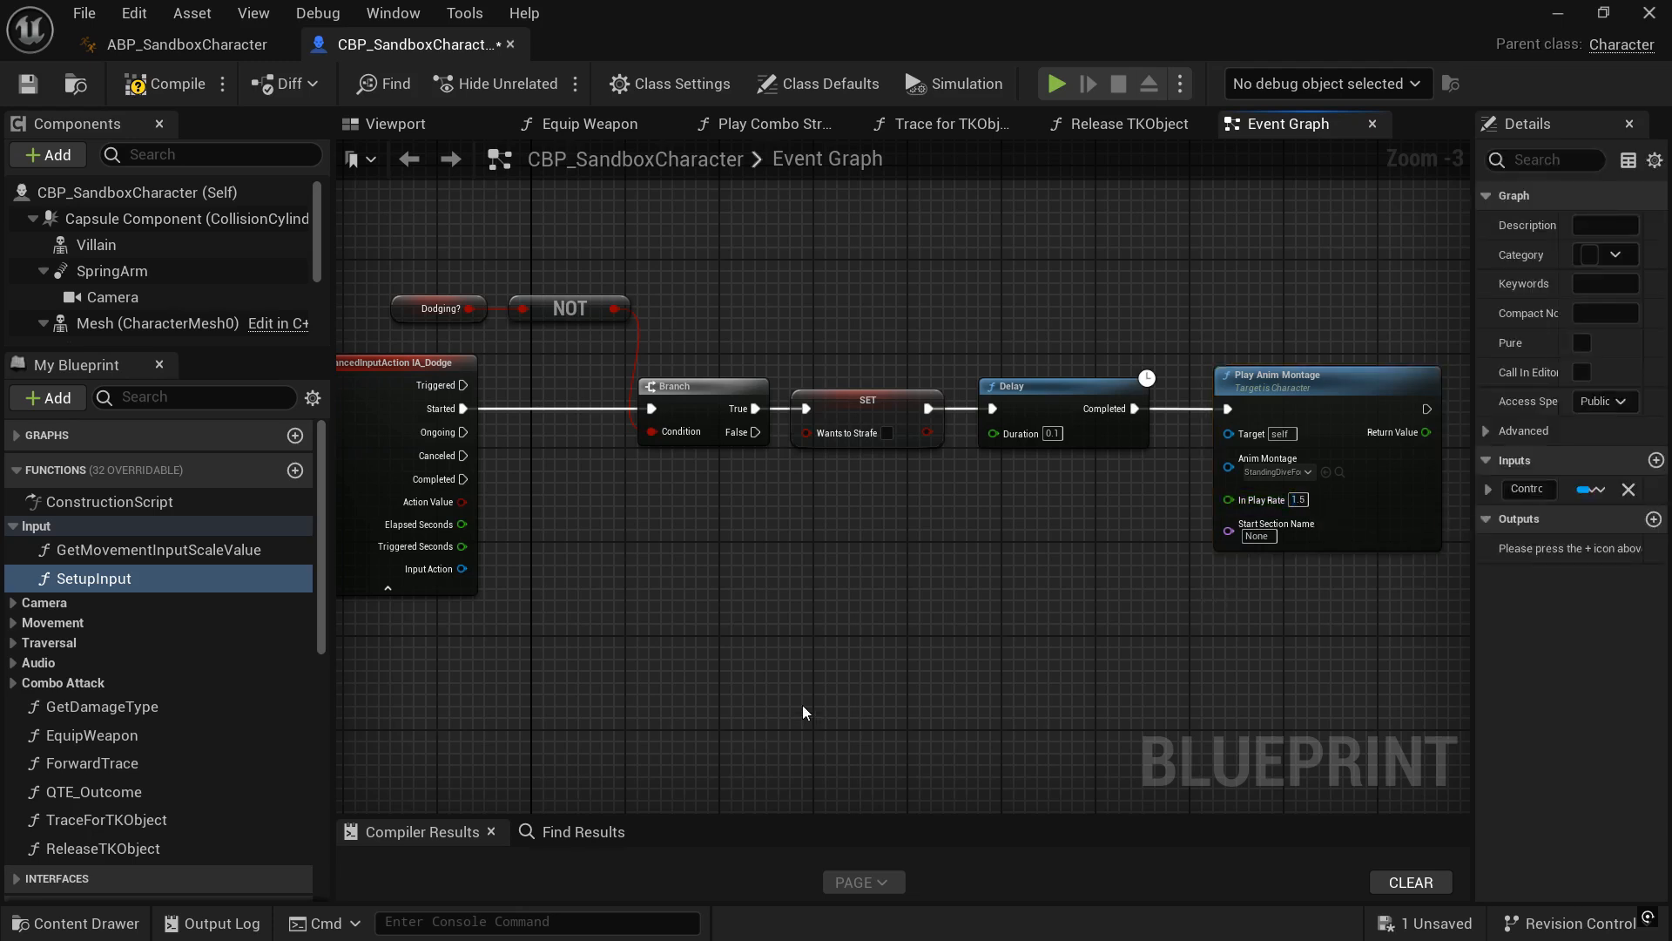
click(865, 397)
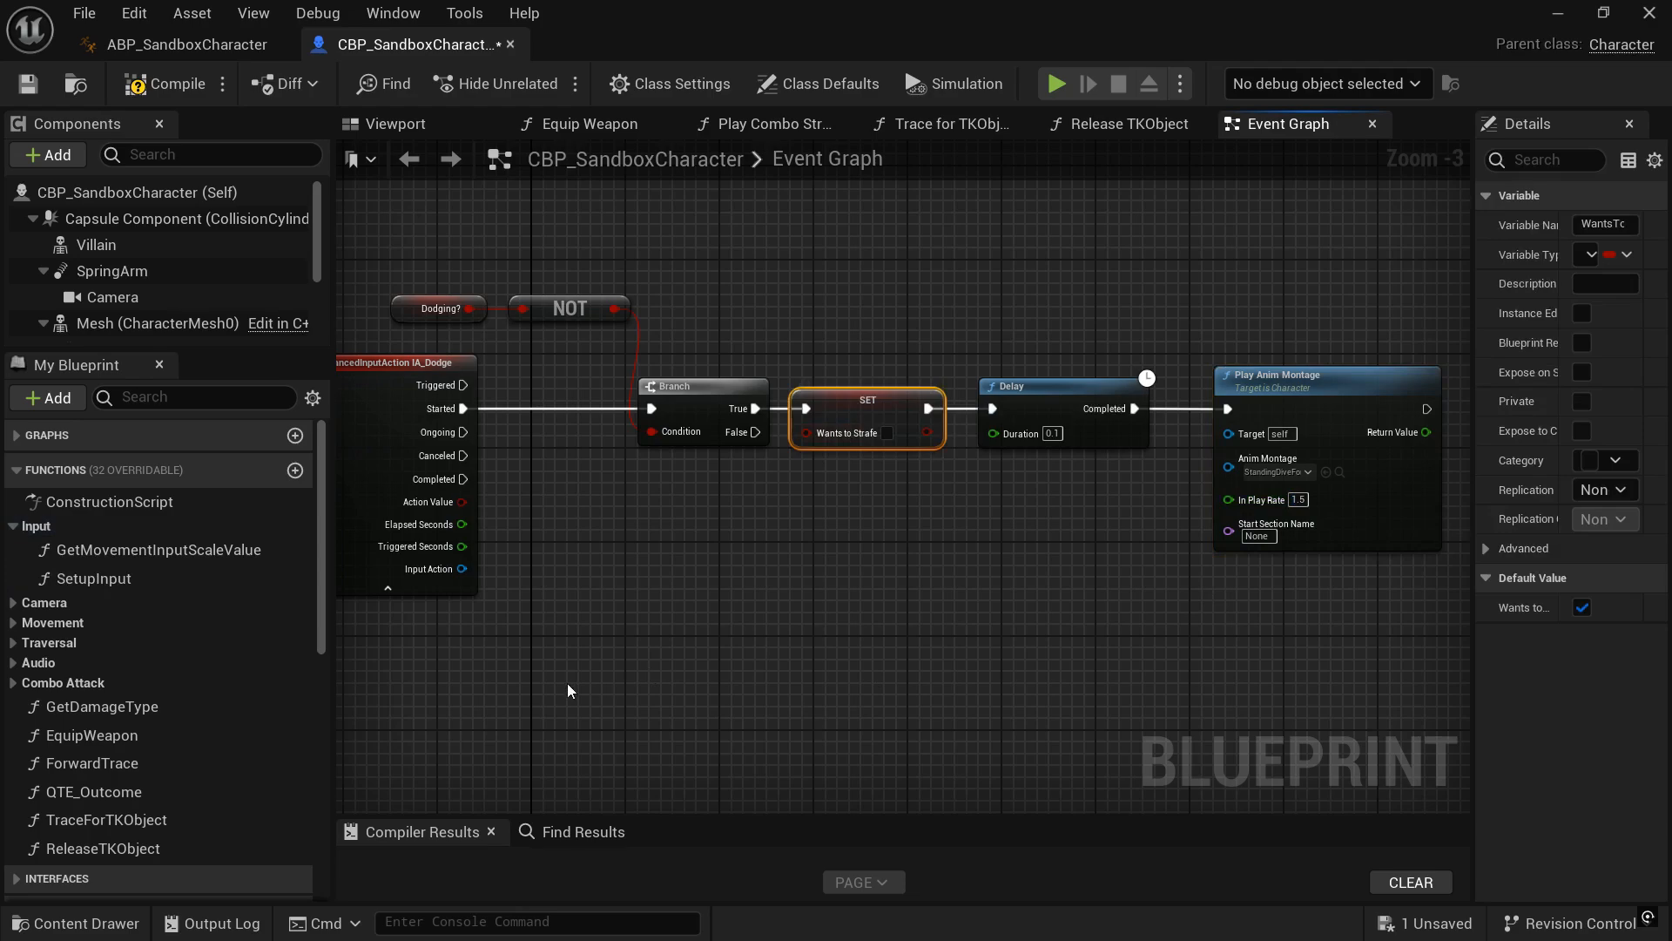
scroll(down, 3)
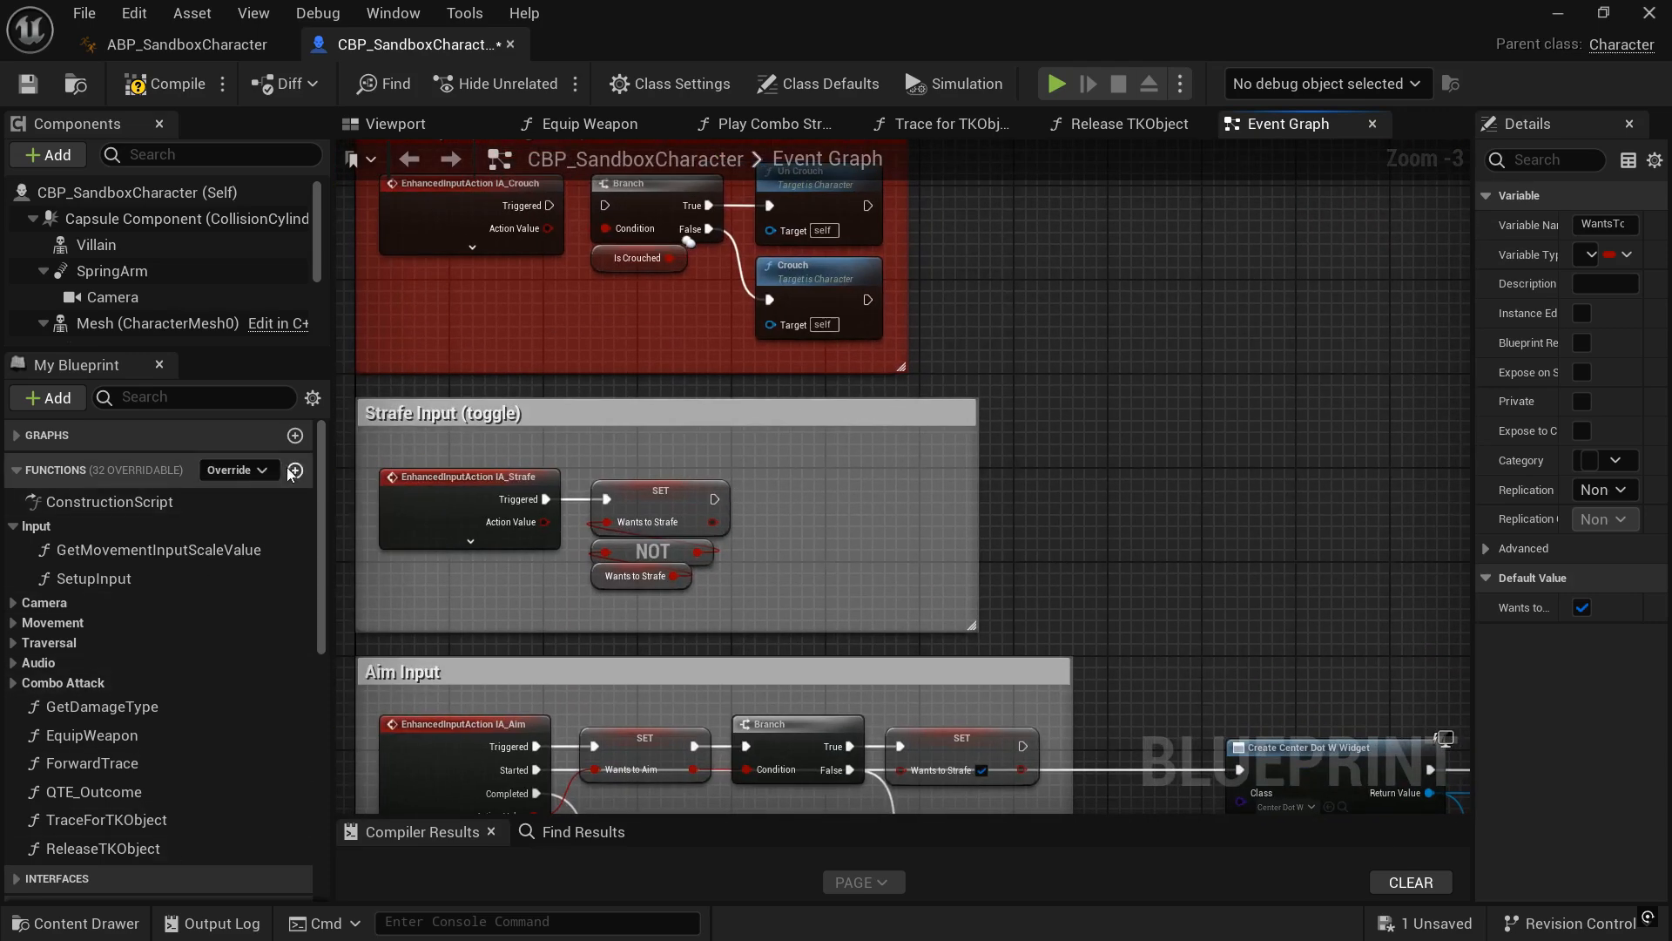
Create a Strafe? boolean set from Wants to Strafe in the Strafe Input group and save
scroll(down, 3)
text(Strafe?)
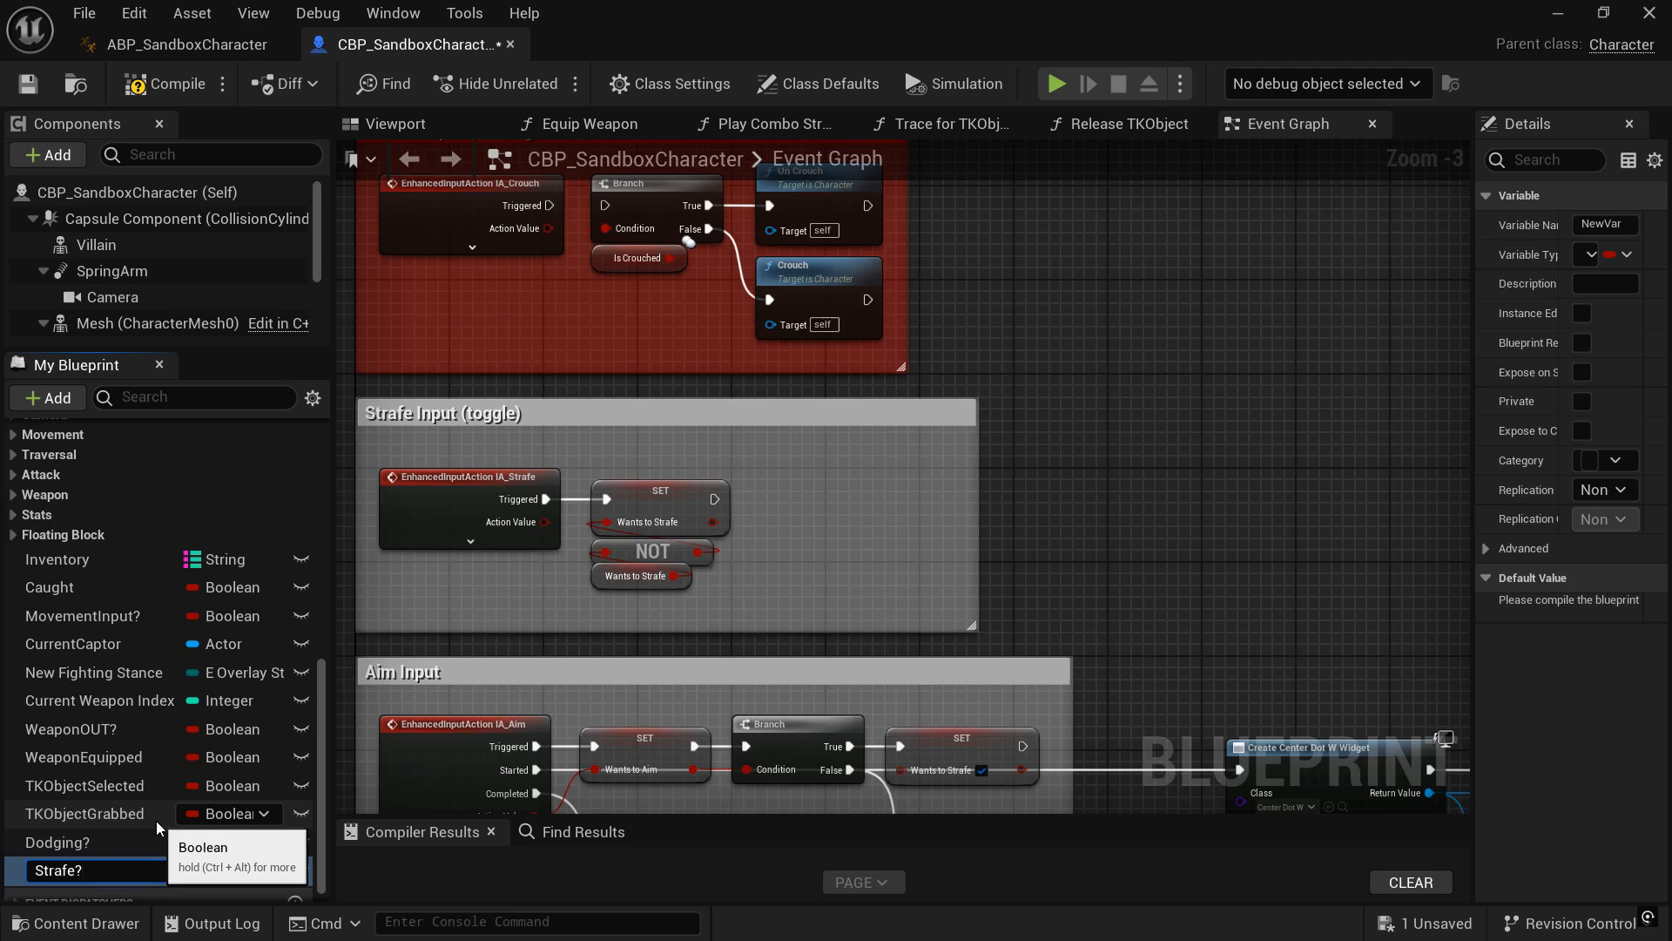
click(60, 871)
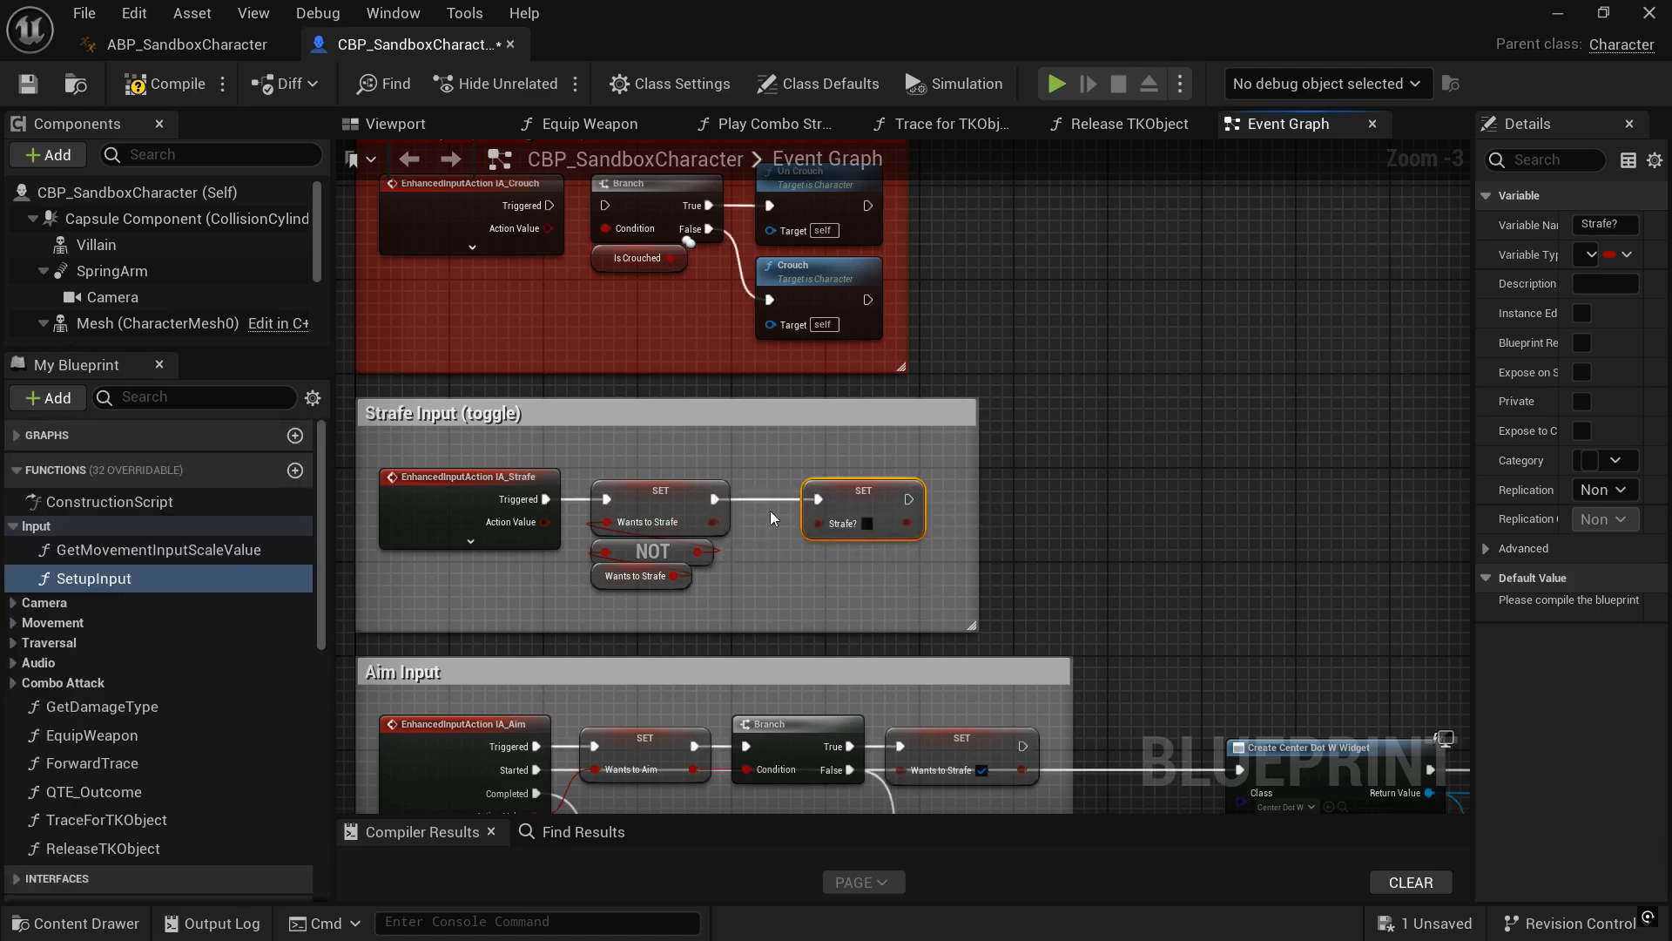
click(94, 577)
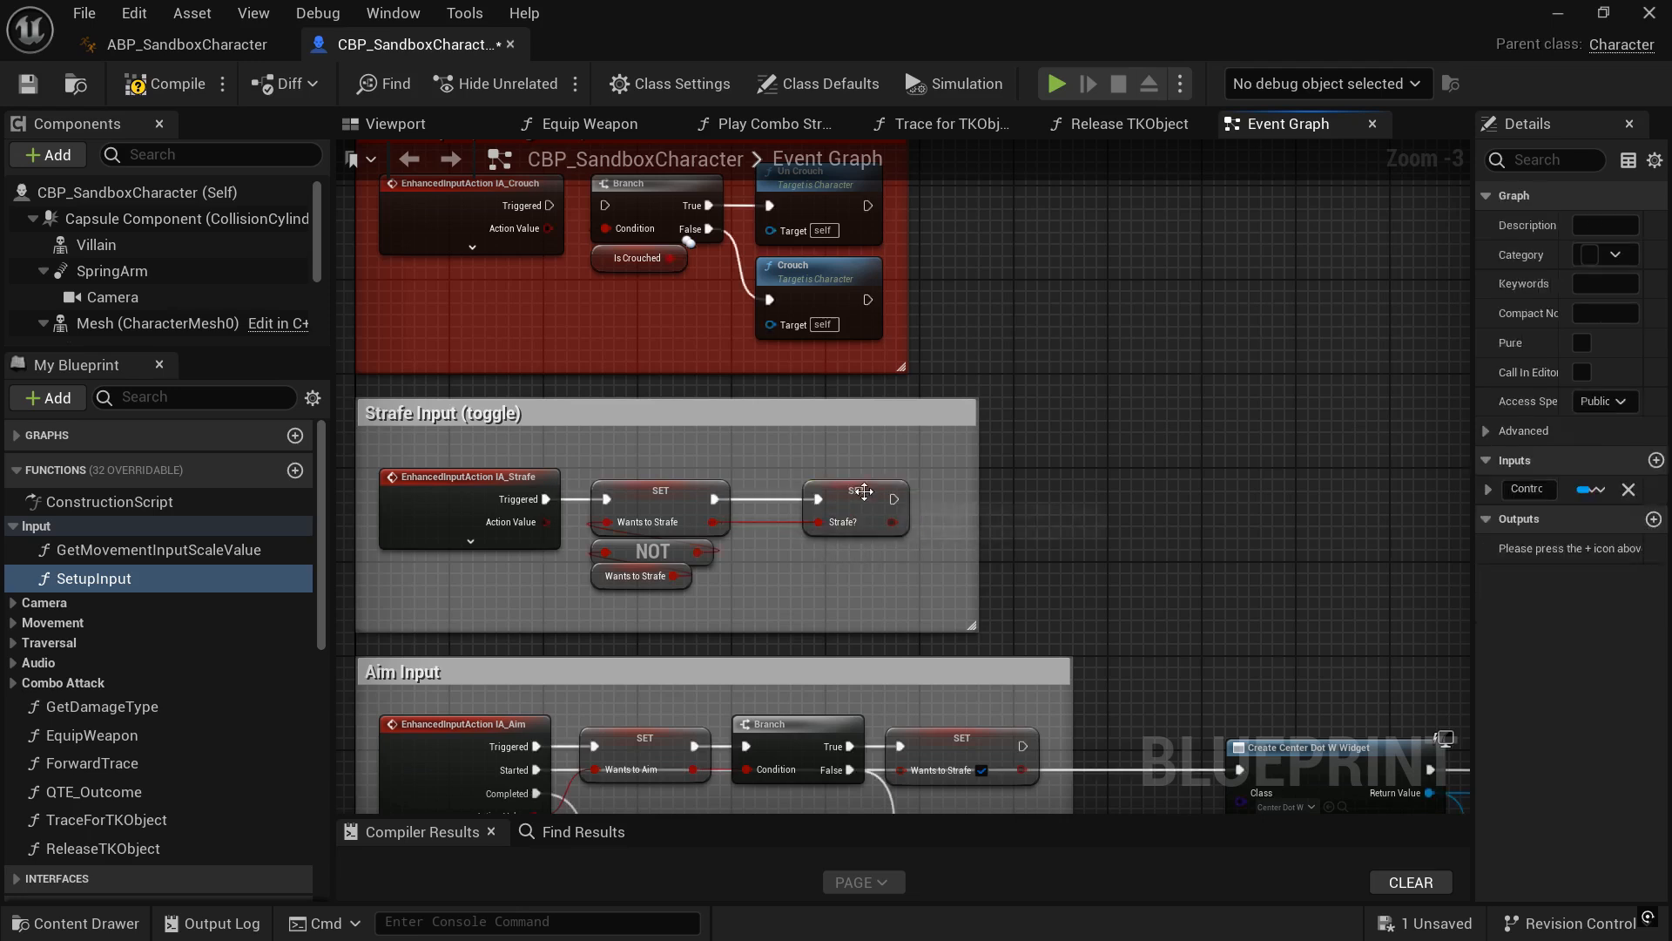
click(853, 507)
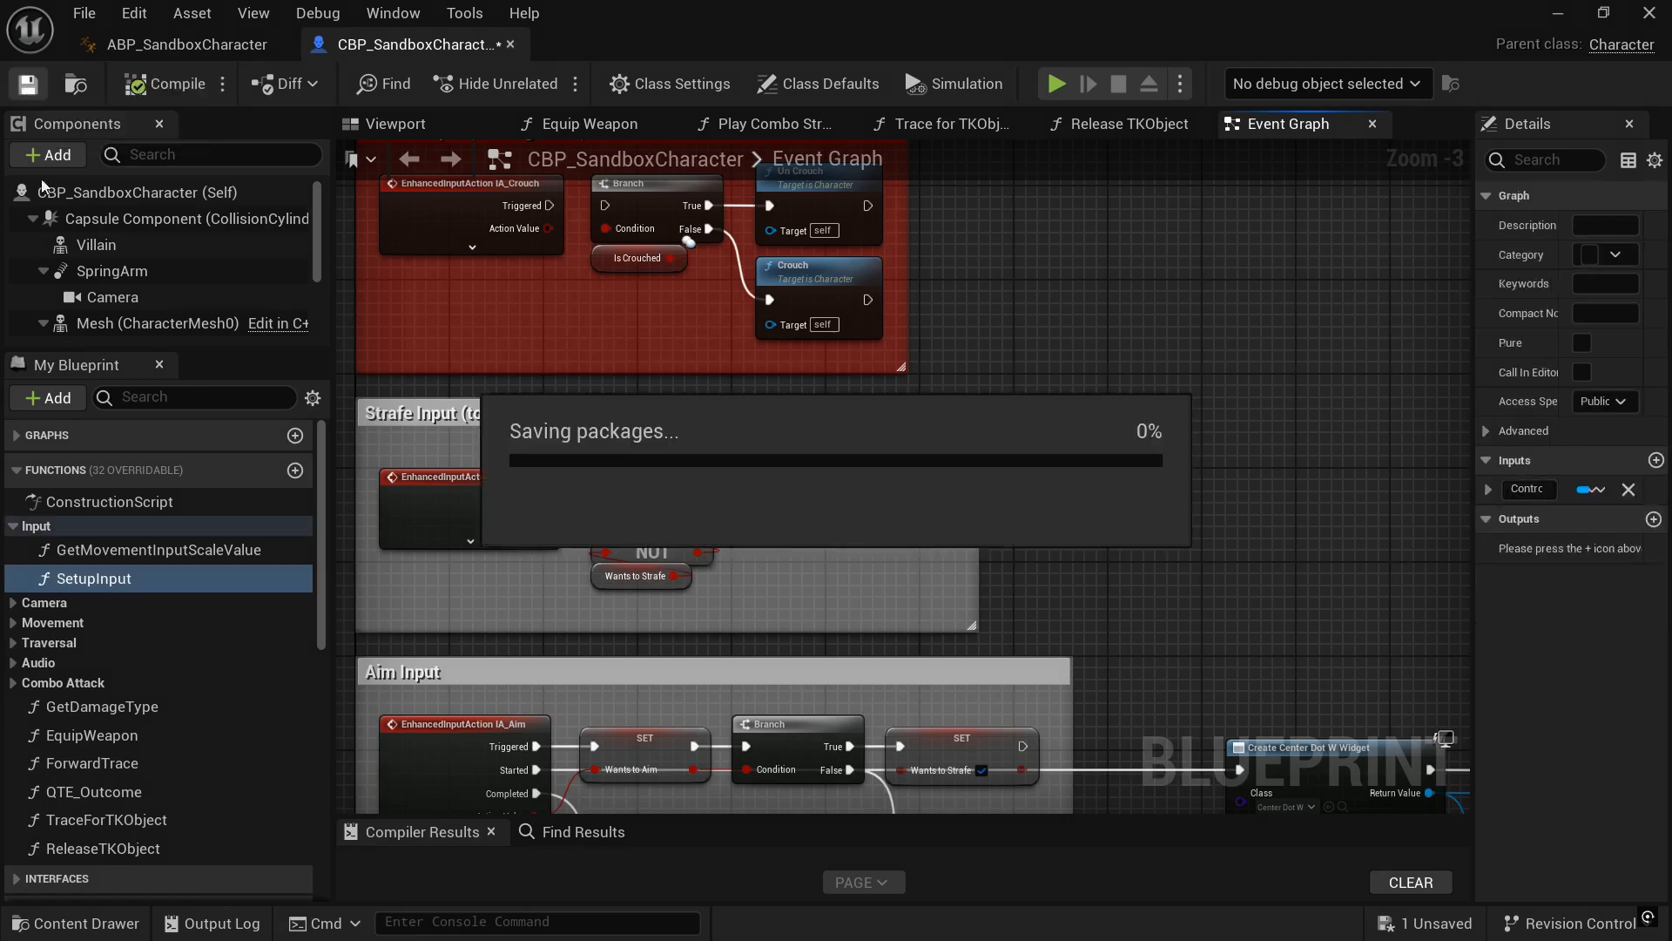
Make Strafe? default to true and save CBP_SandboxCharacter
text(strafe)
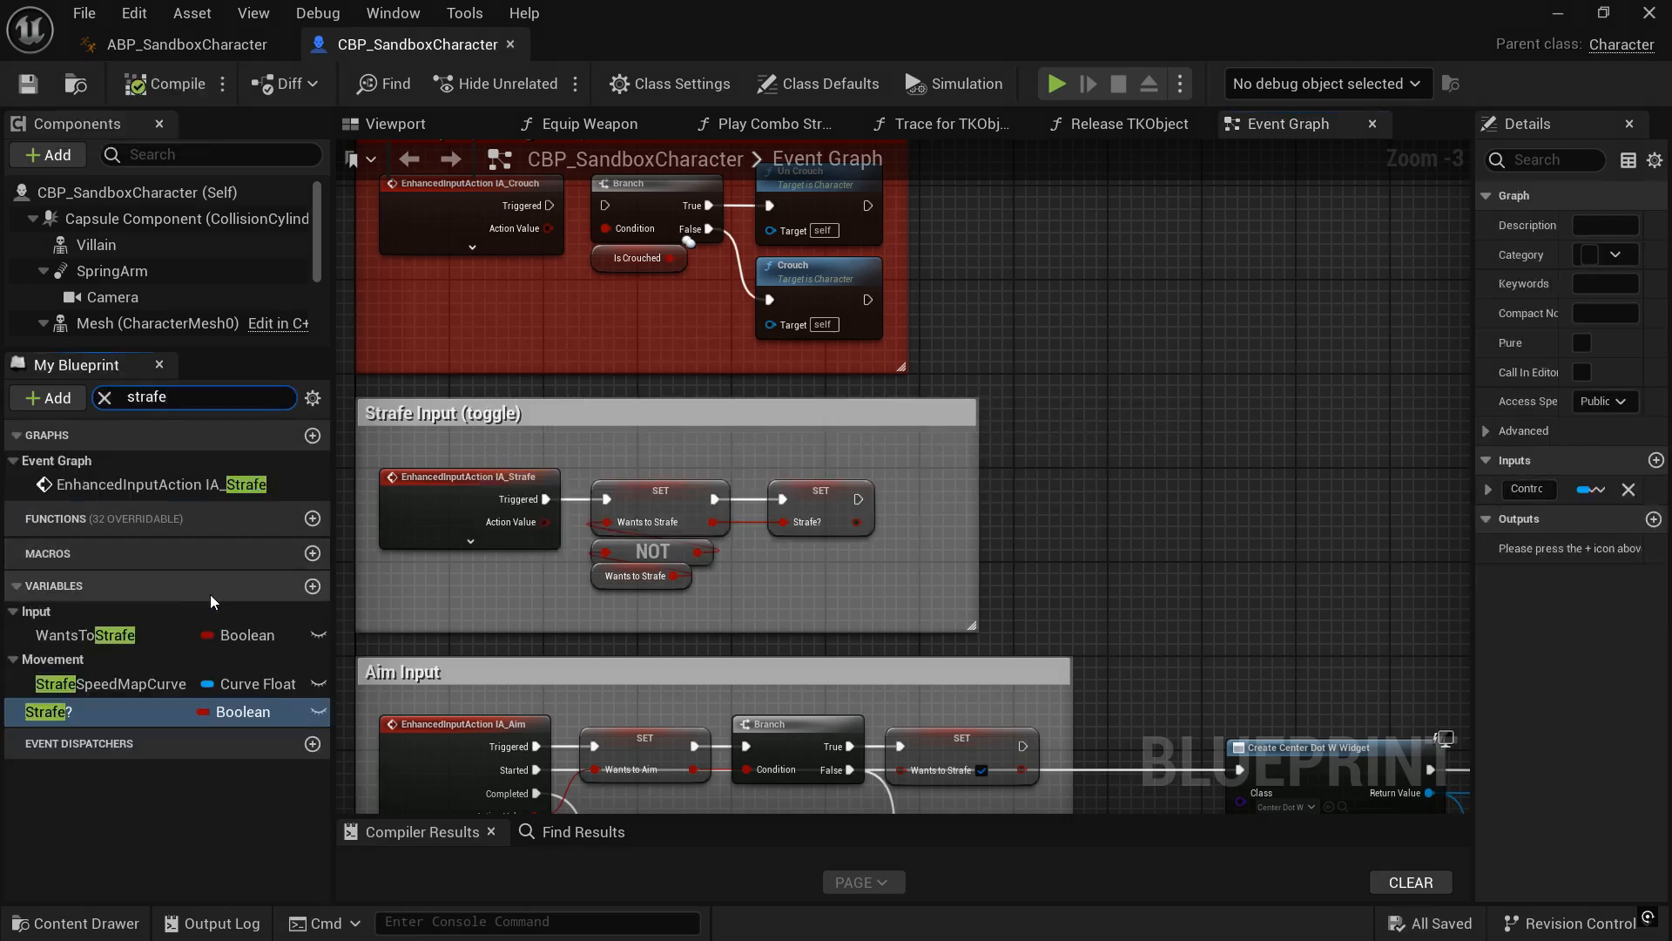
click(84, 634)
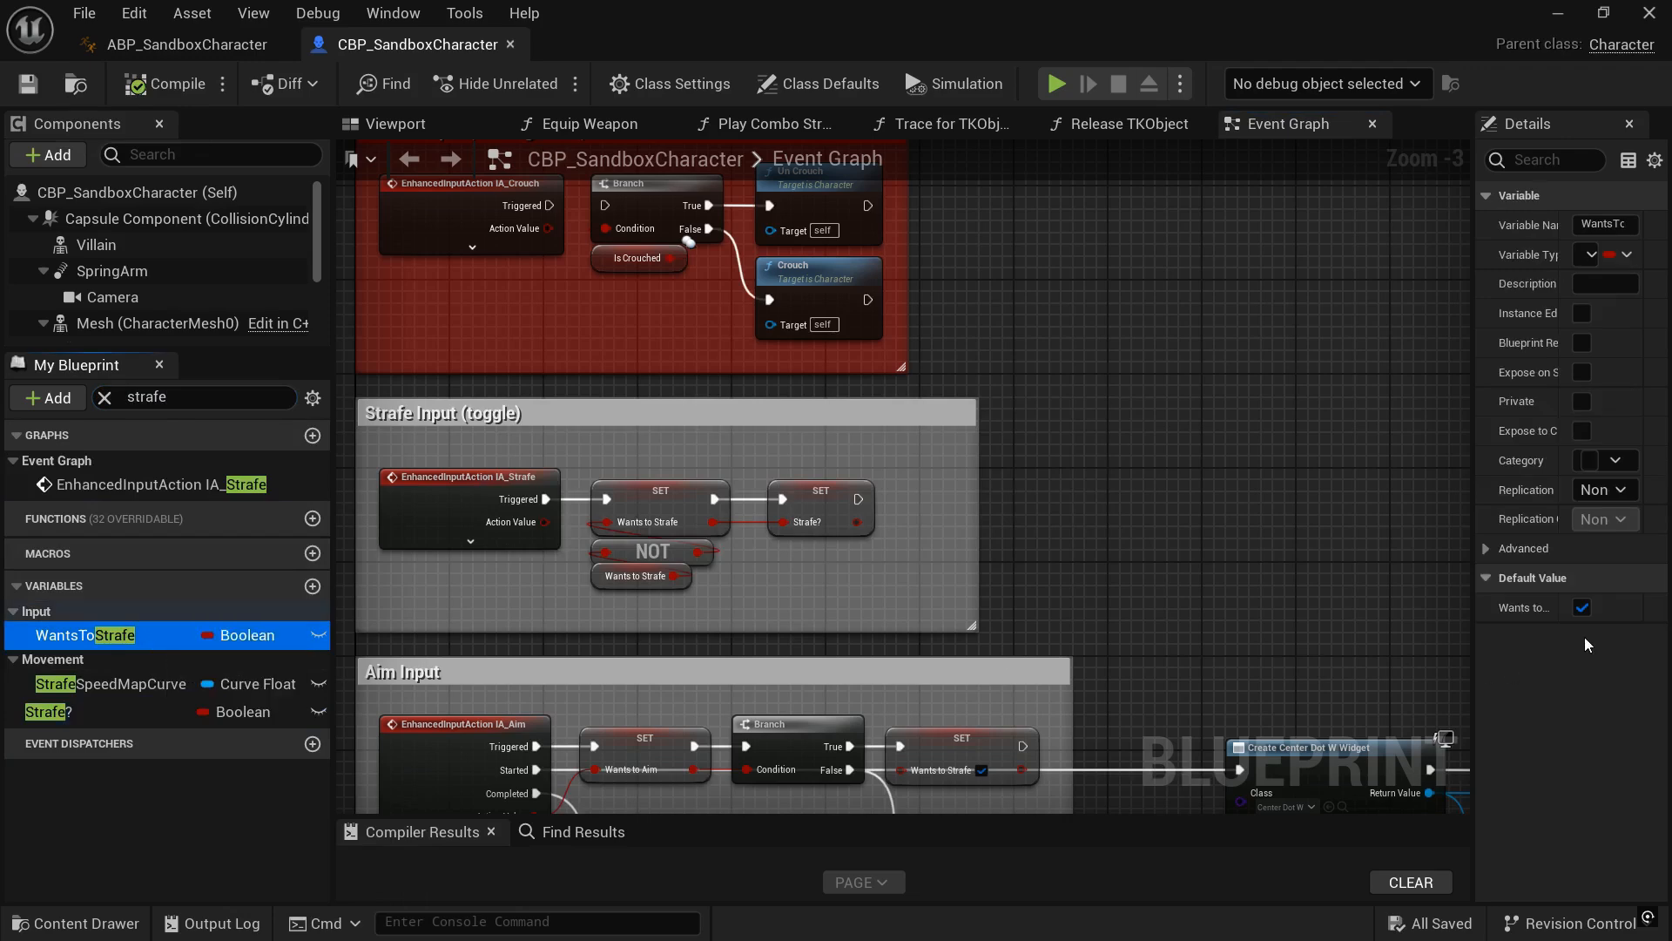
click(50, 711)
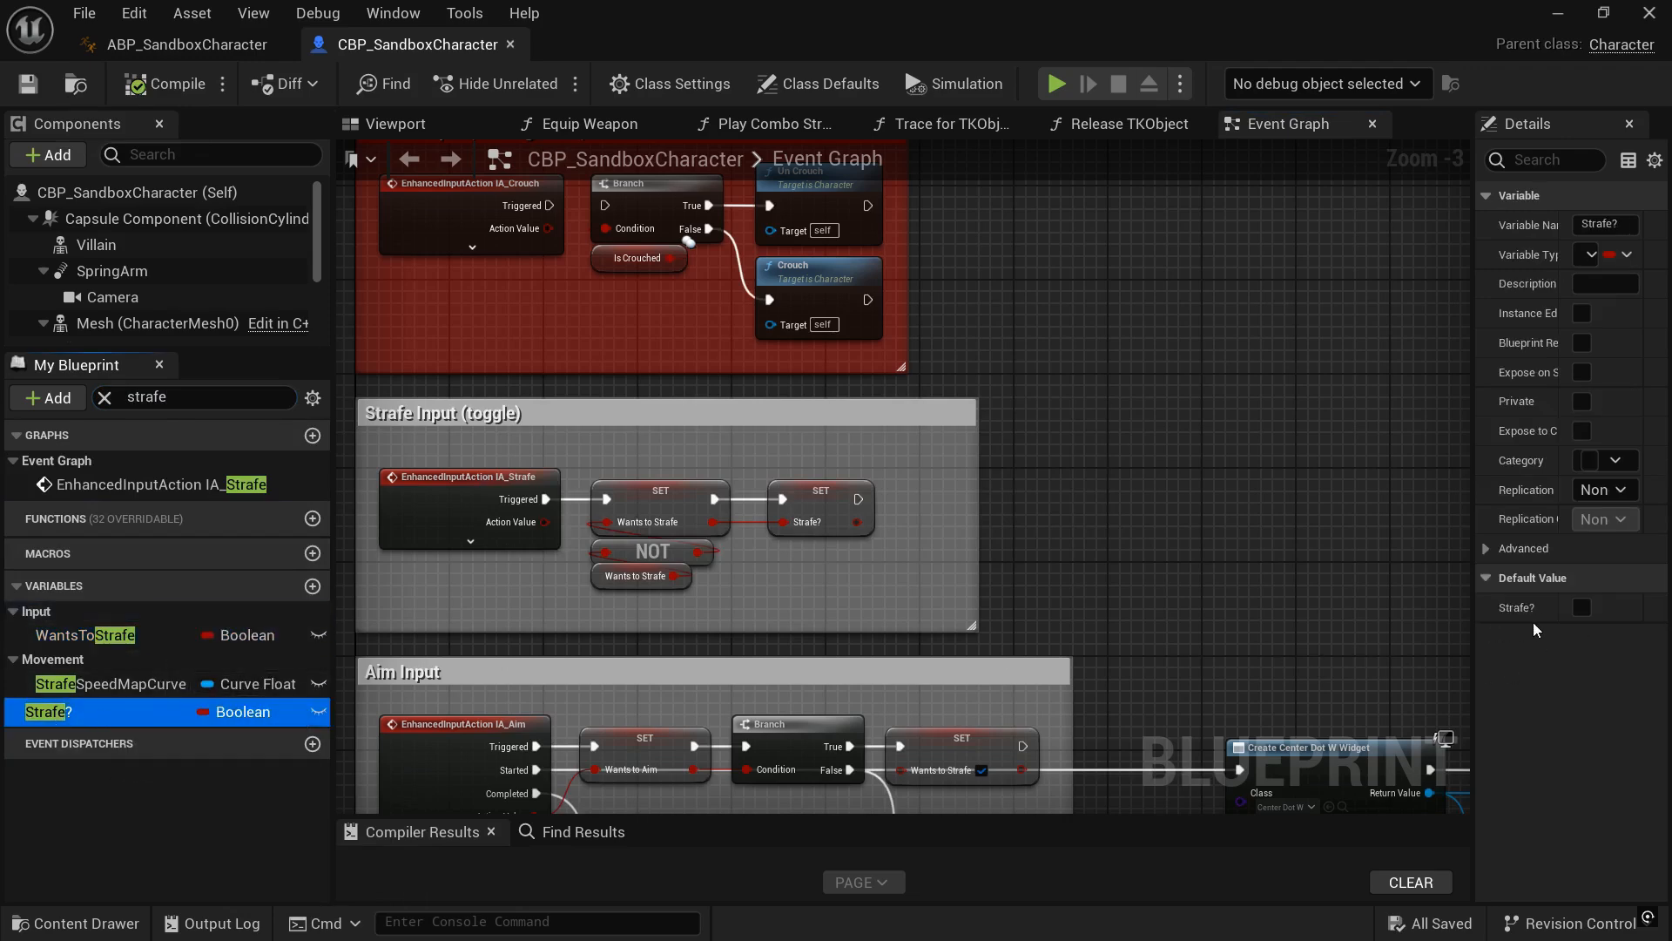
click(1581, 607)
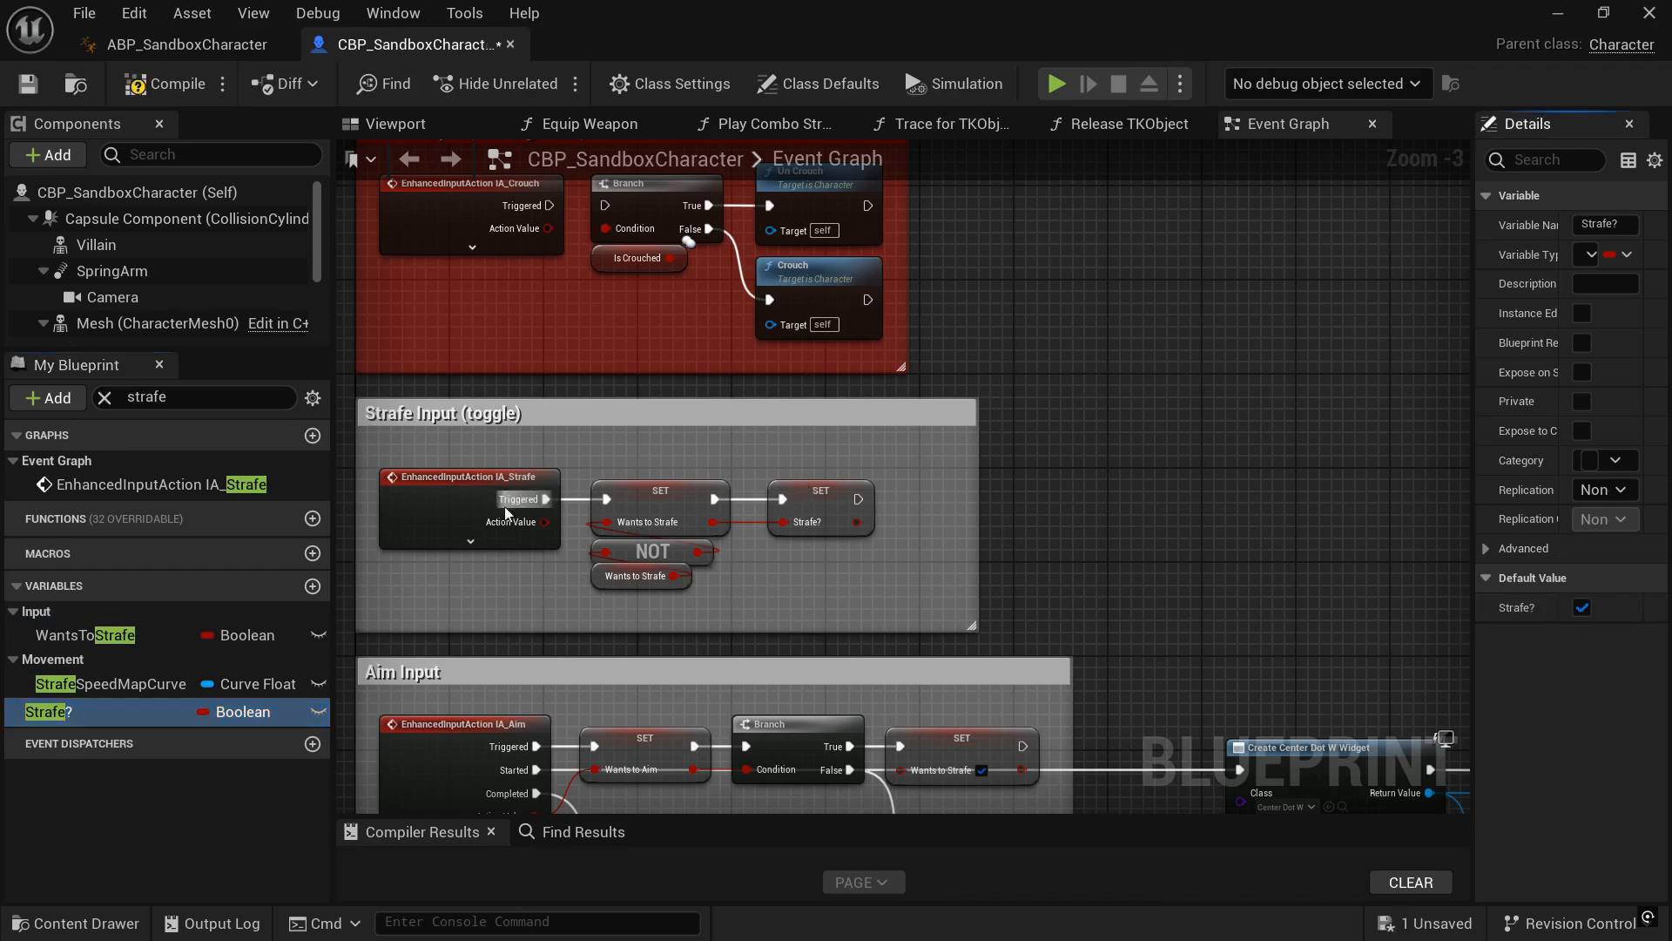
mouse_move(178, 84)
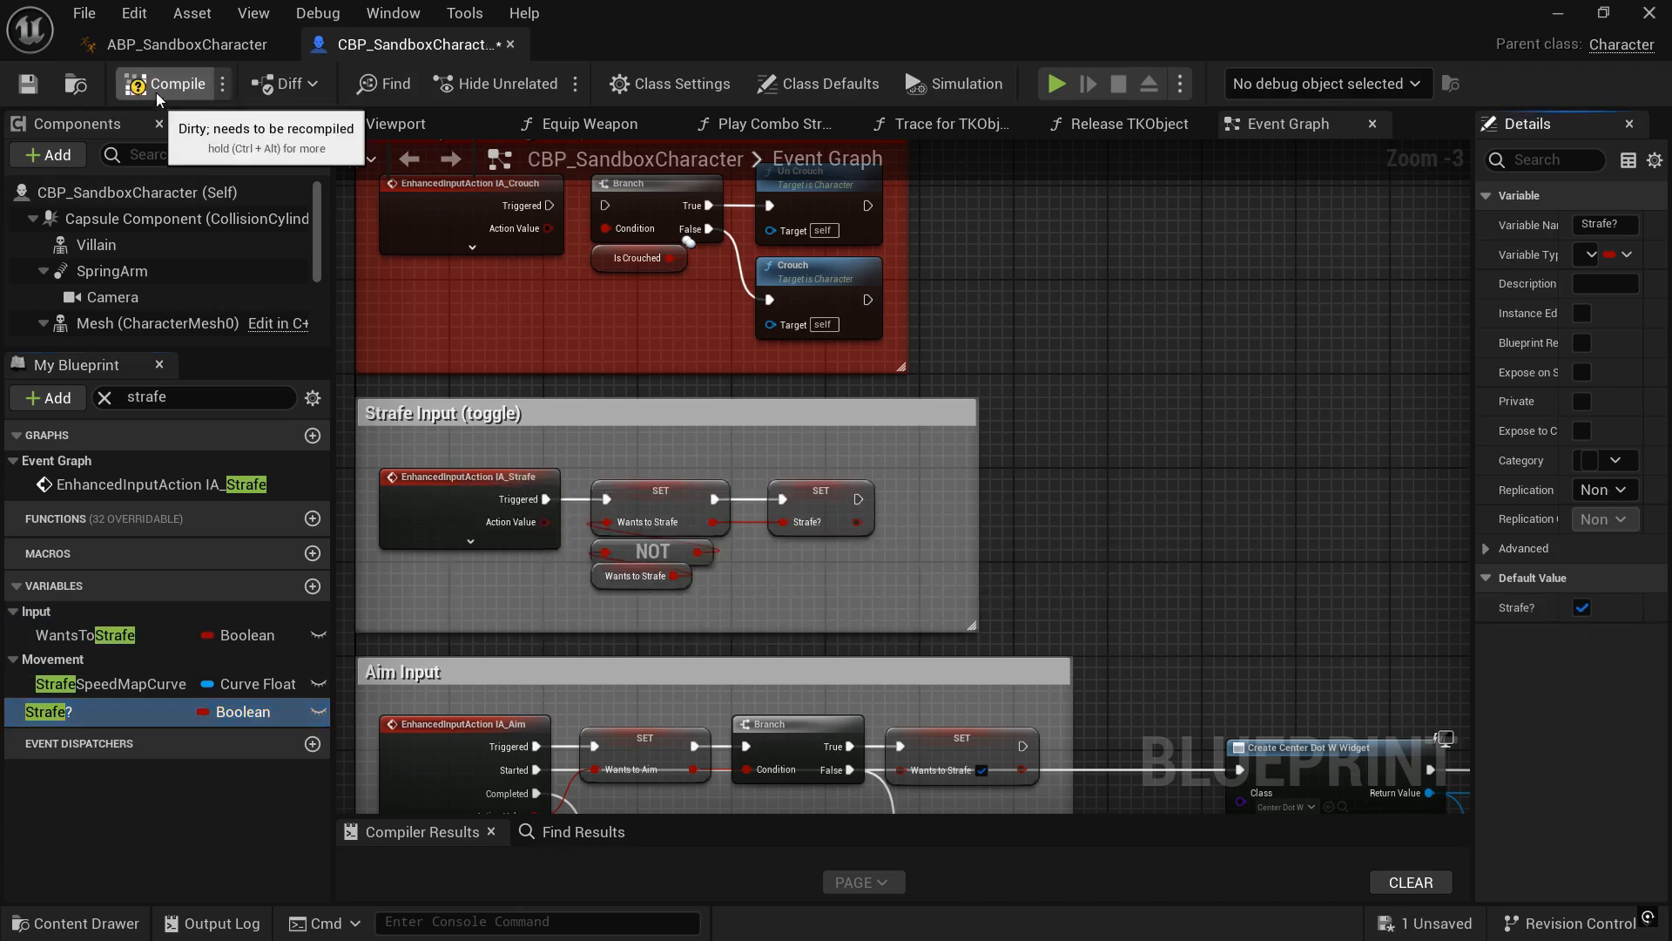
click(26, 84)
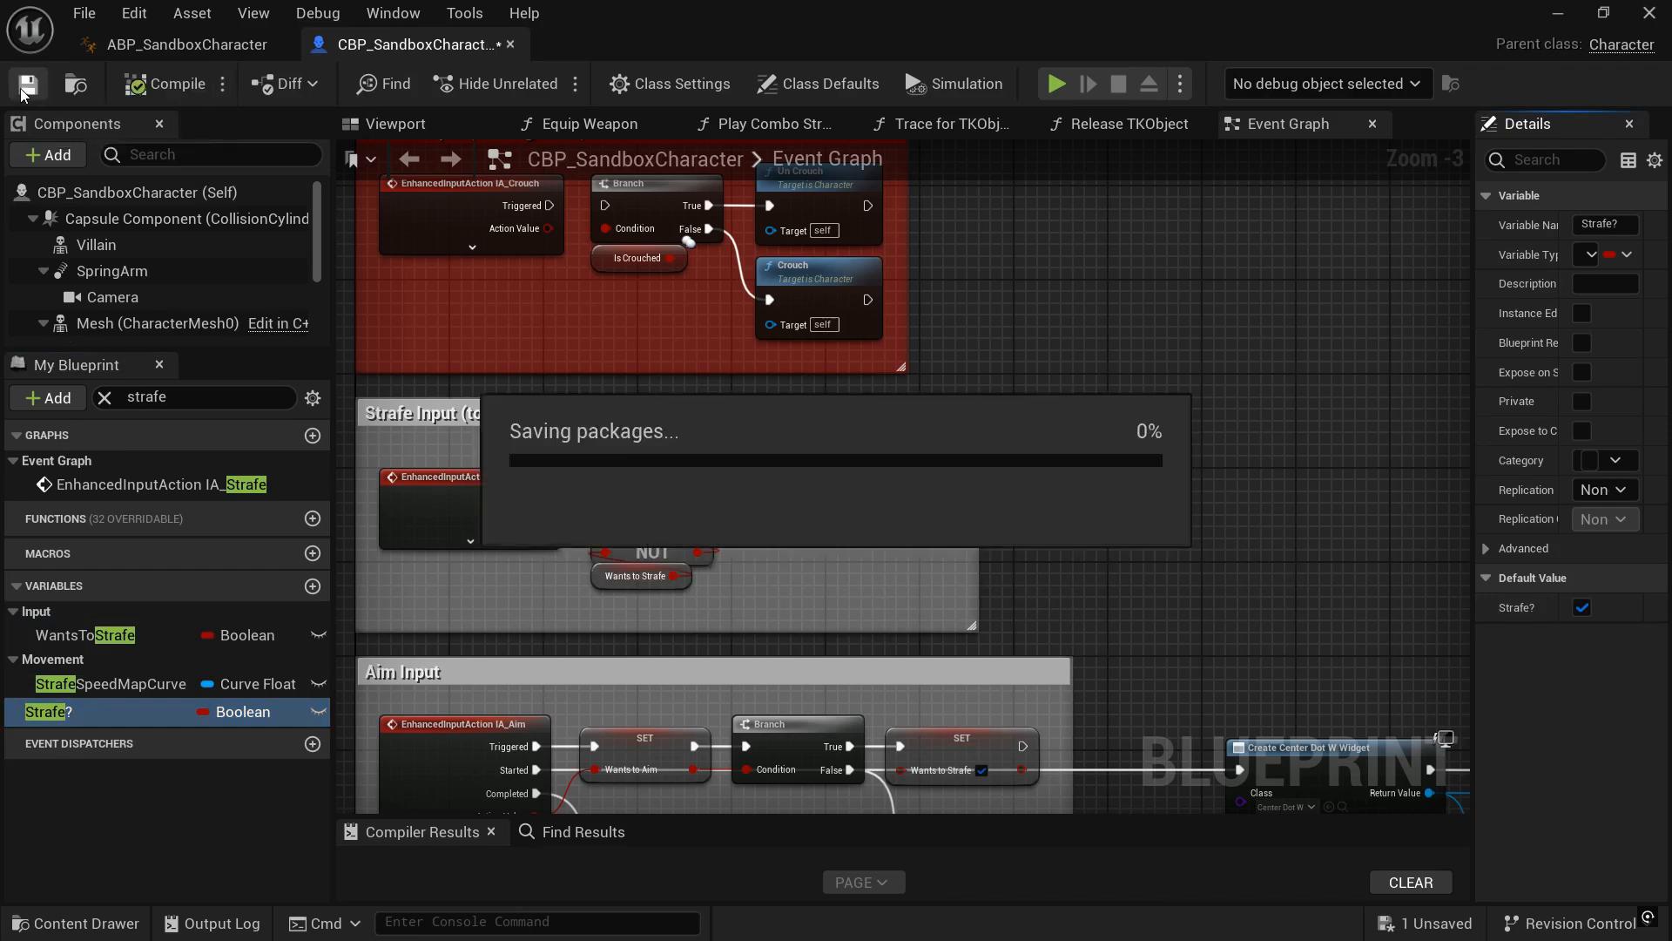
click(26, 84)
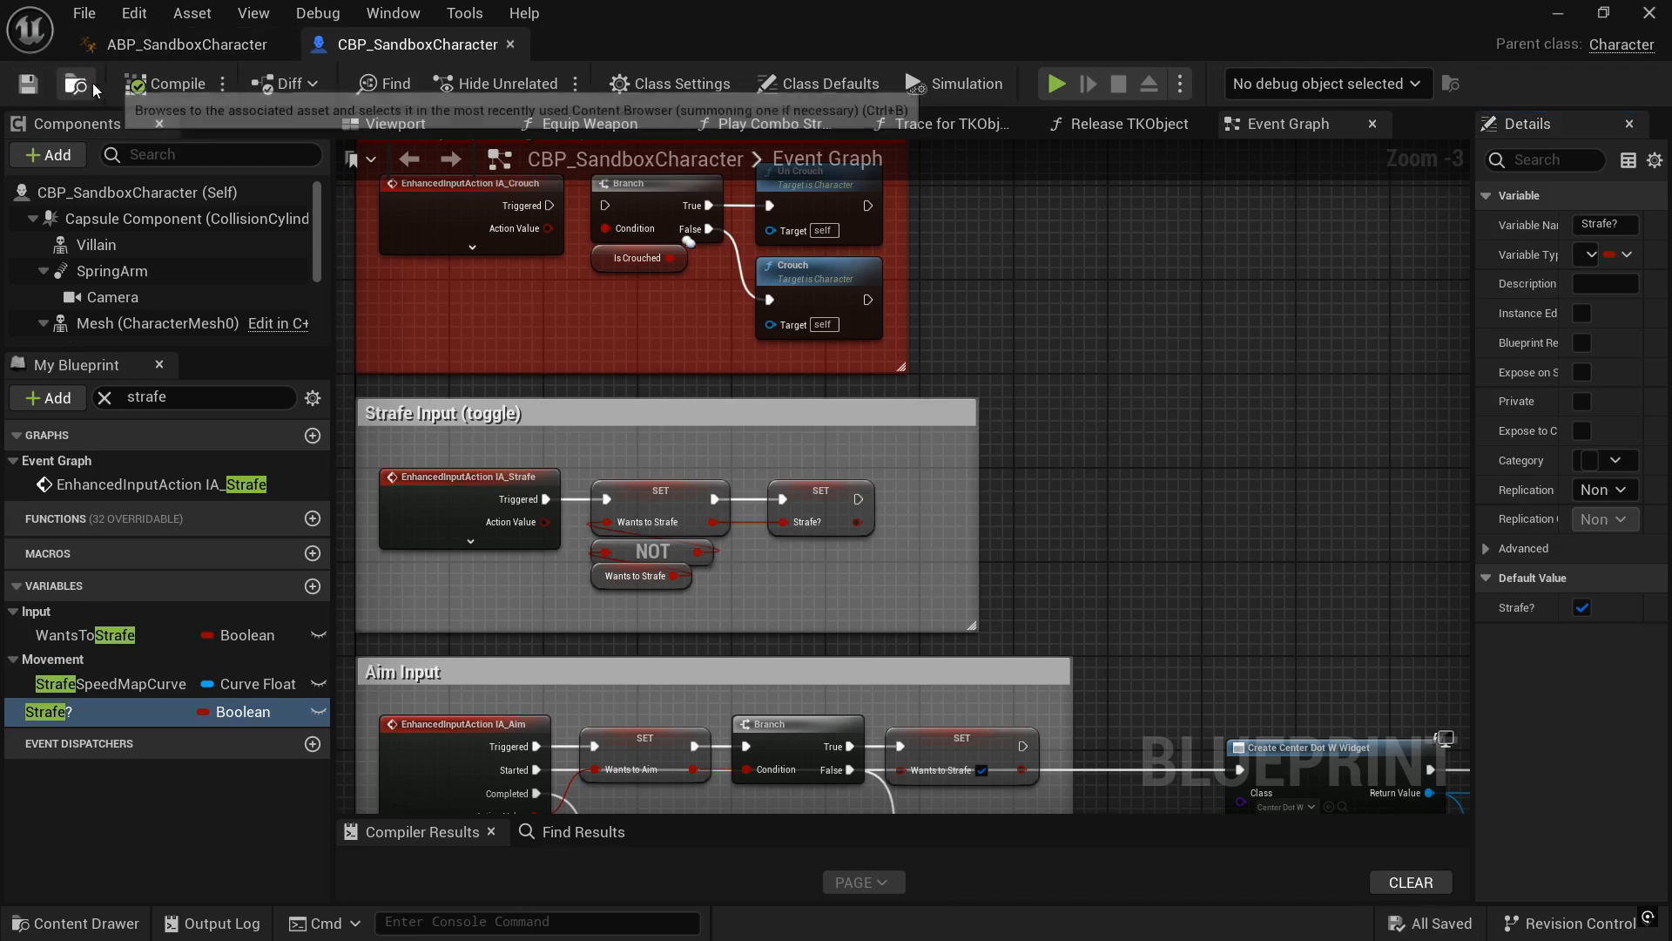
In ABP_SandboxCharacter, have Event AnimNotify_EndDodge clear the character's Dodging?
click(75, 84)
text(notify dodg)
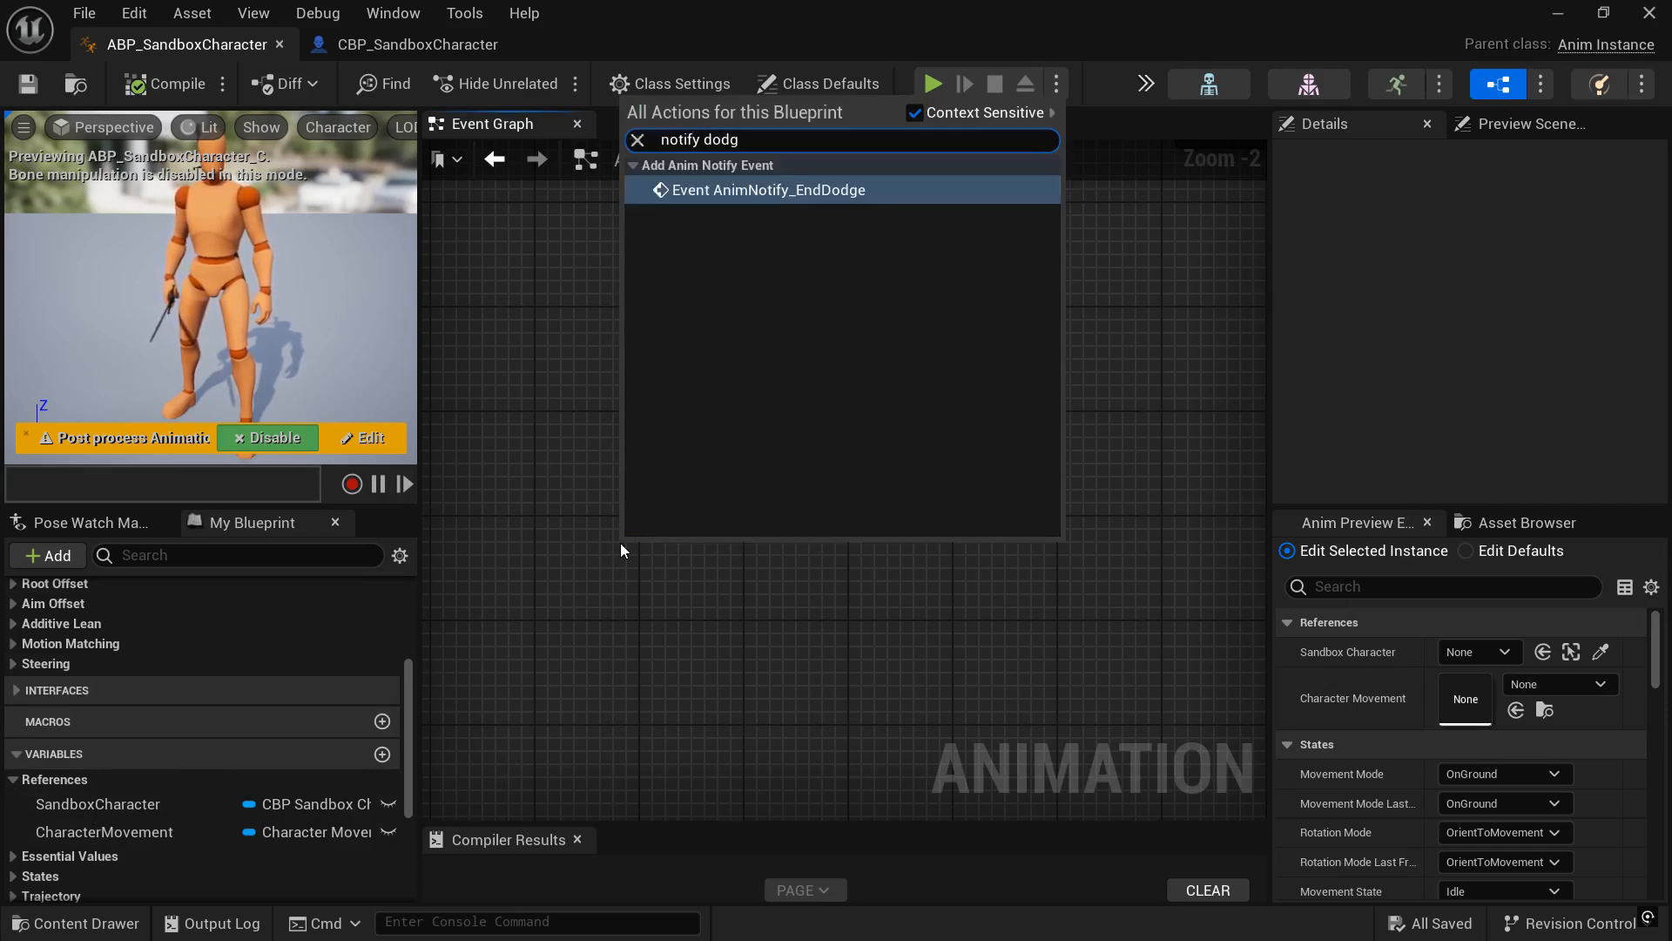
click(769, 190)
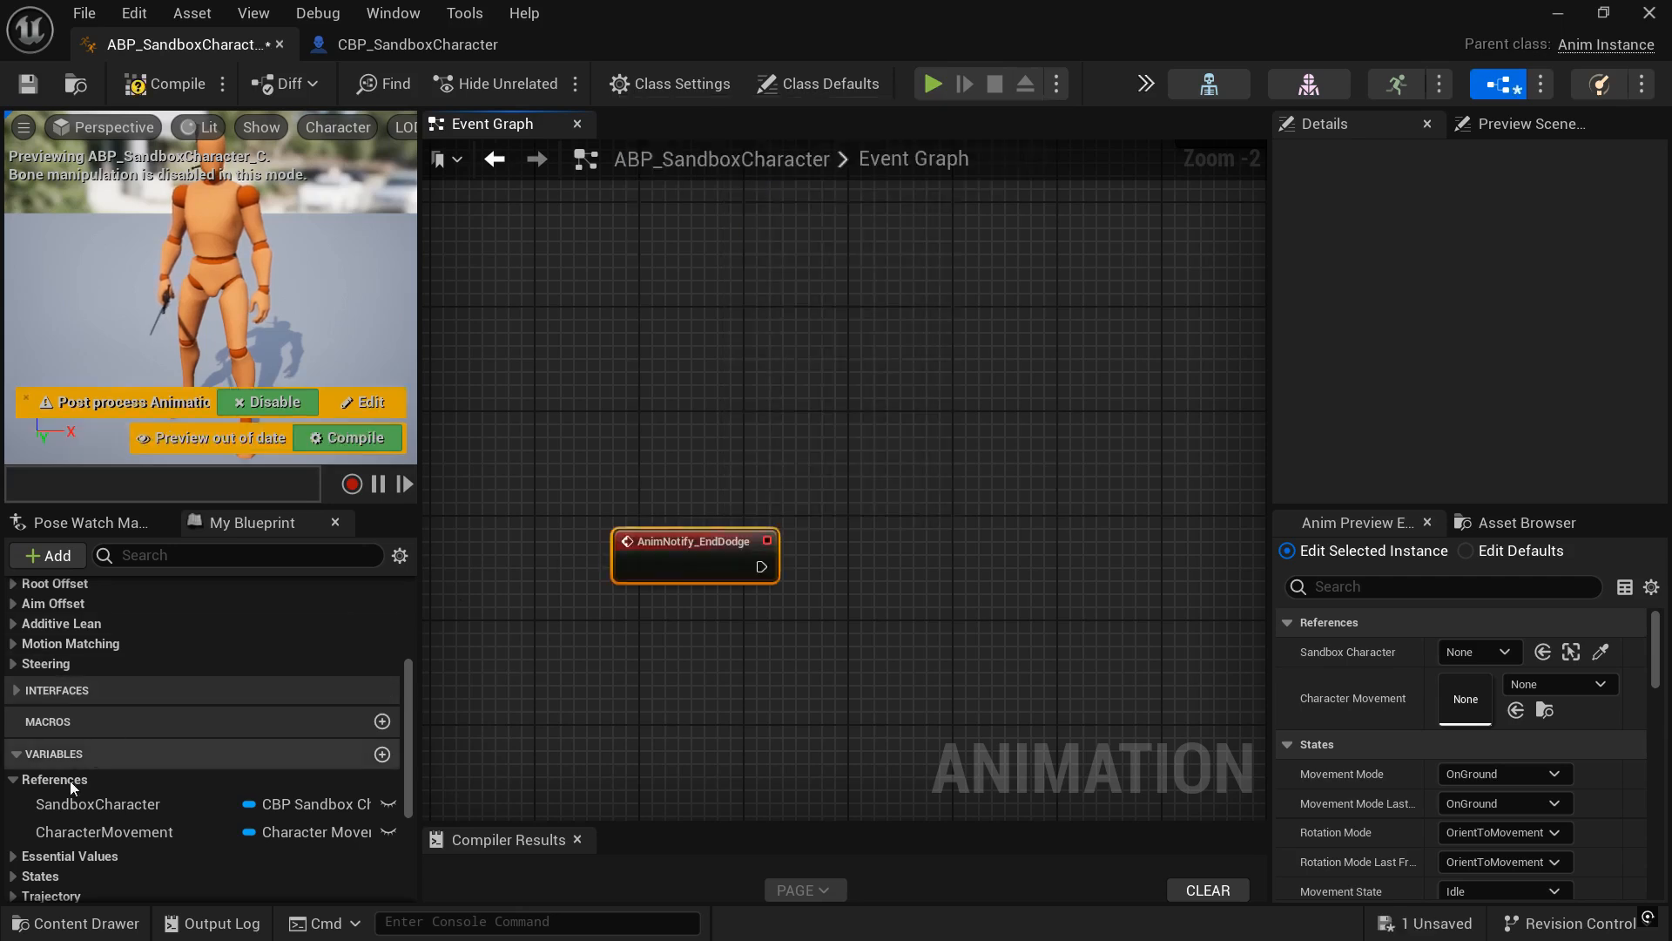
click(98, 804)
text(set)
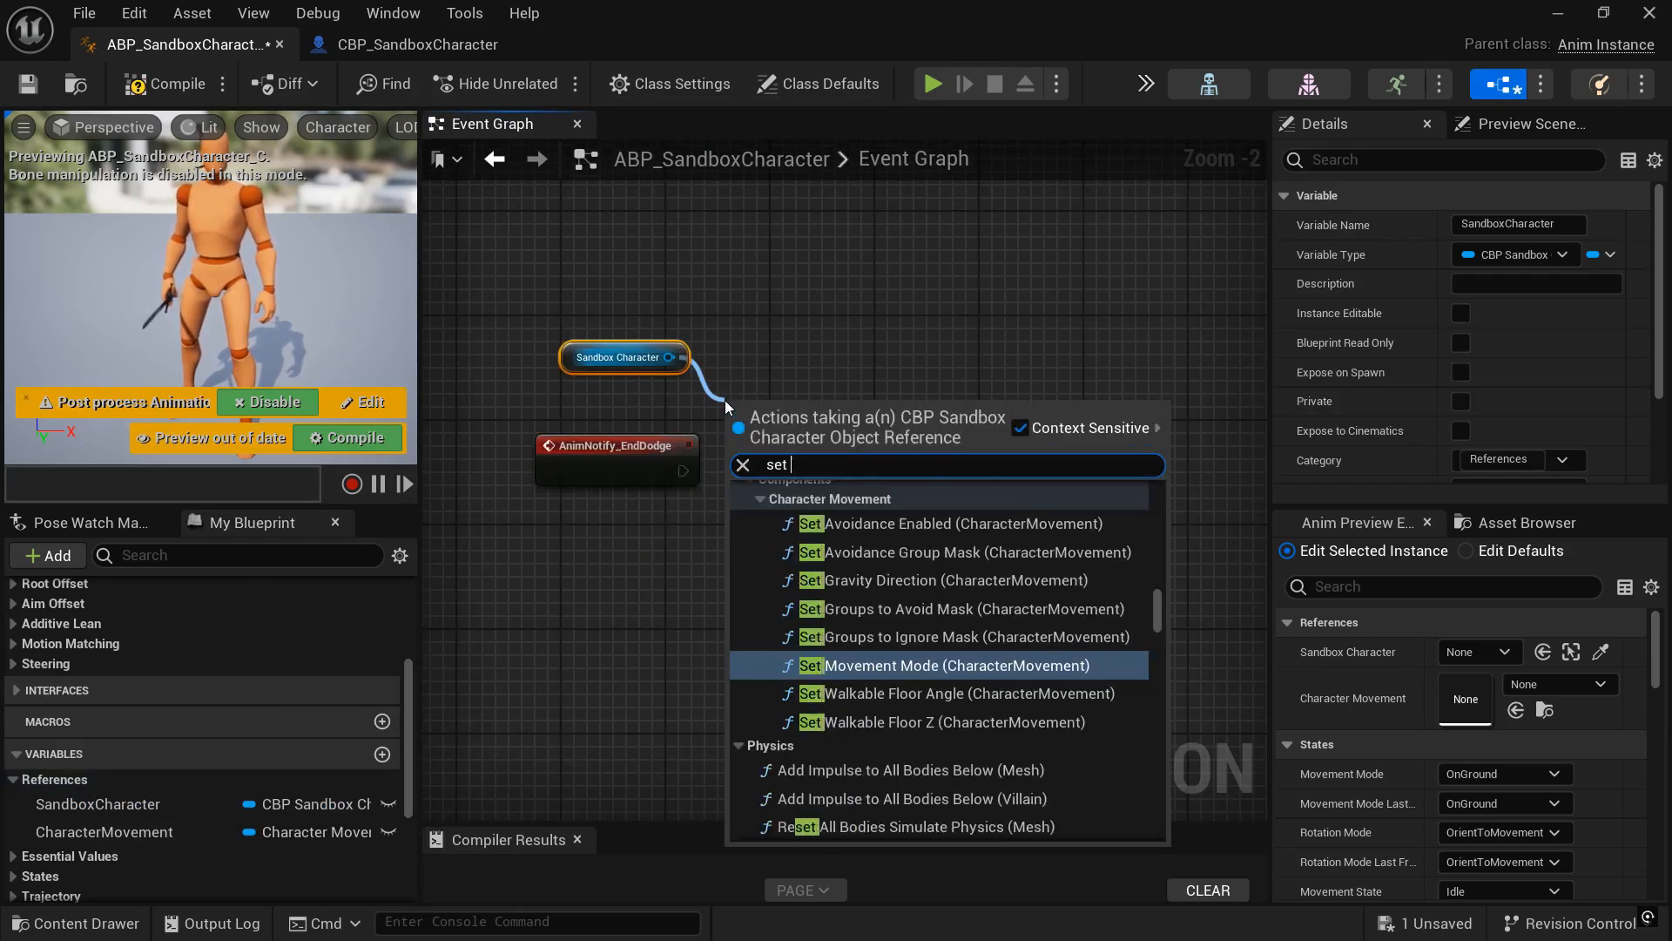
text(dodgin)
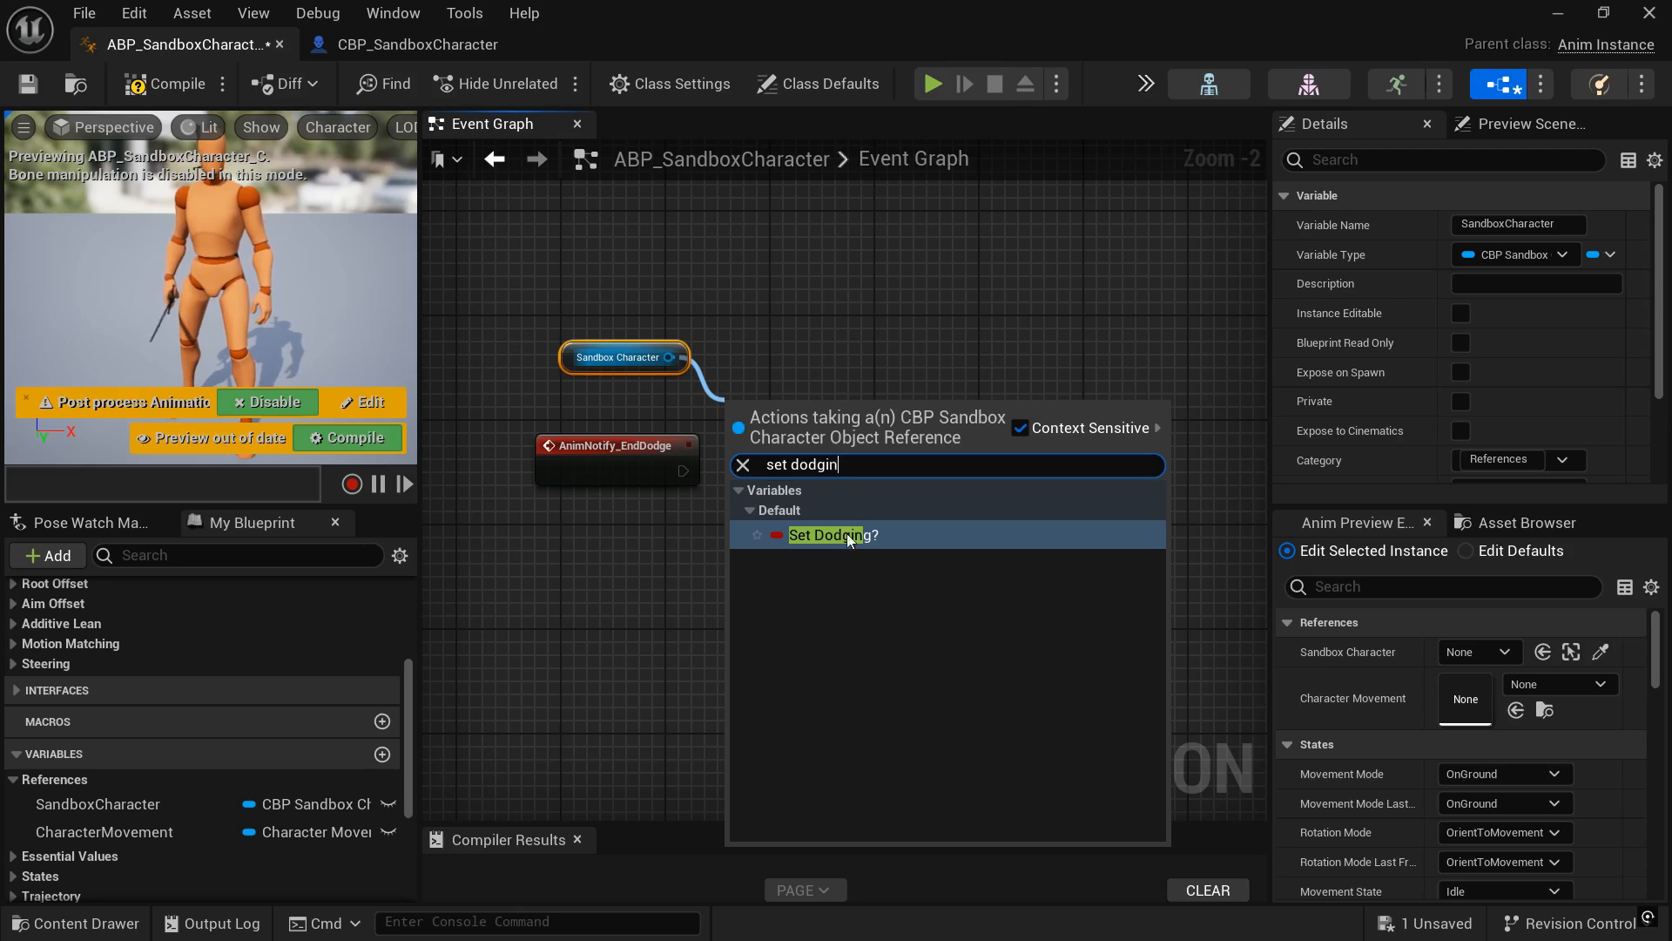
click(833, 535)
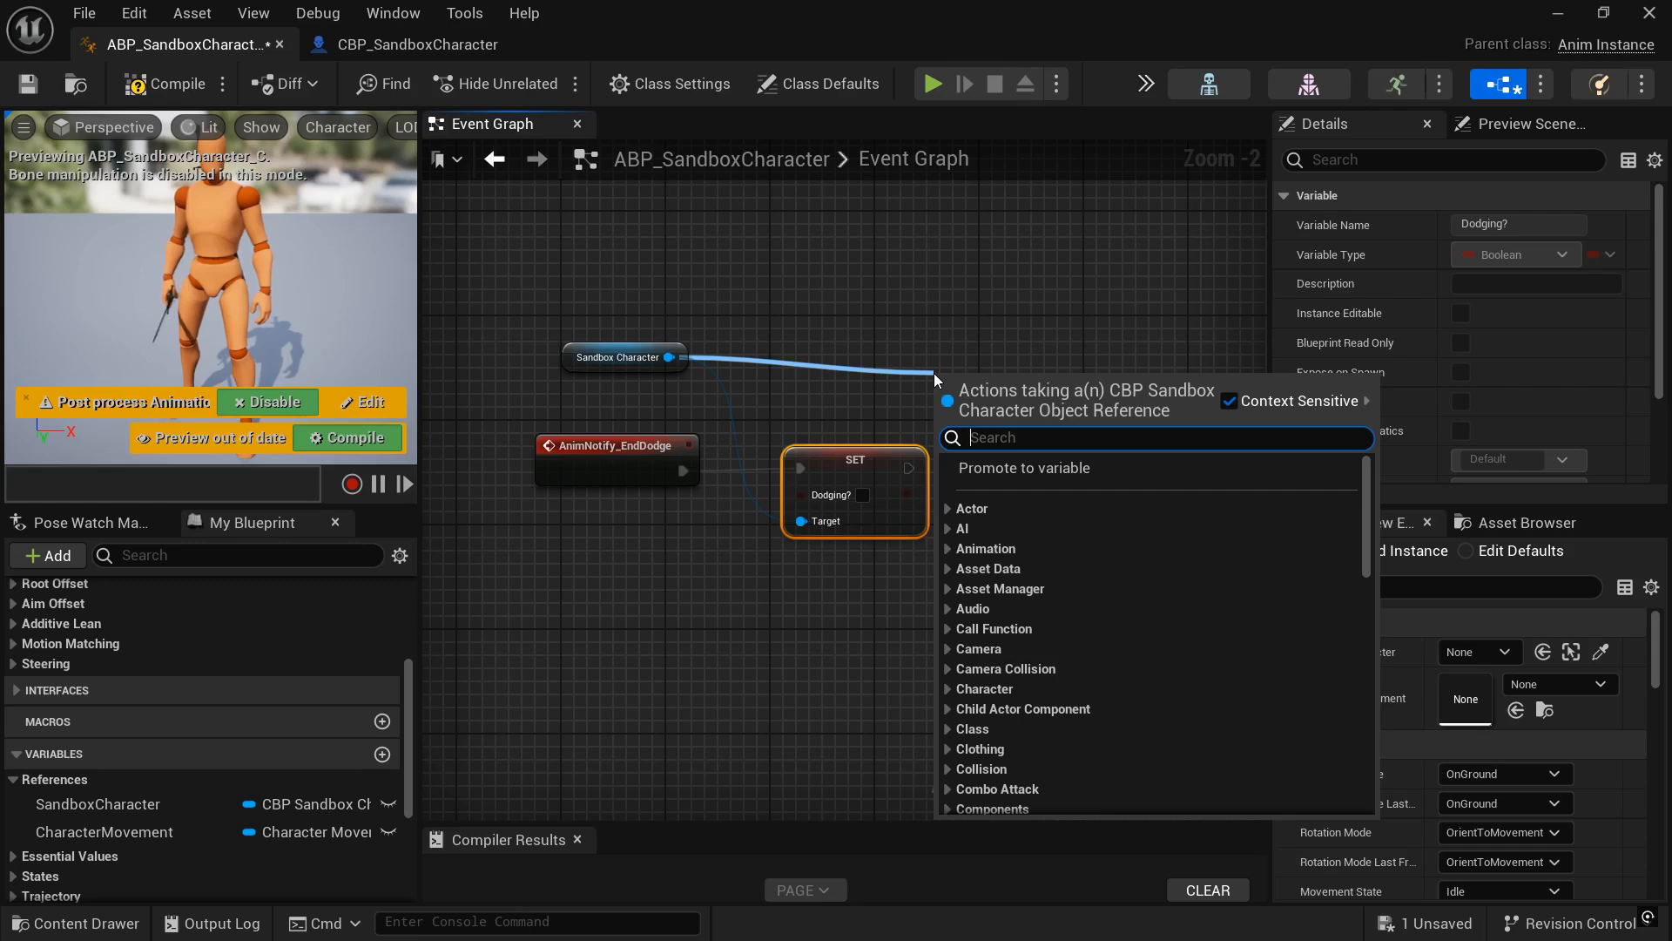
Branch on the character's Strafe? and set Wants to Strafe true when it holds
text(strafe)
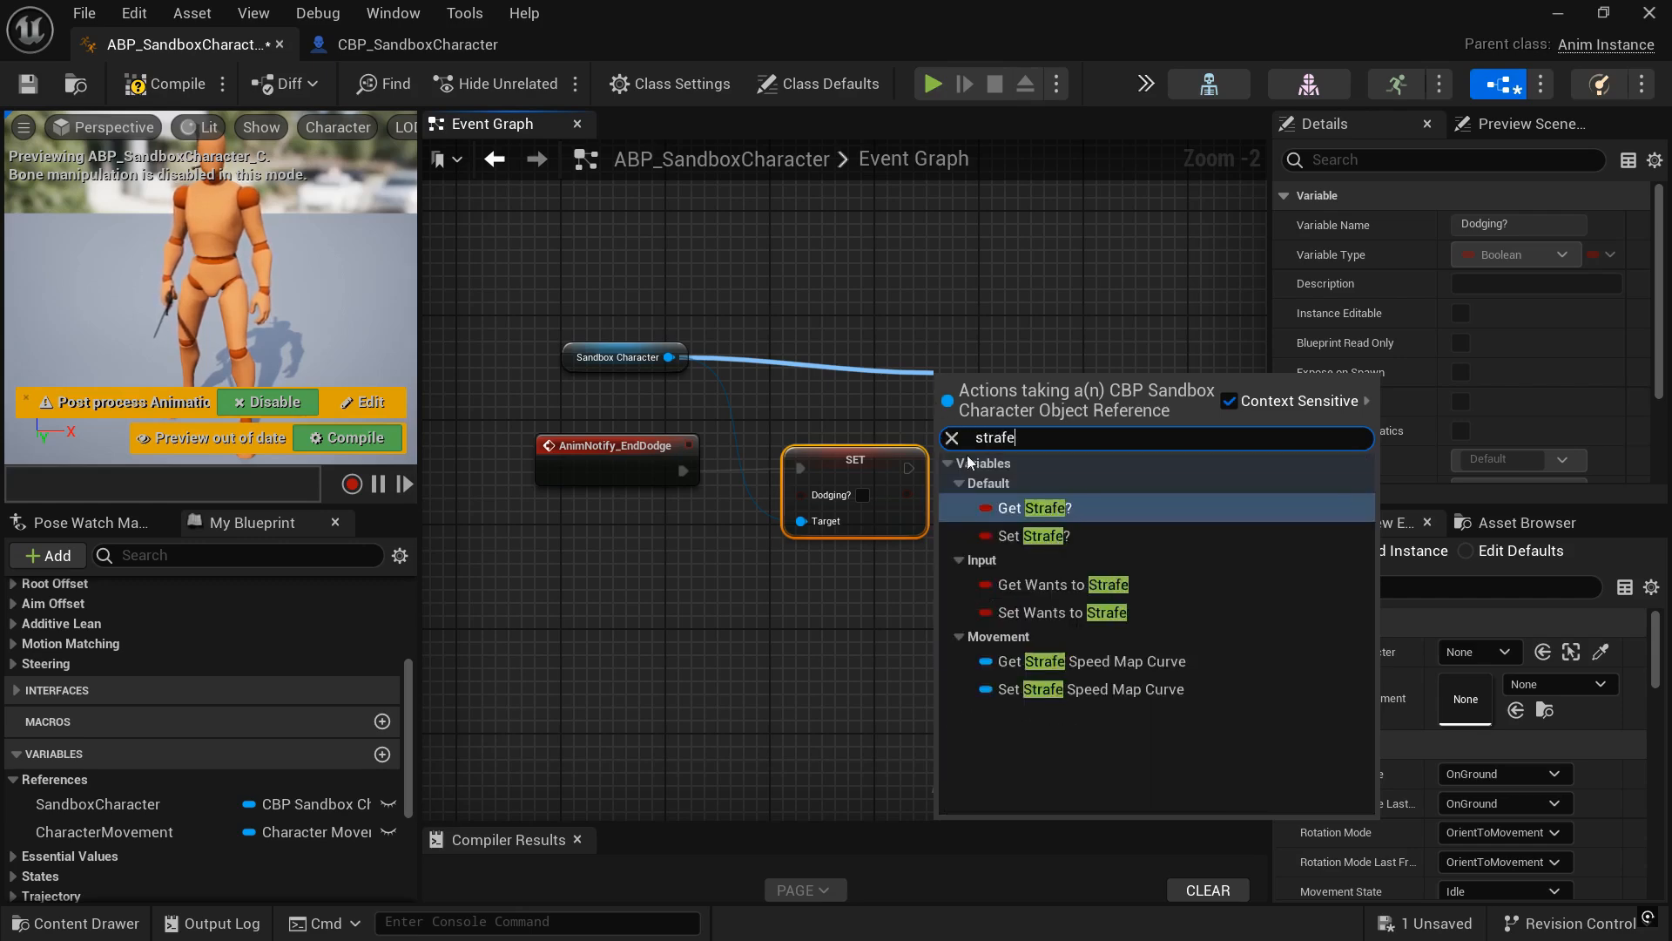
click(1043, 507)
text(b)
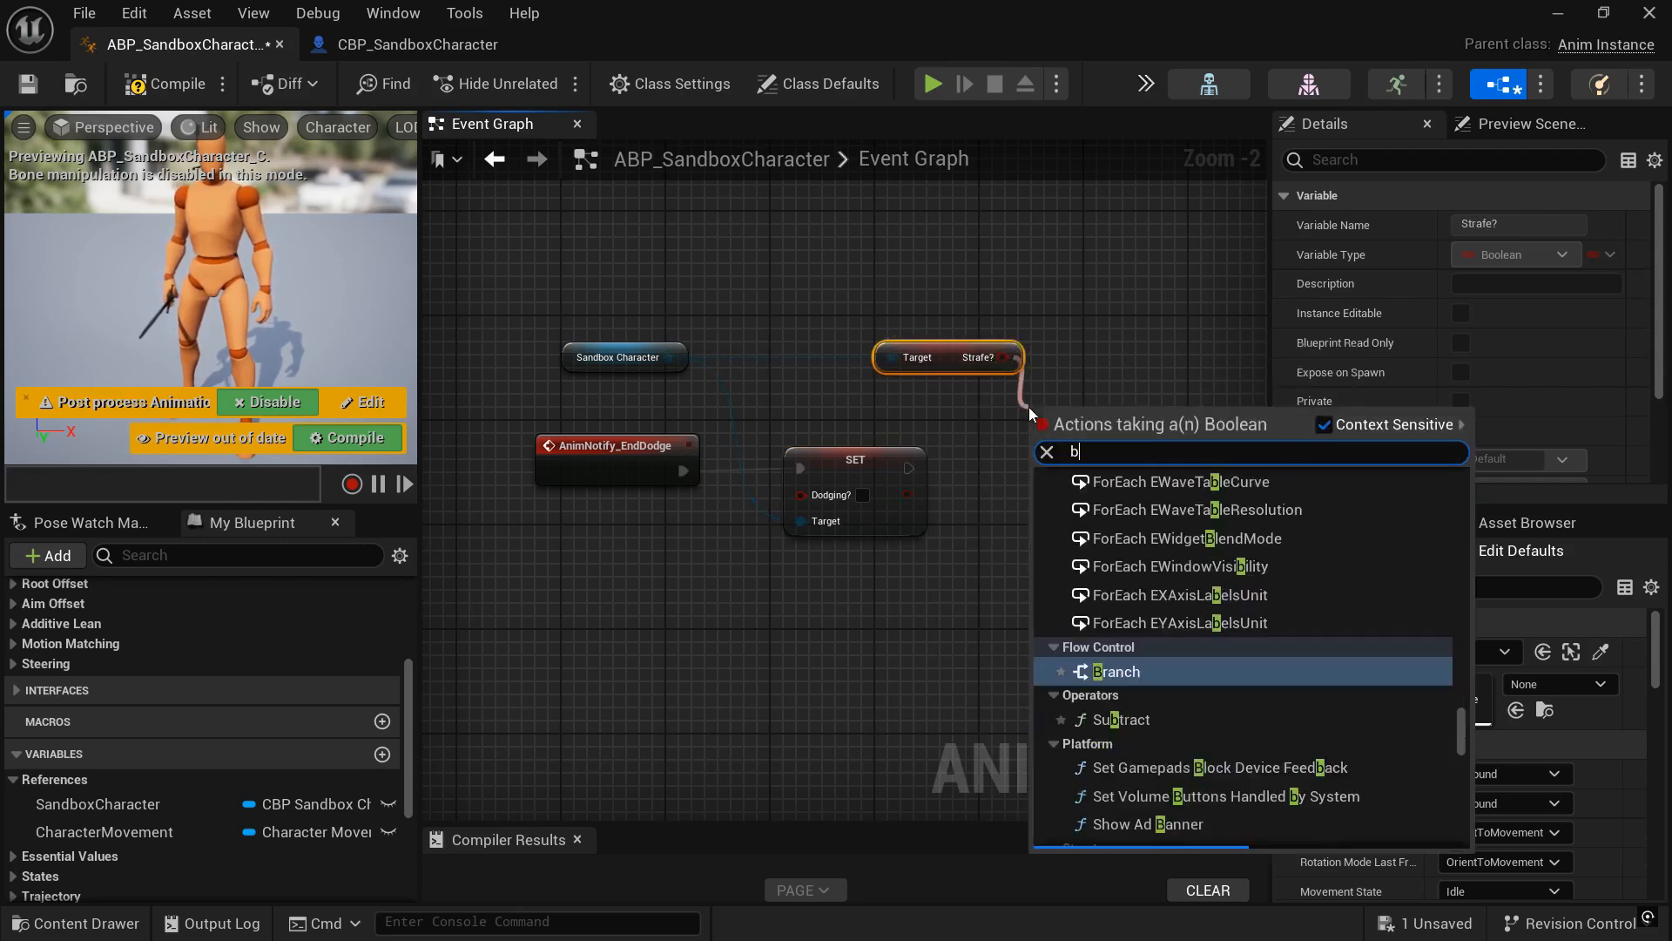
click(1115, 670)
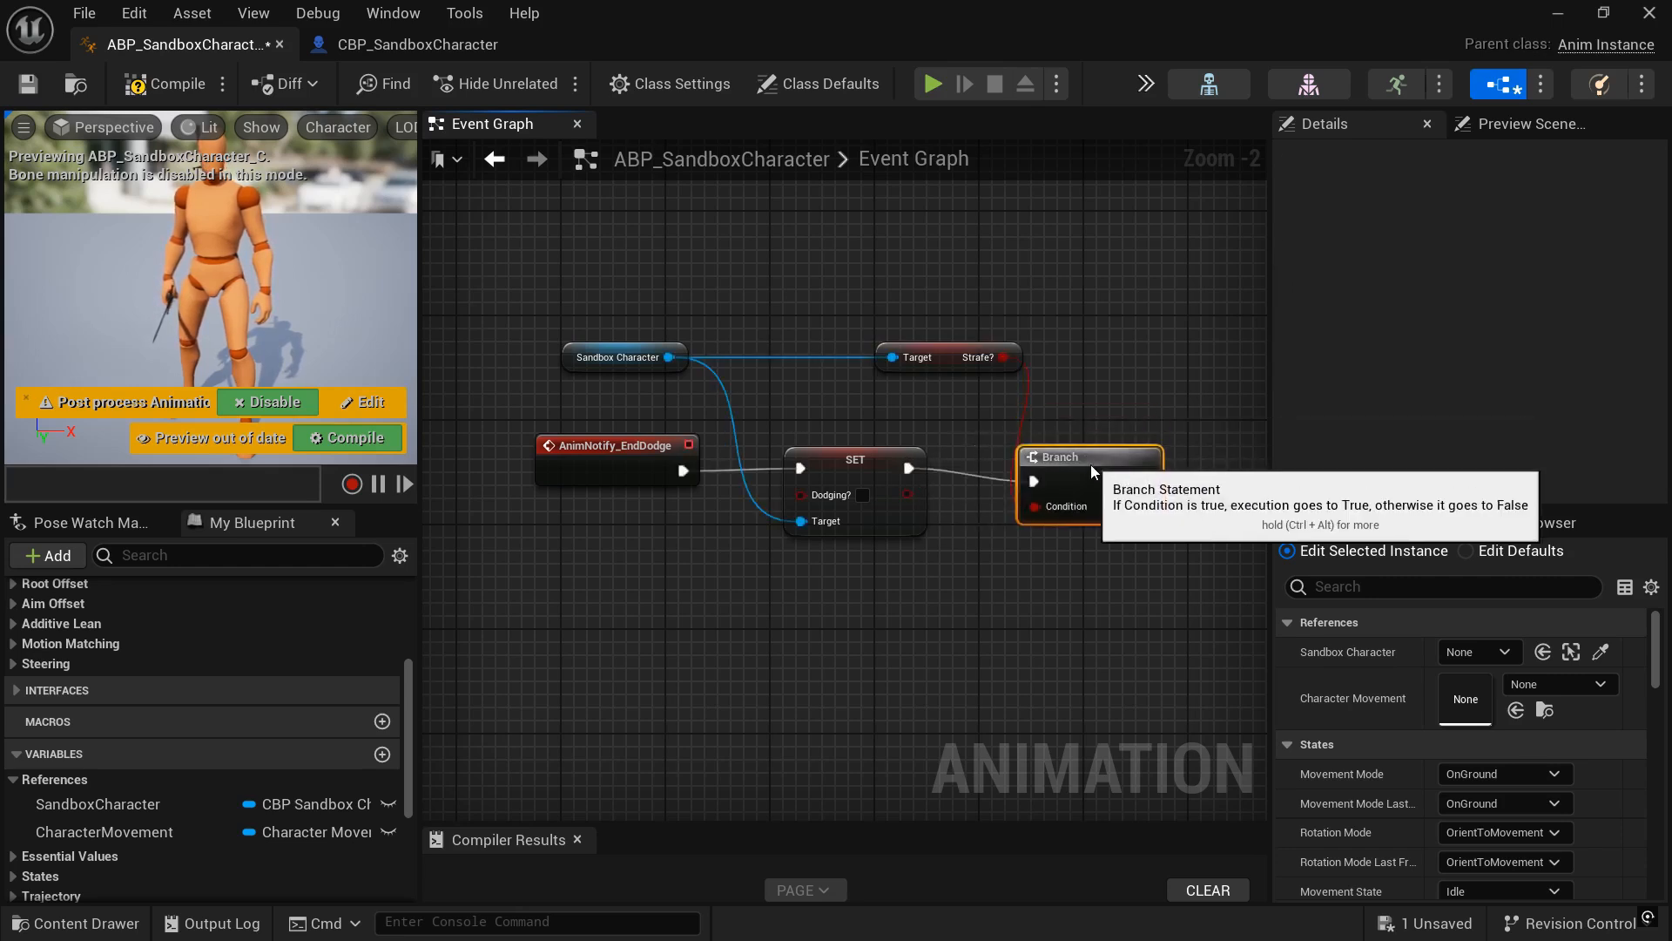
click(624, 355)
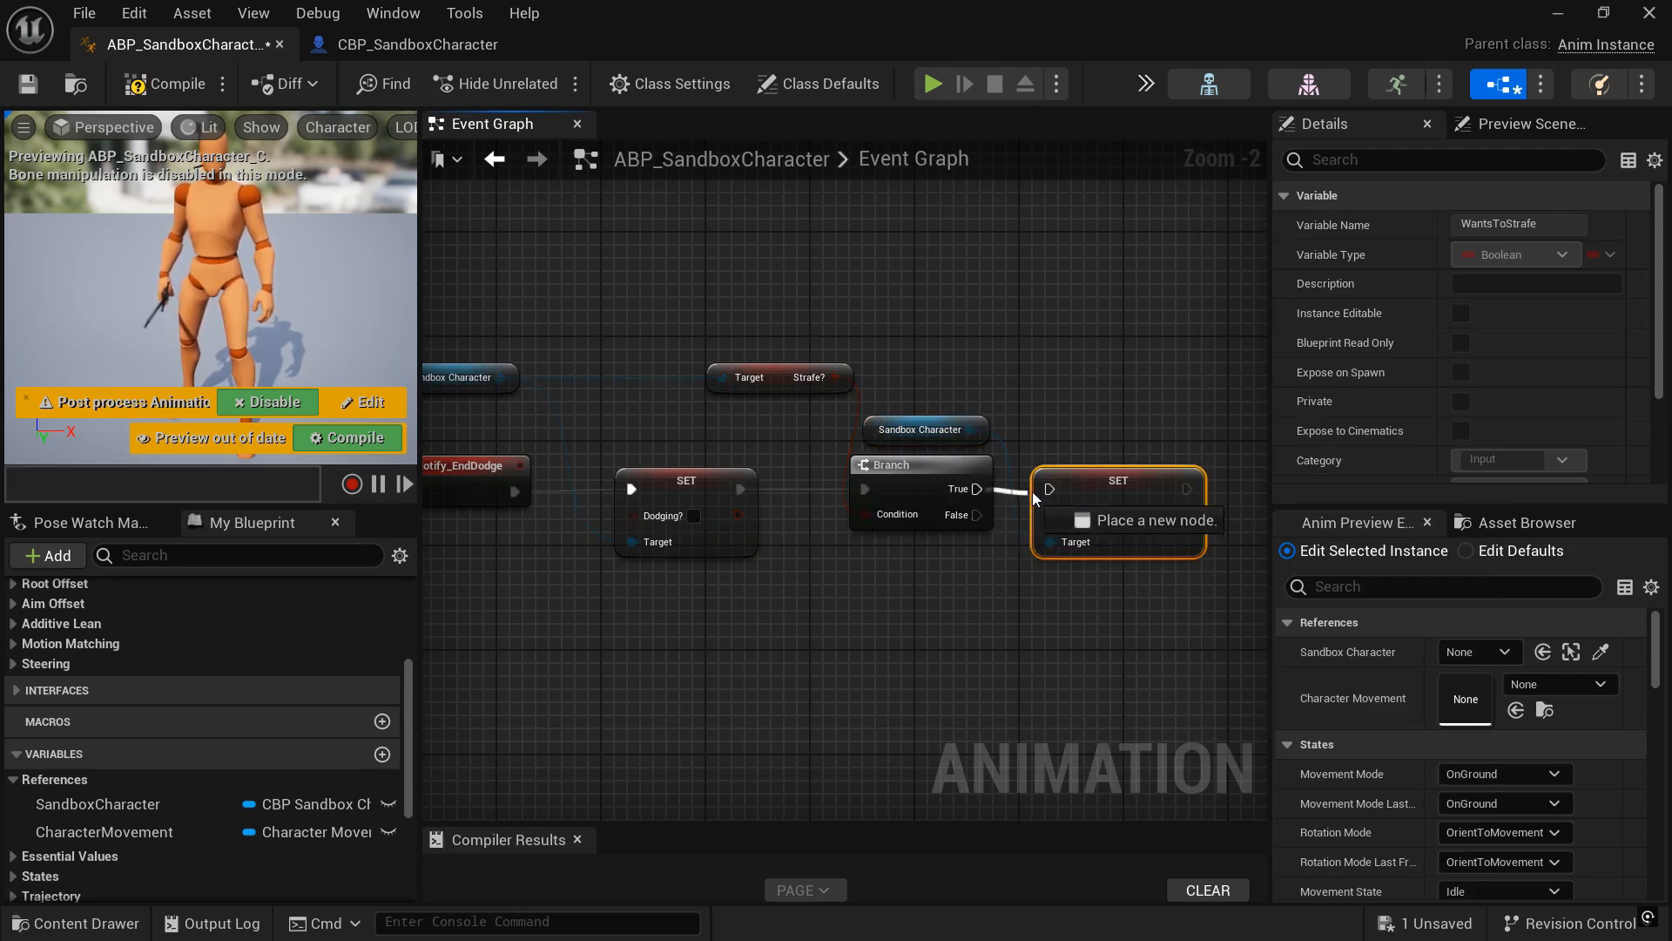
click(1099, 519)
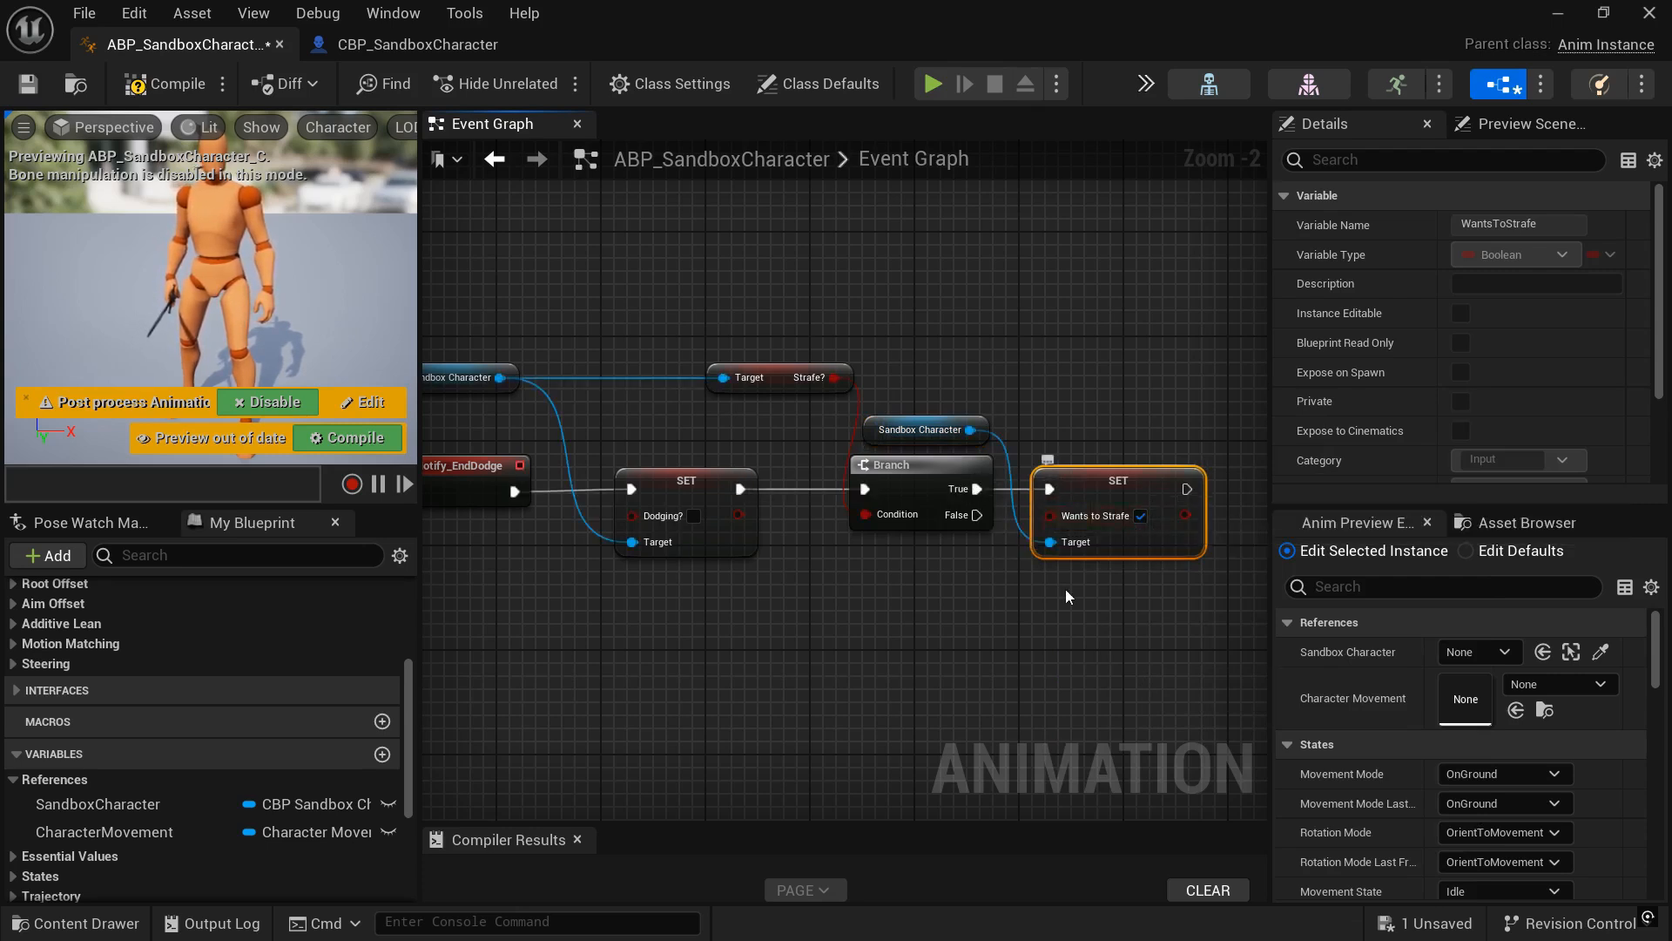
scroll(down, 3)
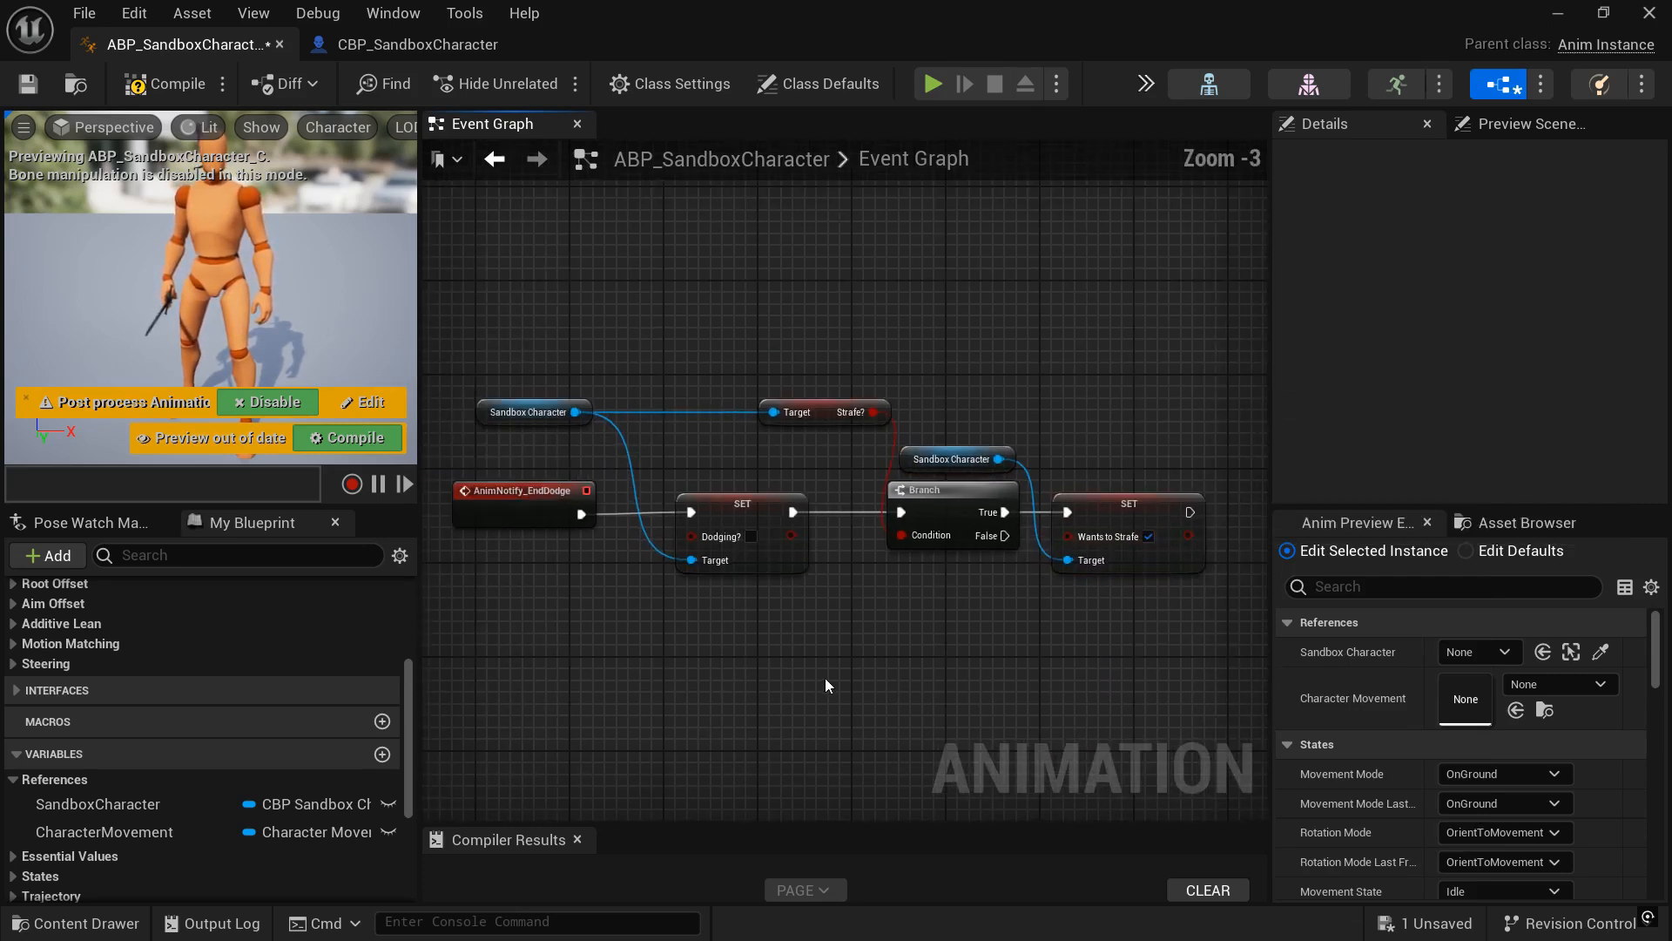
After Play Anim Montage in CBP_SandboxCharacter, add Set Can be Damaged left unchecked
click(416, 45)
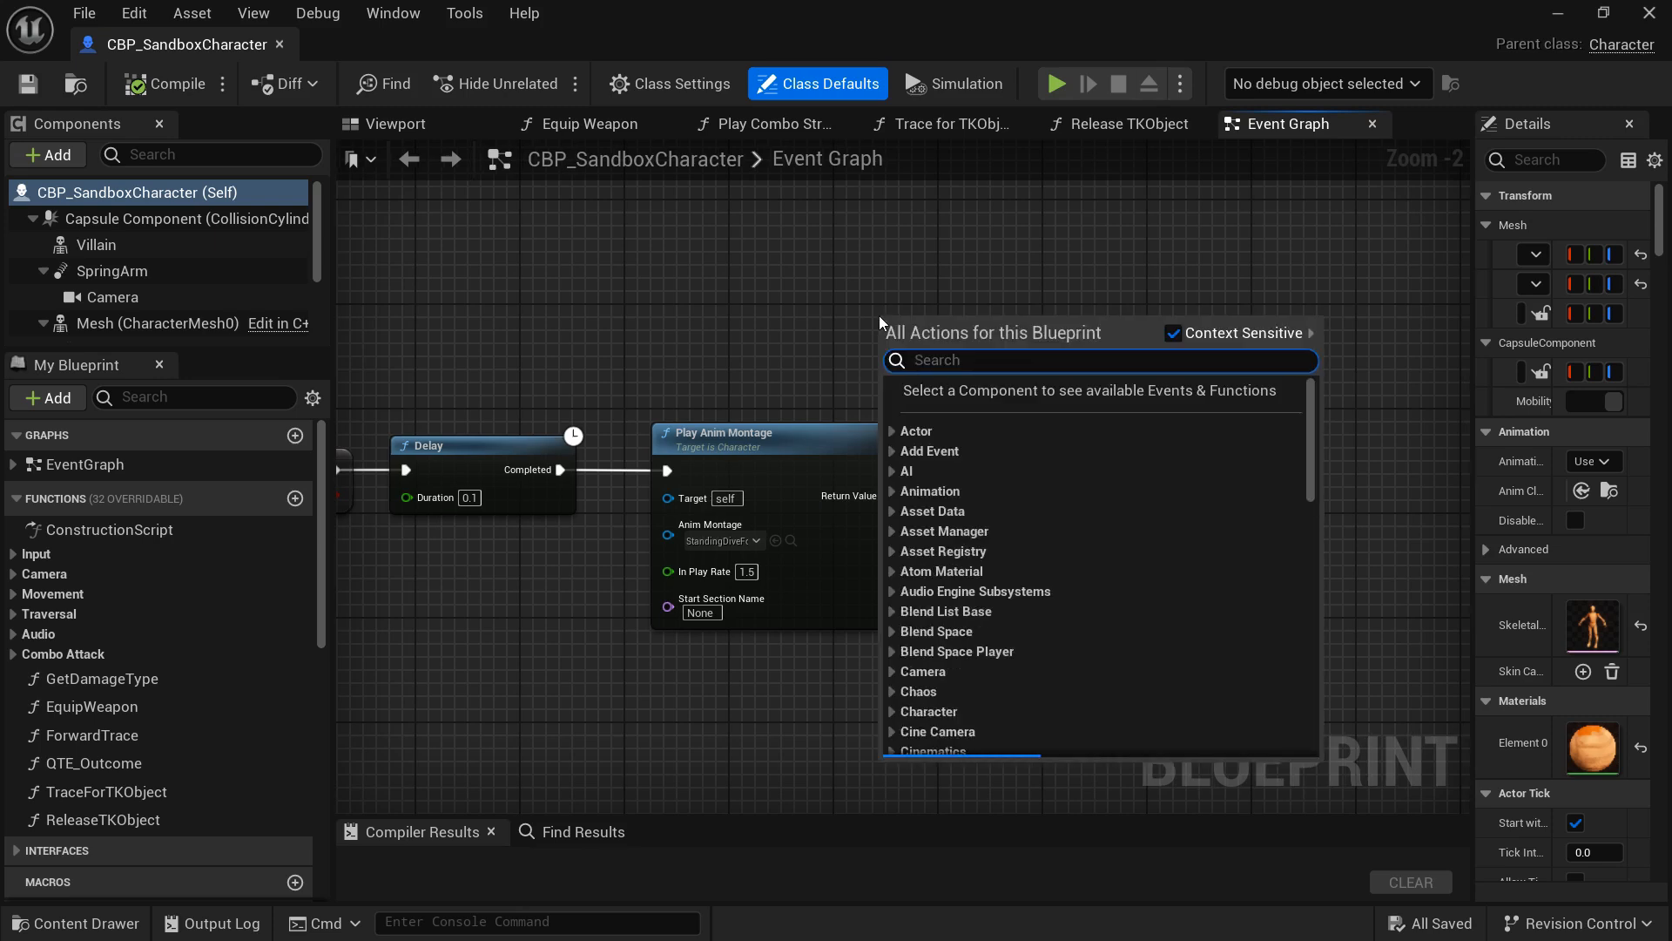
text(can be d)
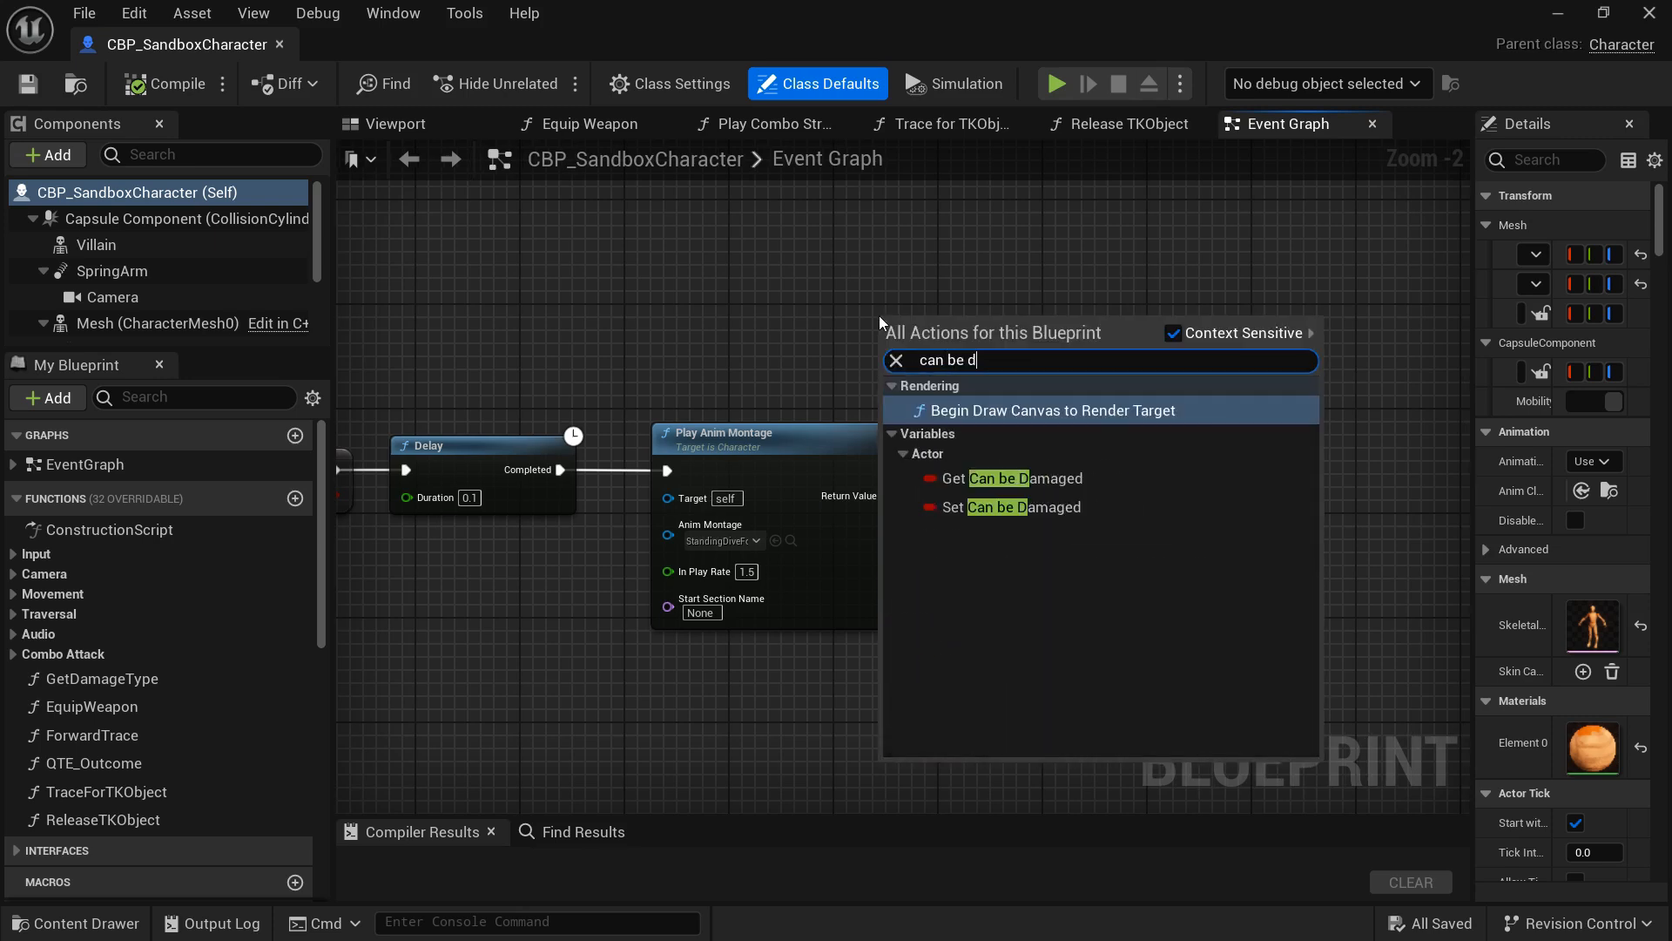
mouse_move(994, 507)
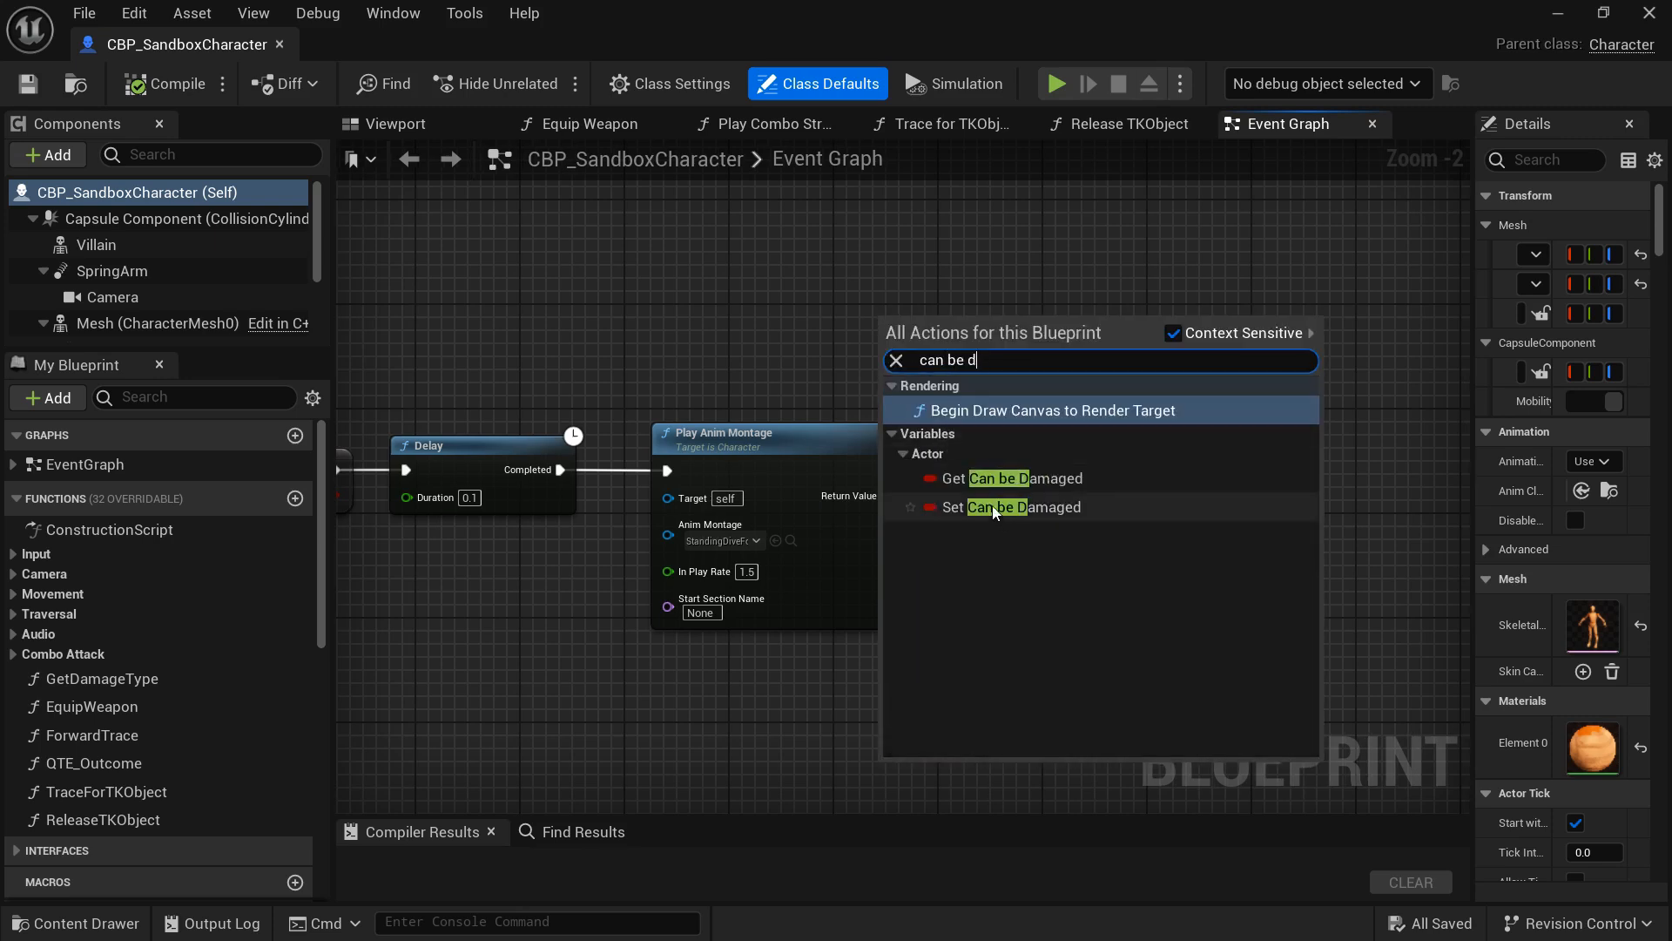
click(997, 507)
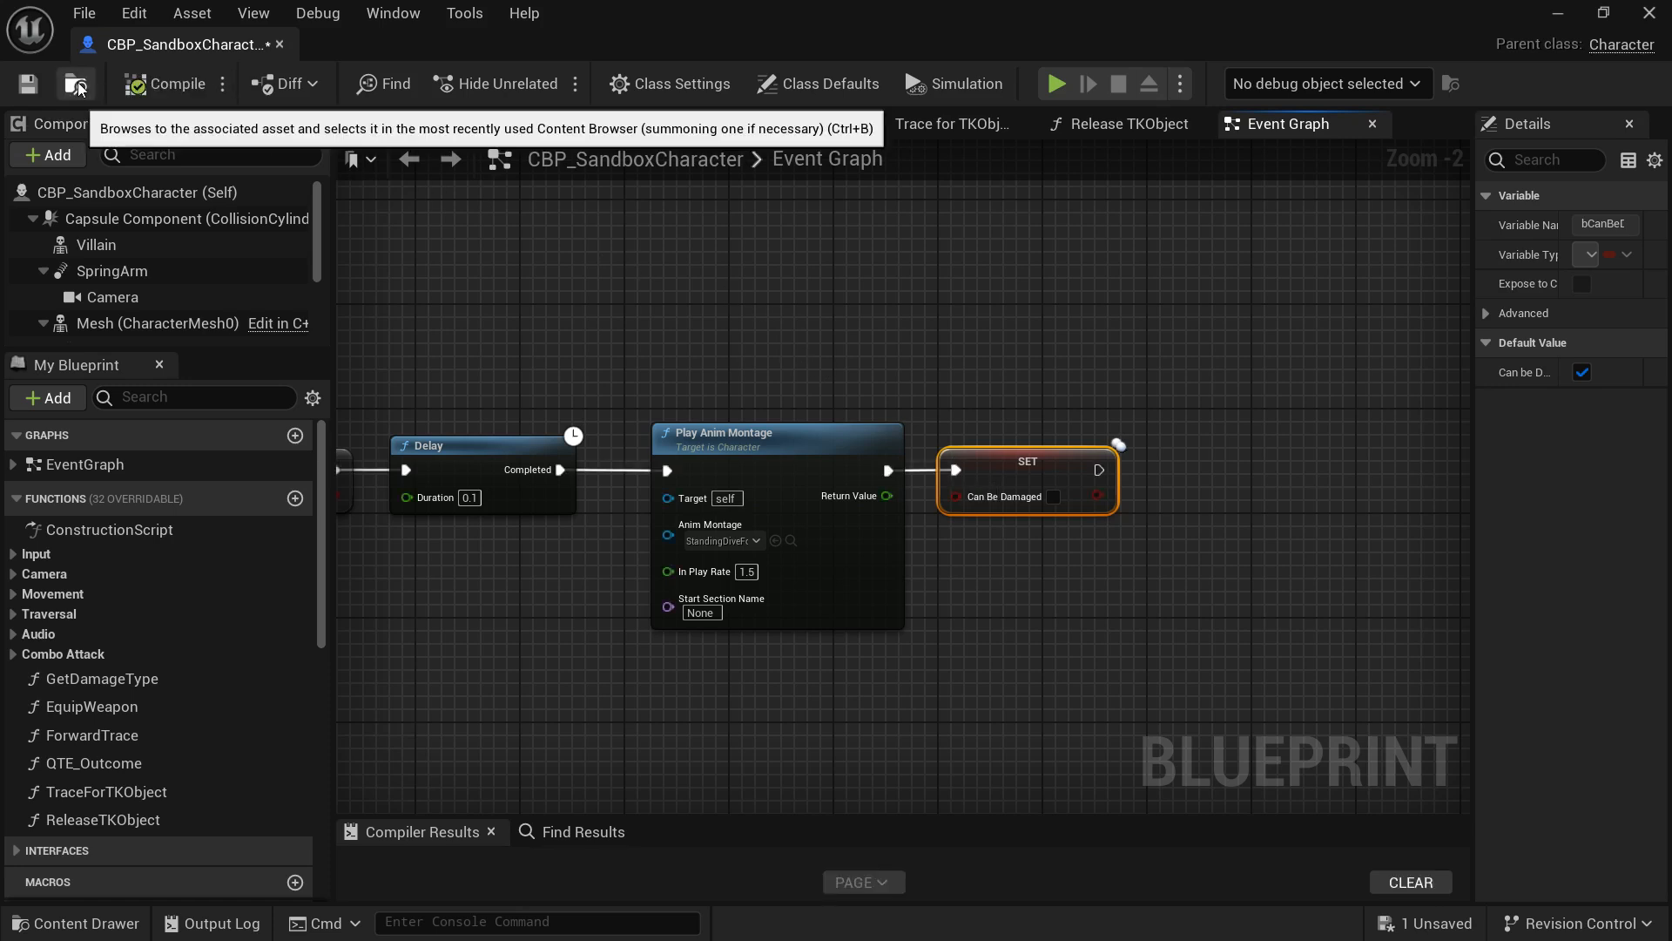
In ABP_SandboxCharacter's EndDodge event, add Set Can be Damaged (checked) after Set Dodging?
click(75, 84)
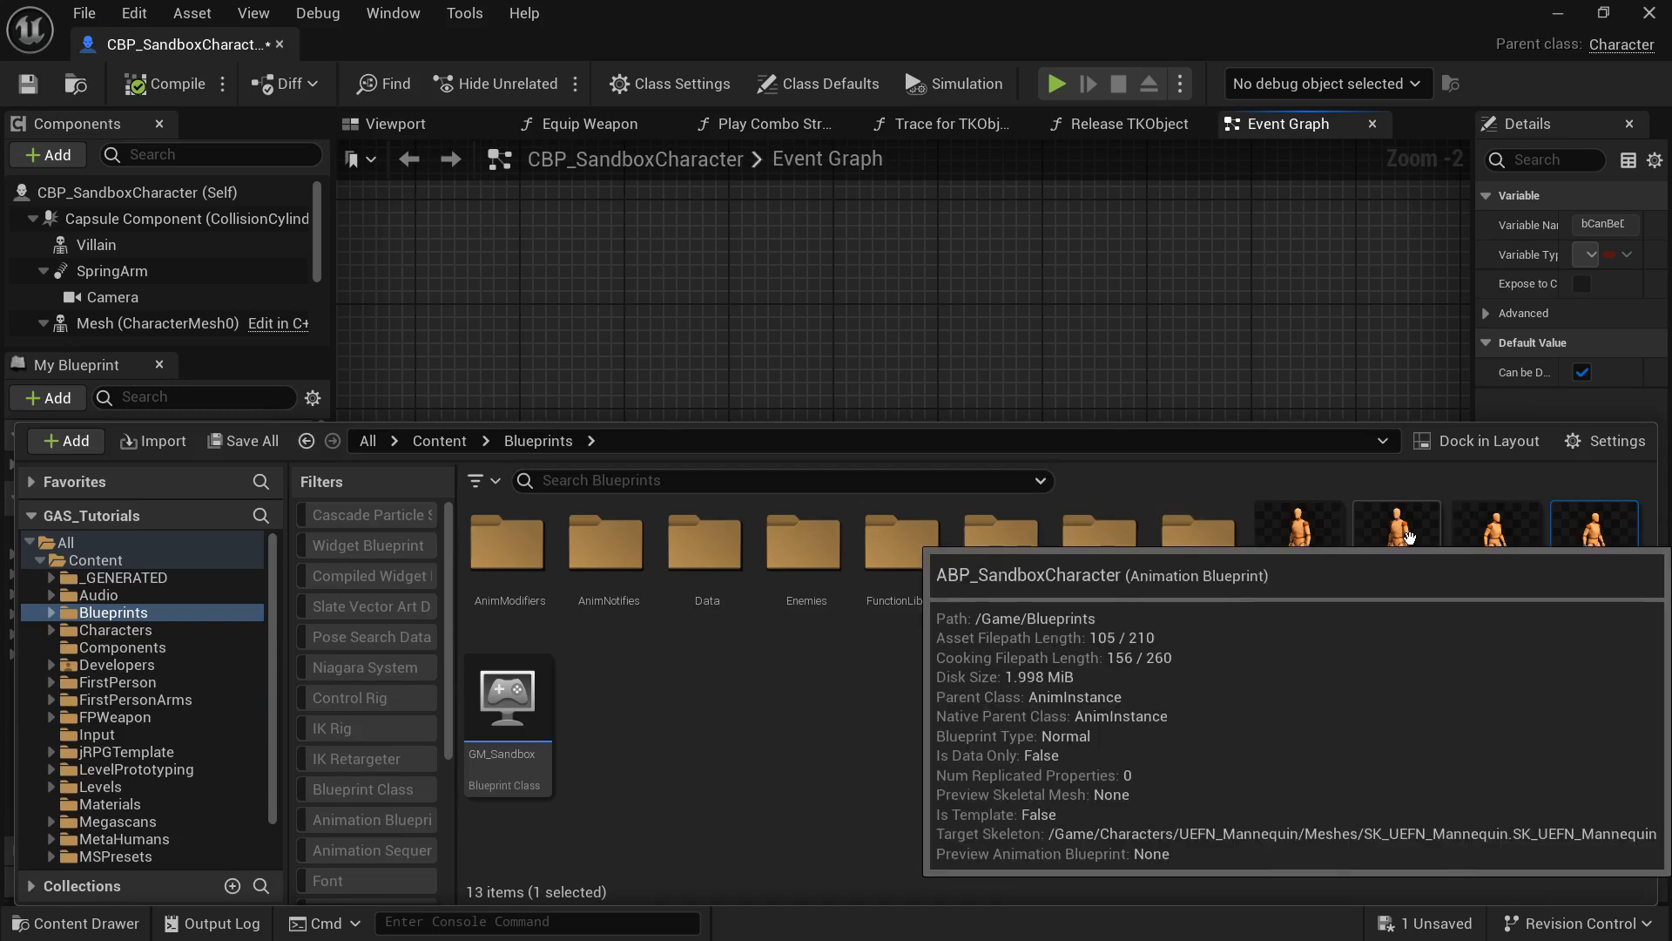
double_click(1395, 522)
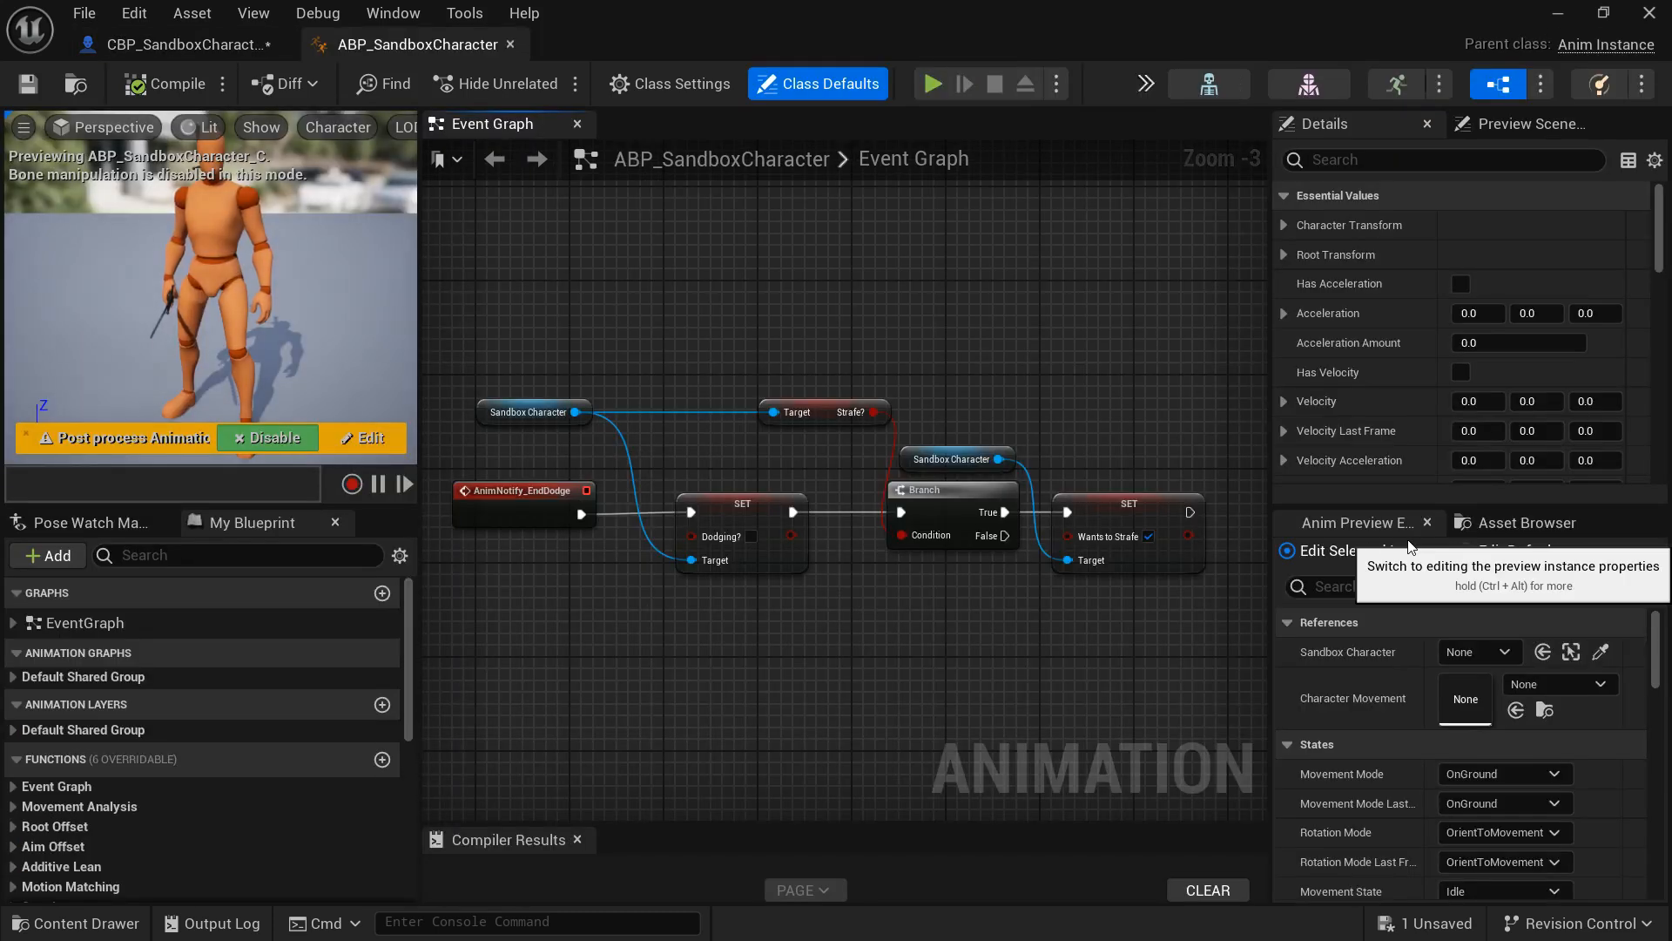
click(718, 503)
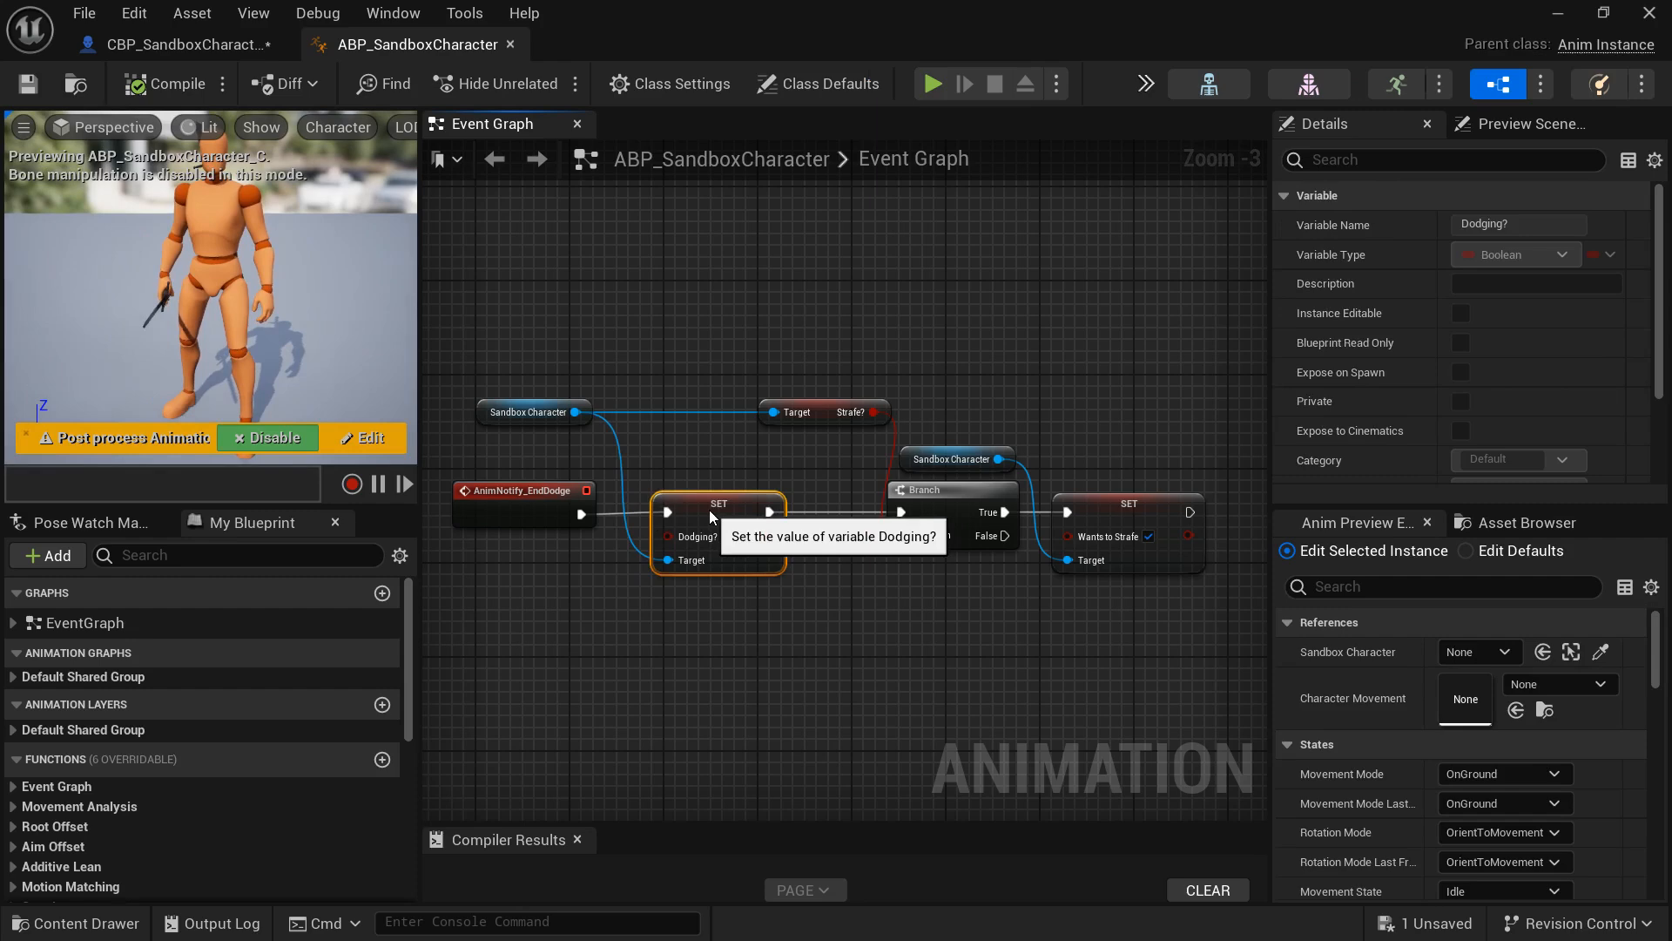
text(can be da)
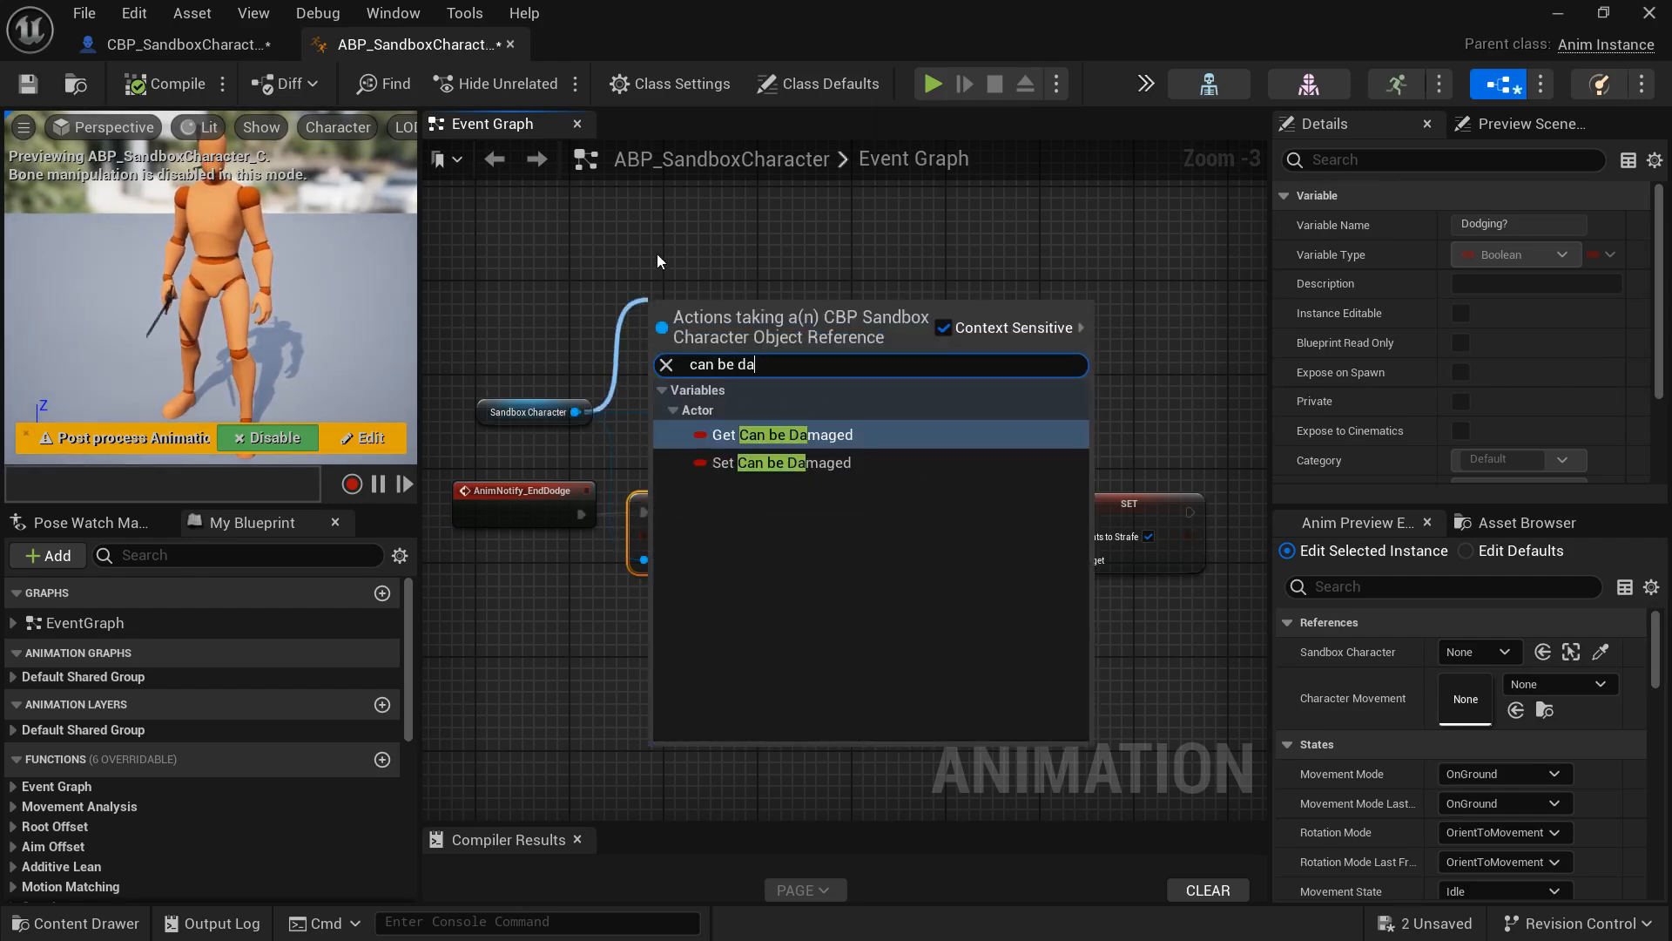
click(794, 462)
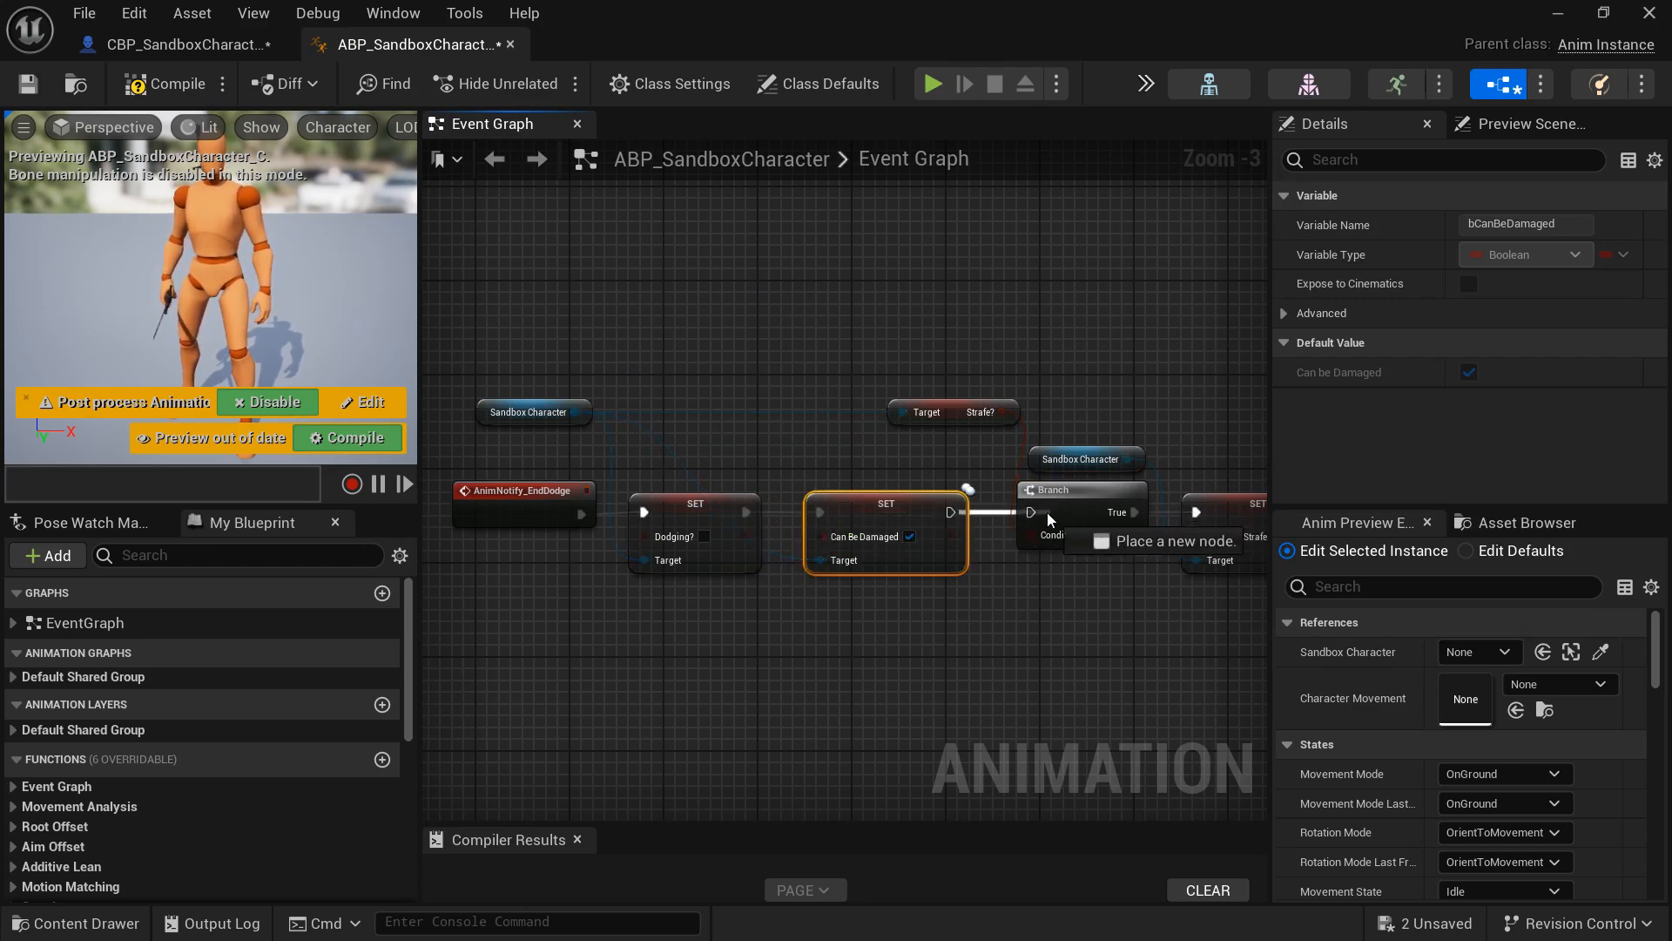
Save ABP_SandboxCharacter with the updated EndDodge chain
scroll(down, 3)
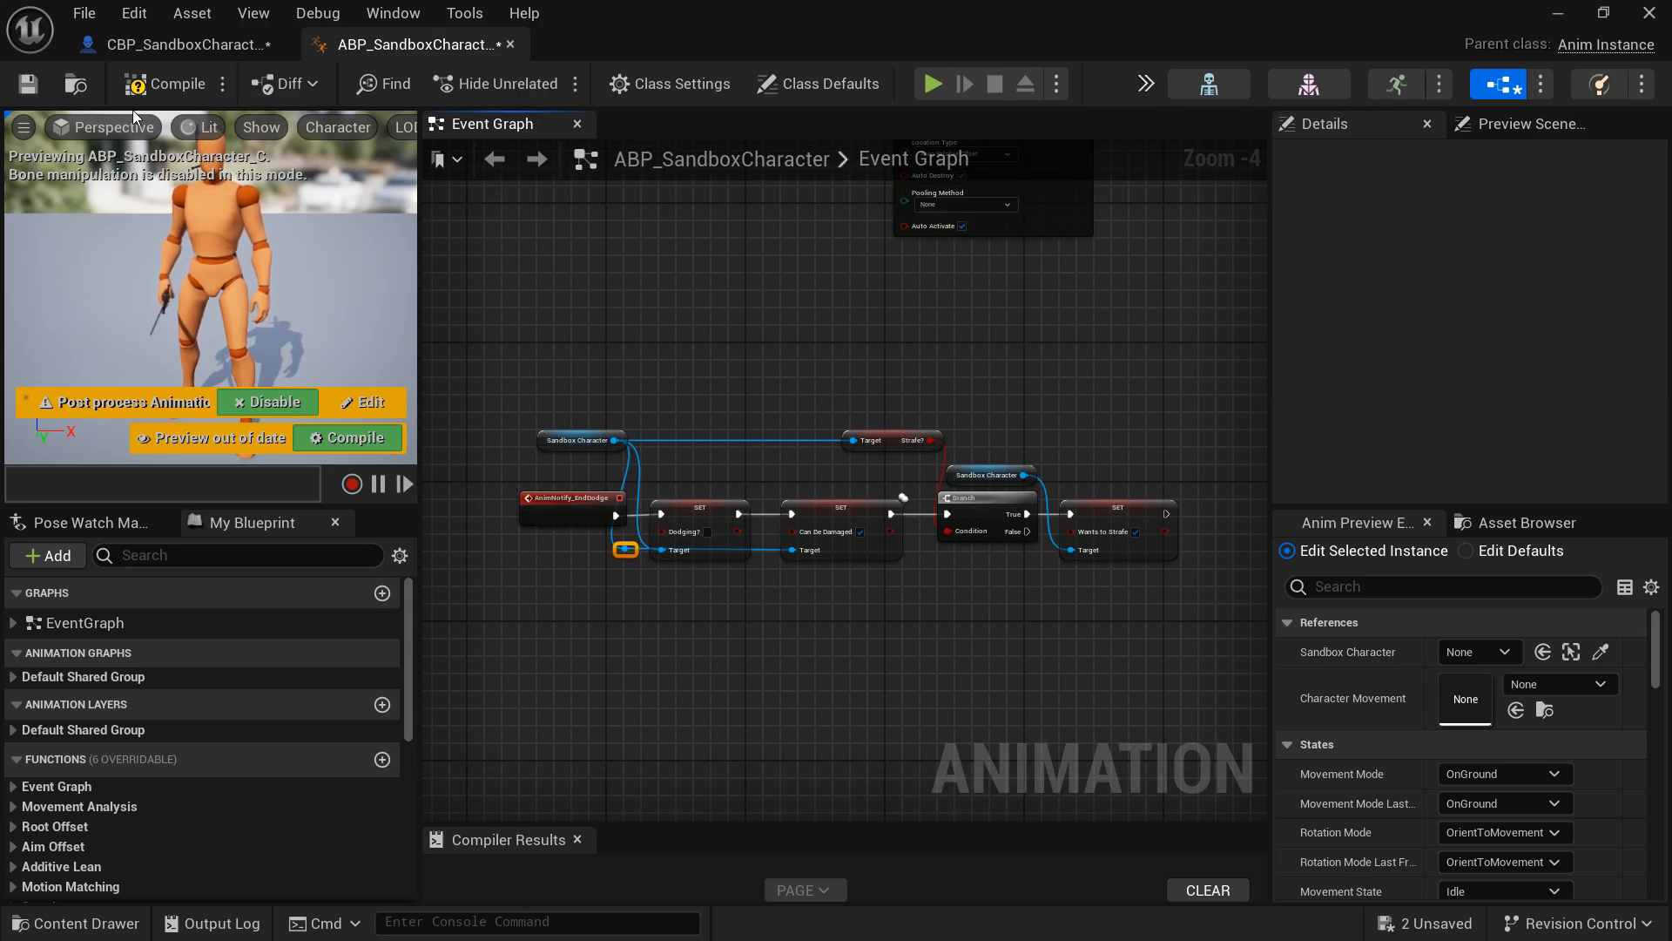
mouse_move(26, 83)
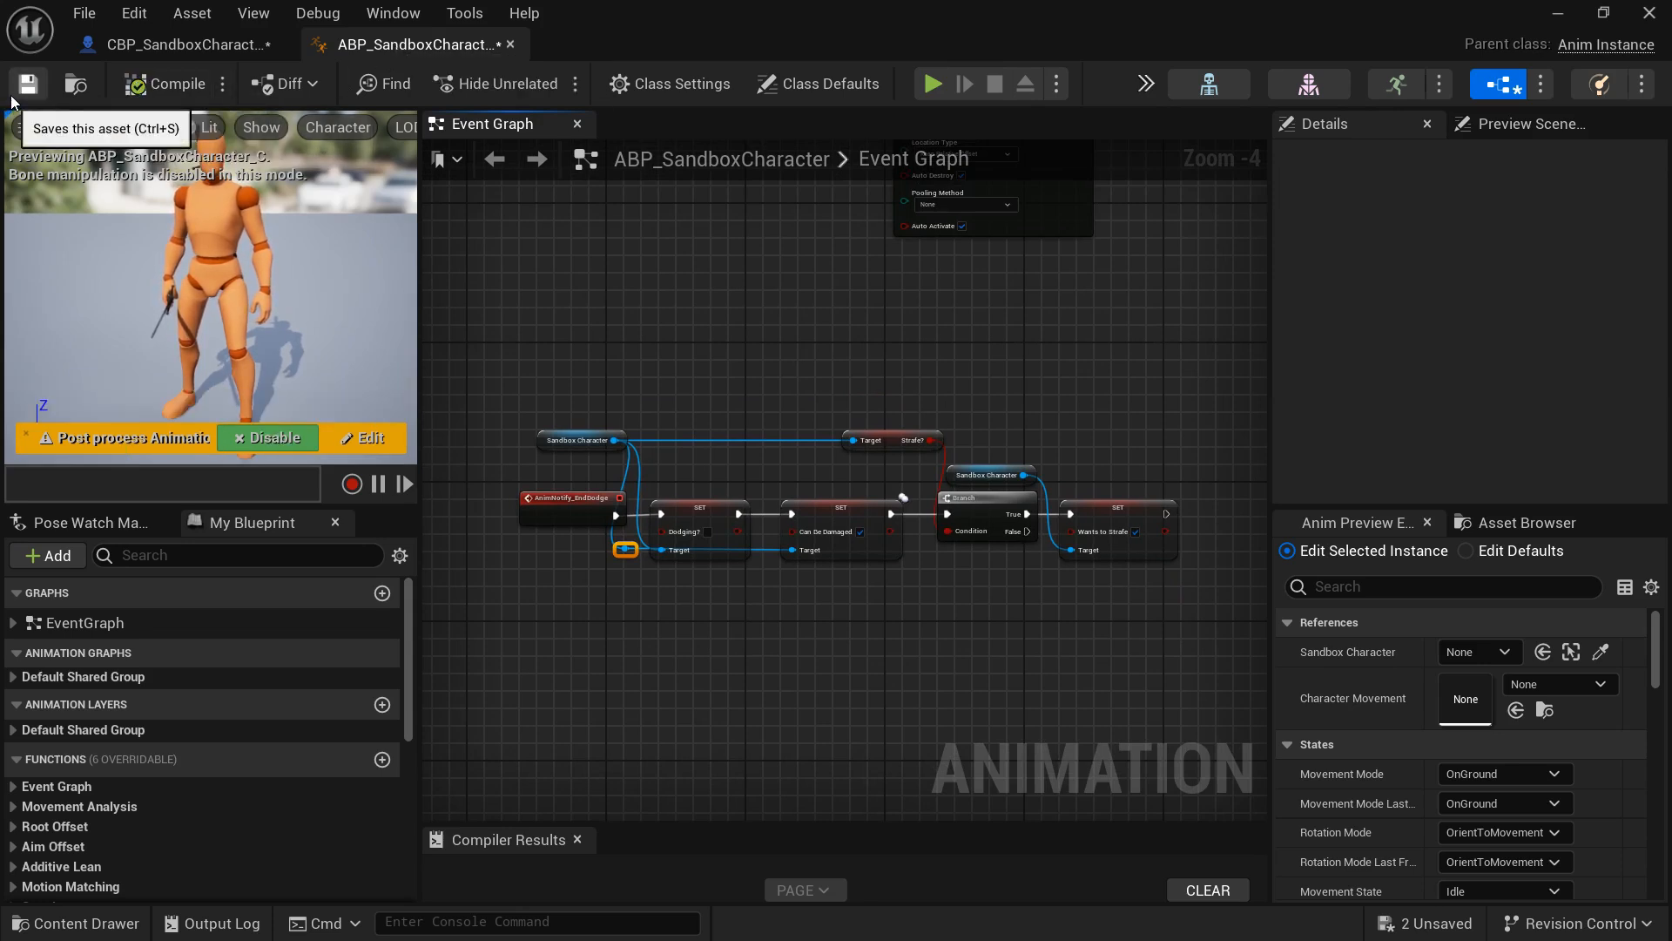
click(27, 84)
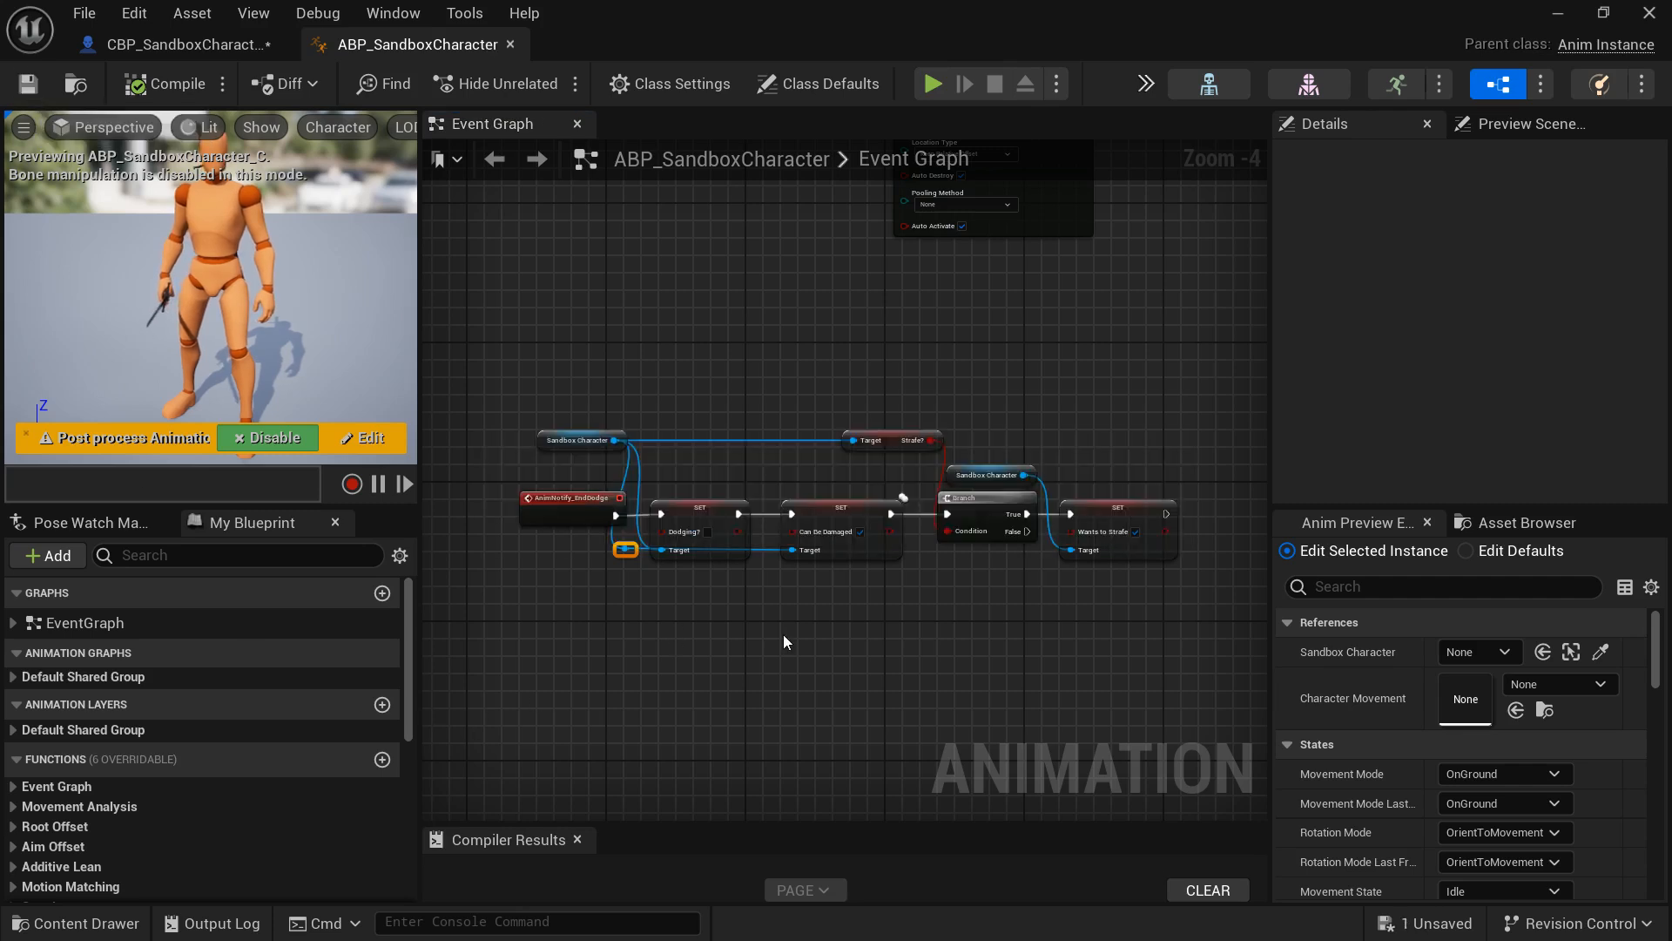